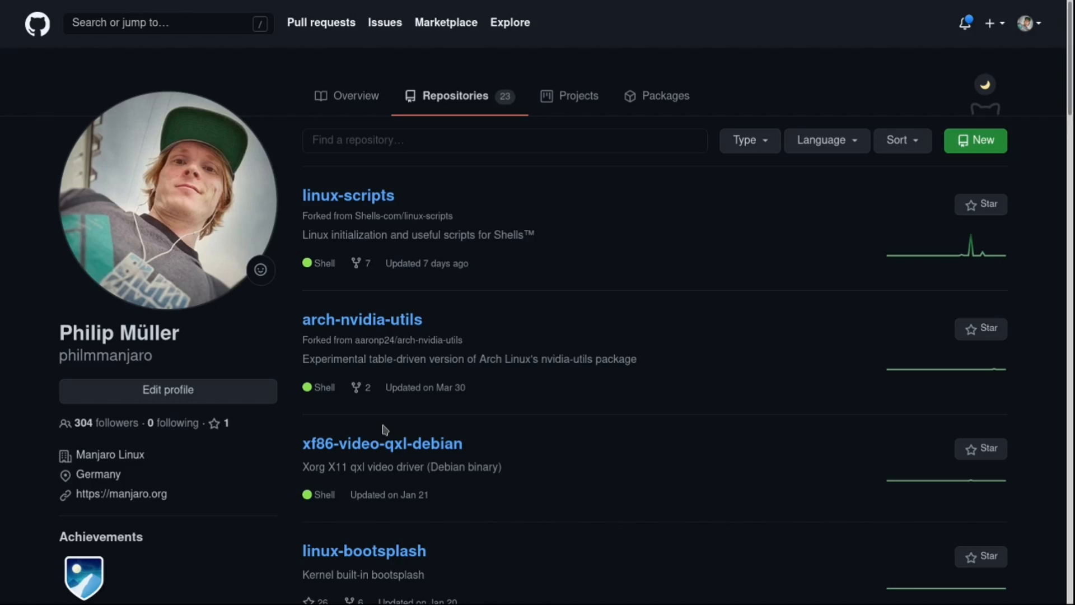
{"action": "mouse_move", "coordinate": [692, 194]}
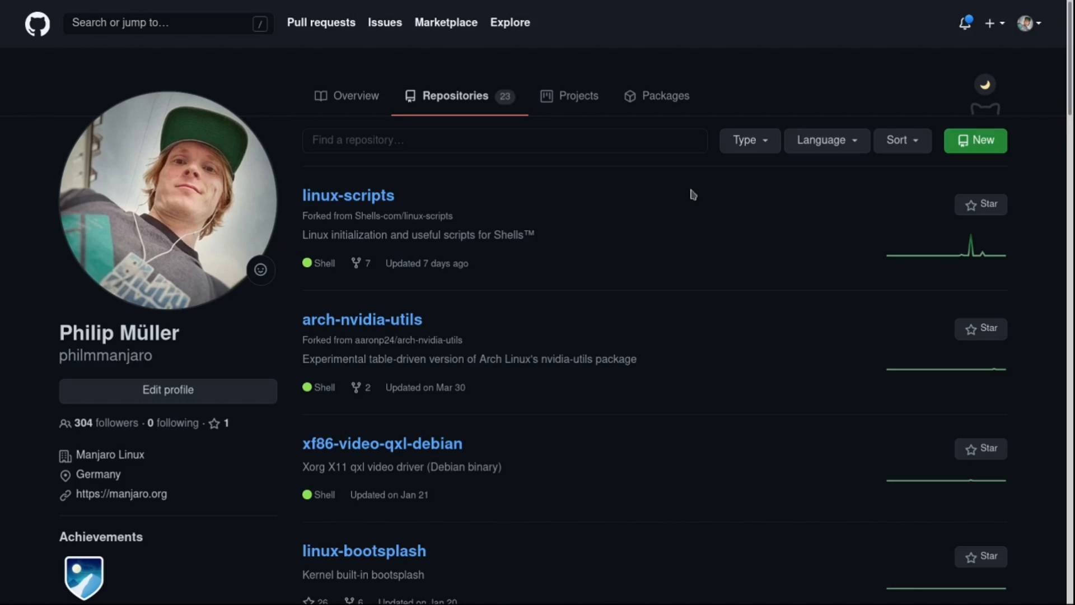
Start a new repository named iso-build with the description 'My Manjaro'
{"action": "left_click", "coordinate": [976, 140]}
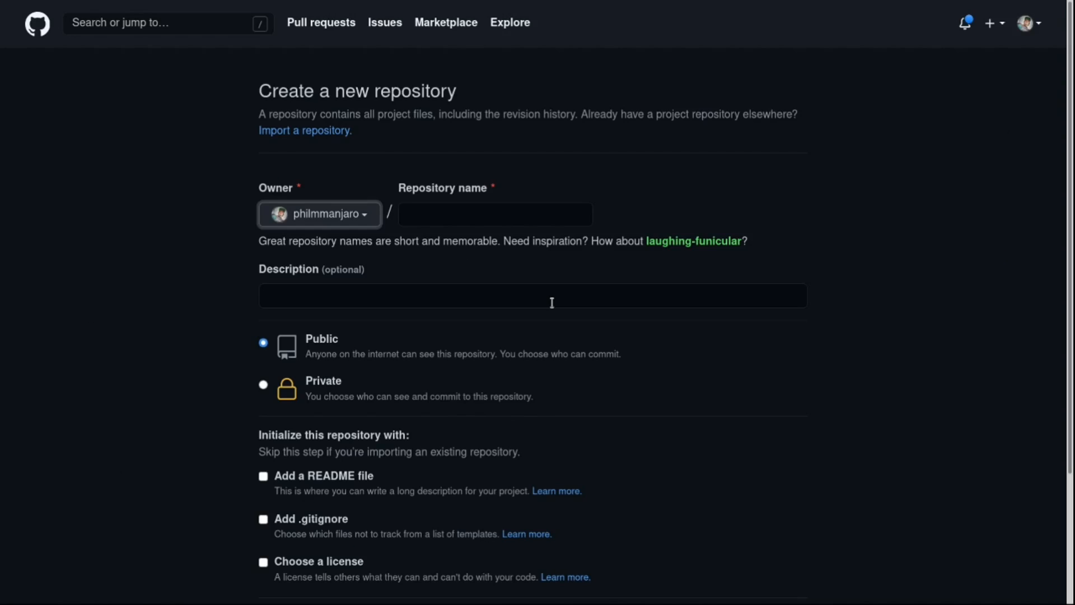
{"action": "left_click", "coordinate": [494, 214]}
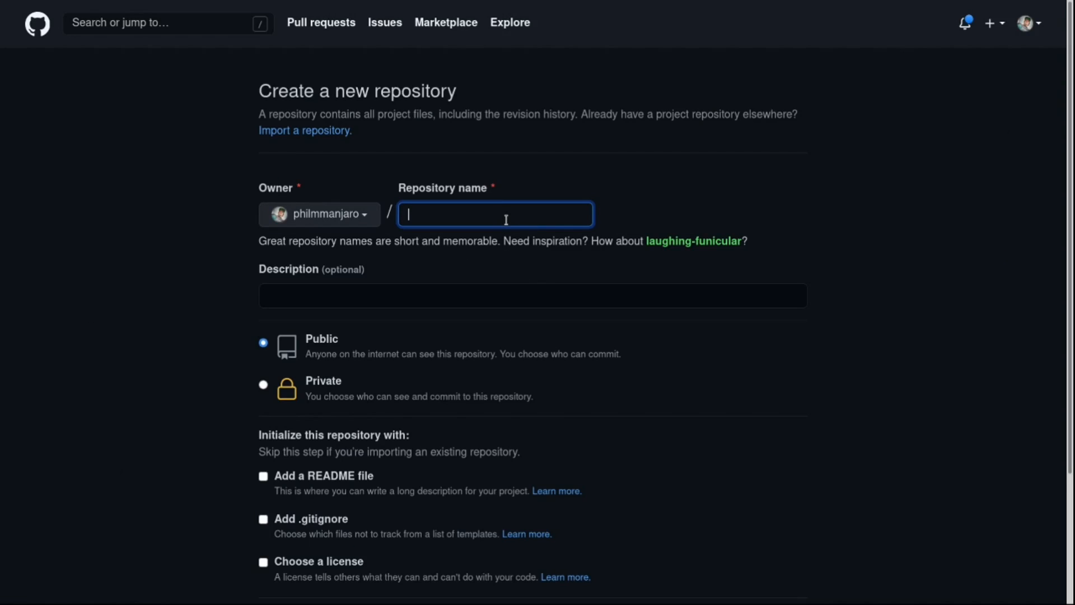
{"action": "type", "text": "iso-"}
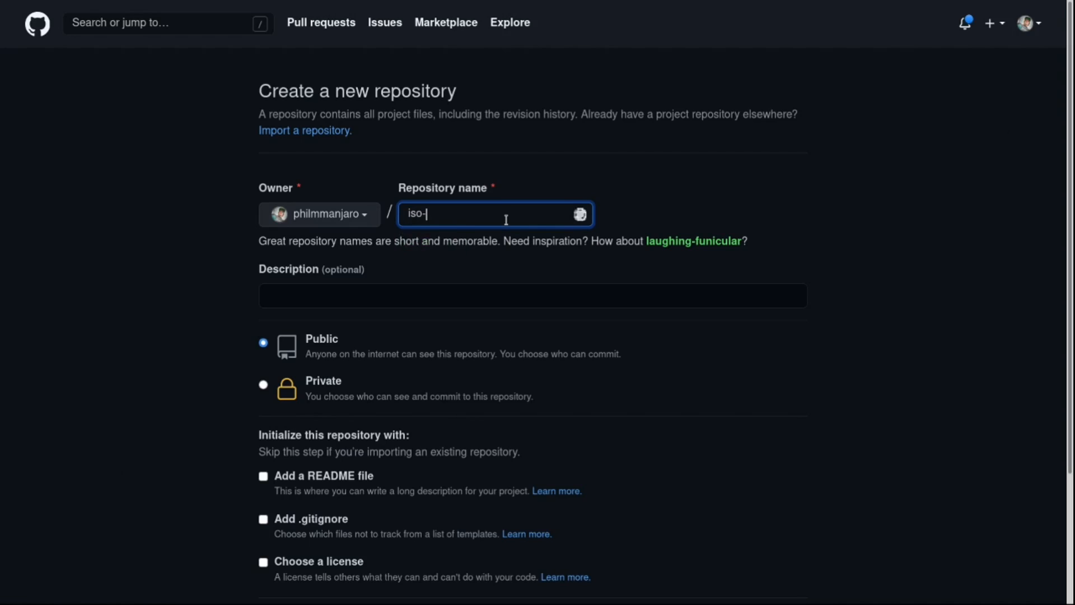
{"action": "type", "text": "build"}
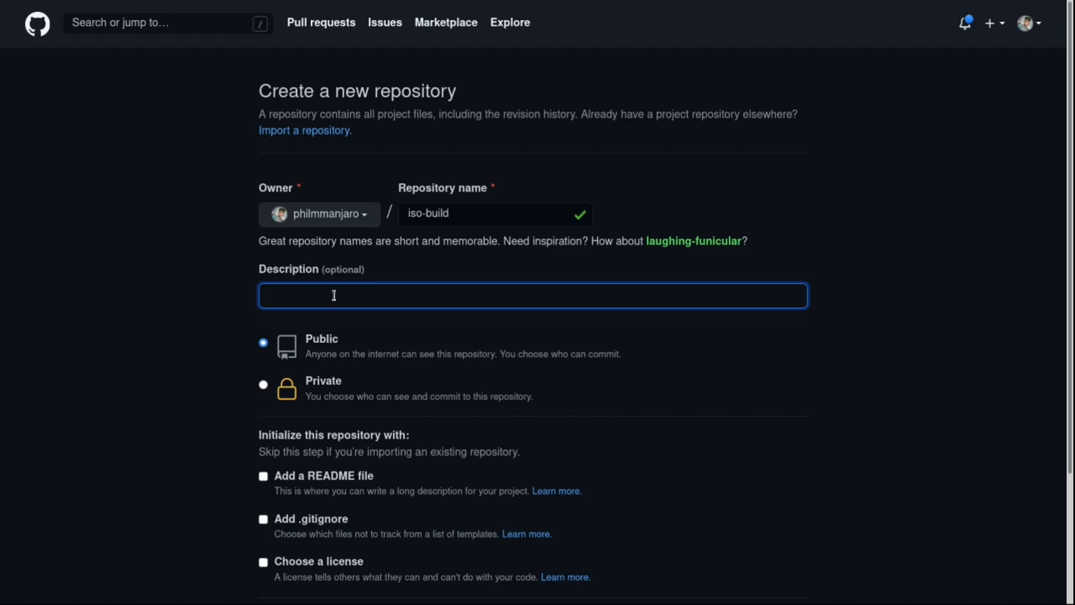
{"action": "type", "text": "My"}
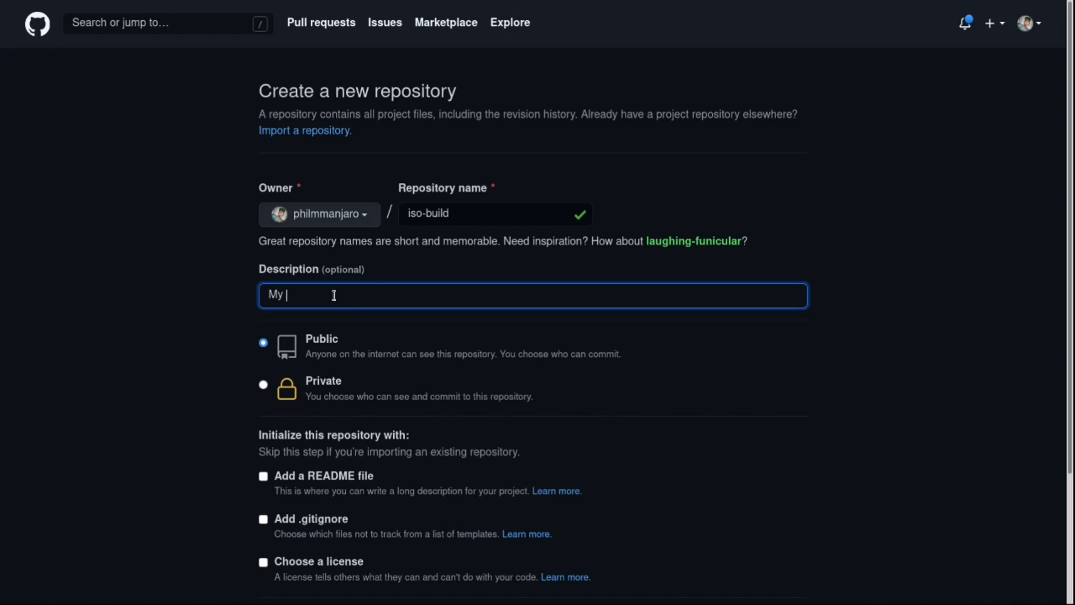
{"action": "type", "text": "Manjaro"}
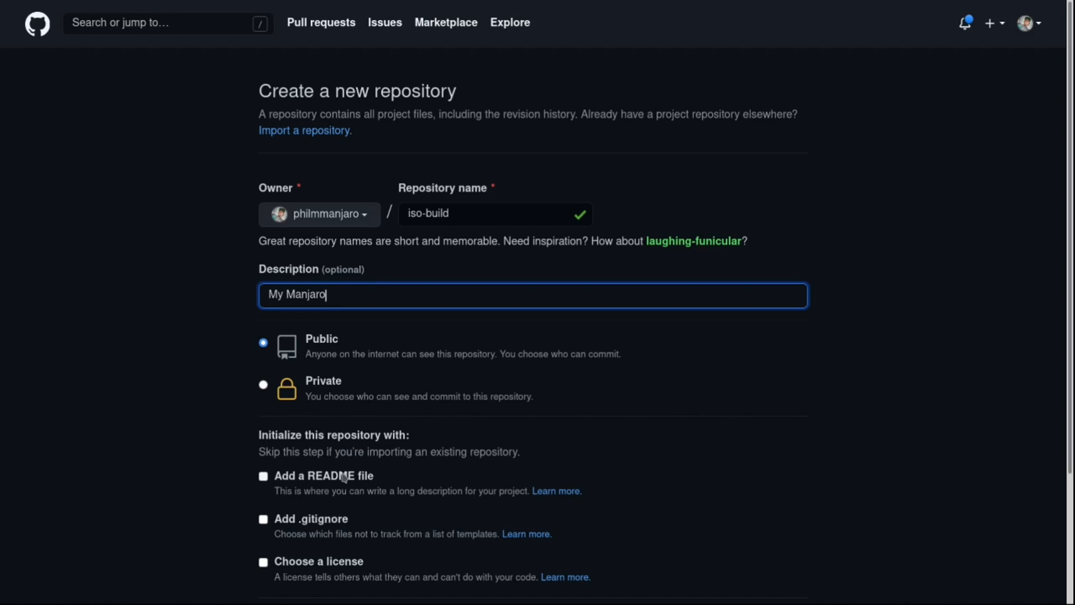
Initialise it with a README file and create the iso-build repository
{"action": "left_click", "coordinate": [263, 476]}
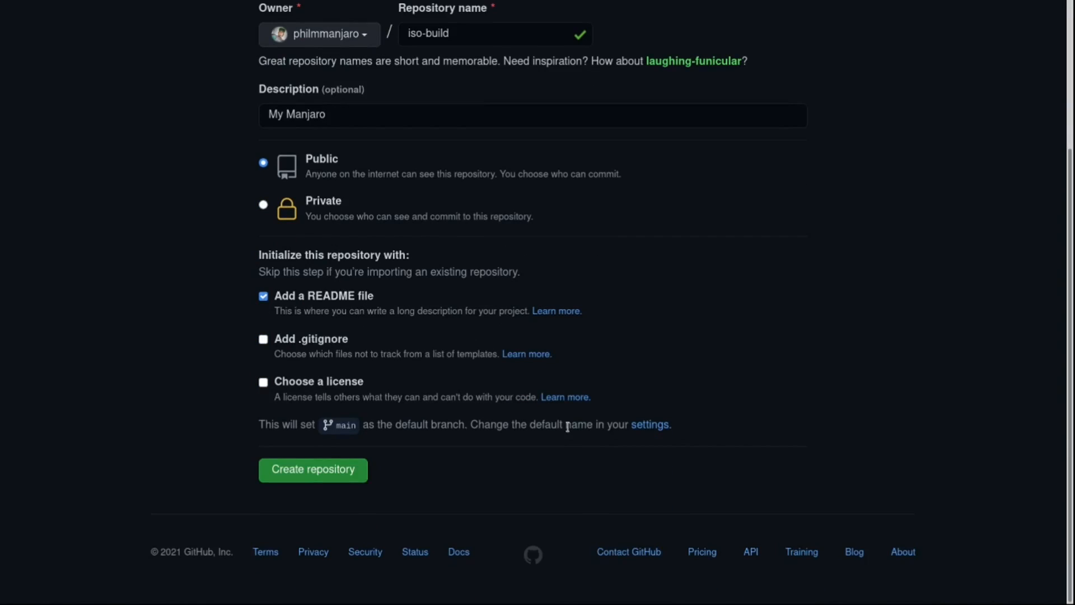
{"action": "left_click", "coordinate": [313, 470]}
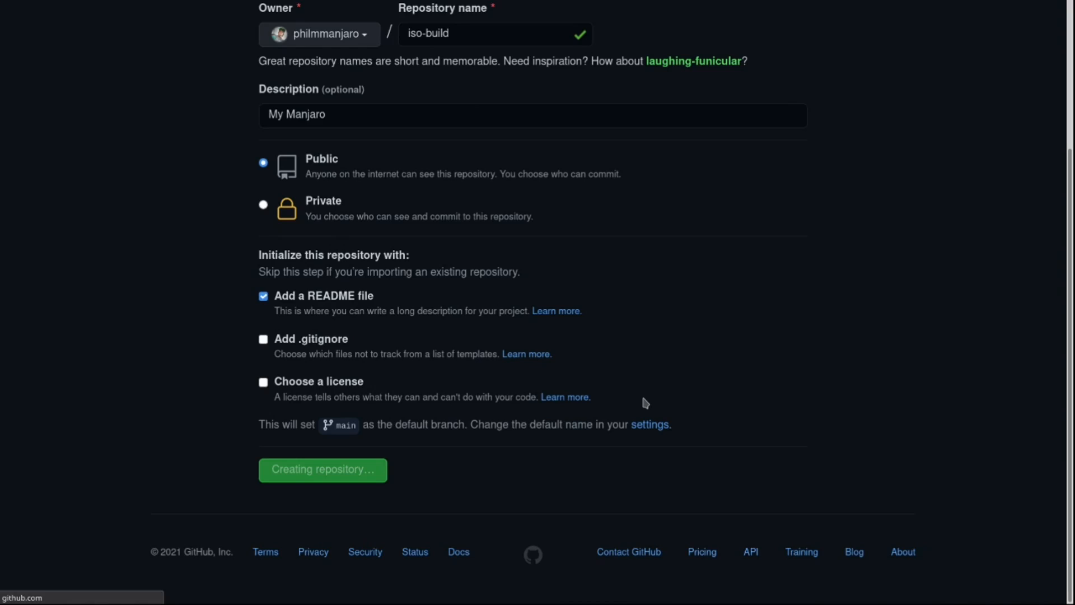
{"action": "left_click", "coordinate": [322, 469]}
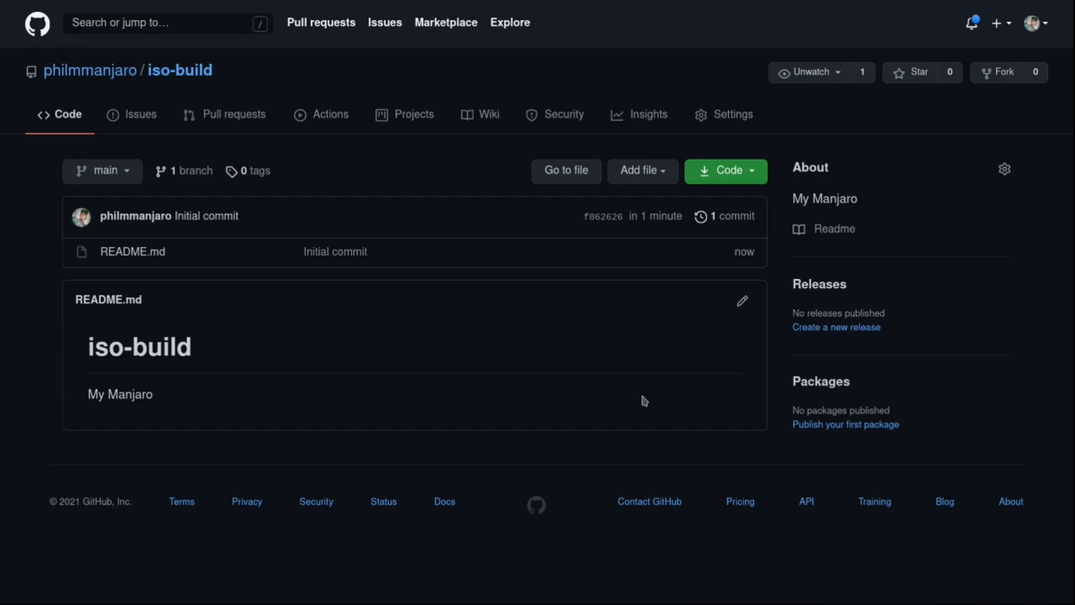
{"action": "mouse_move", "coordinate": [329, 116]}
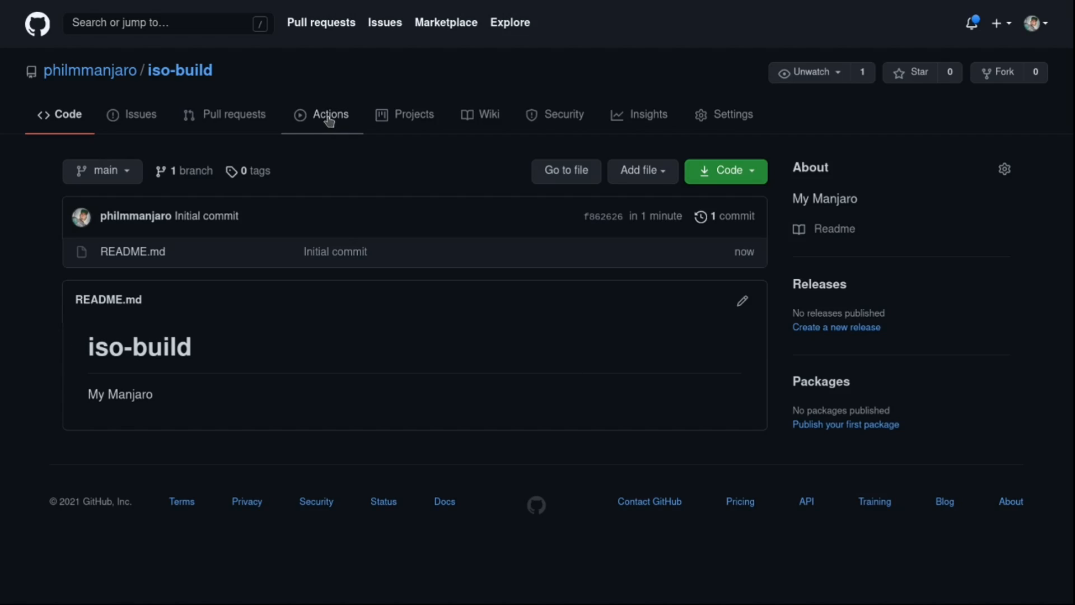
Start setting up a new blank workflow file via the Actions area
{"action": "left_click", "coordinate": [329, 114]}
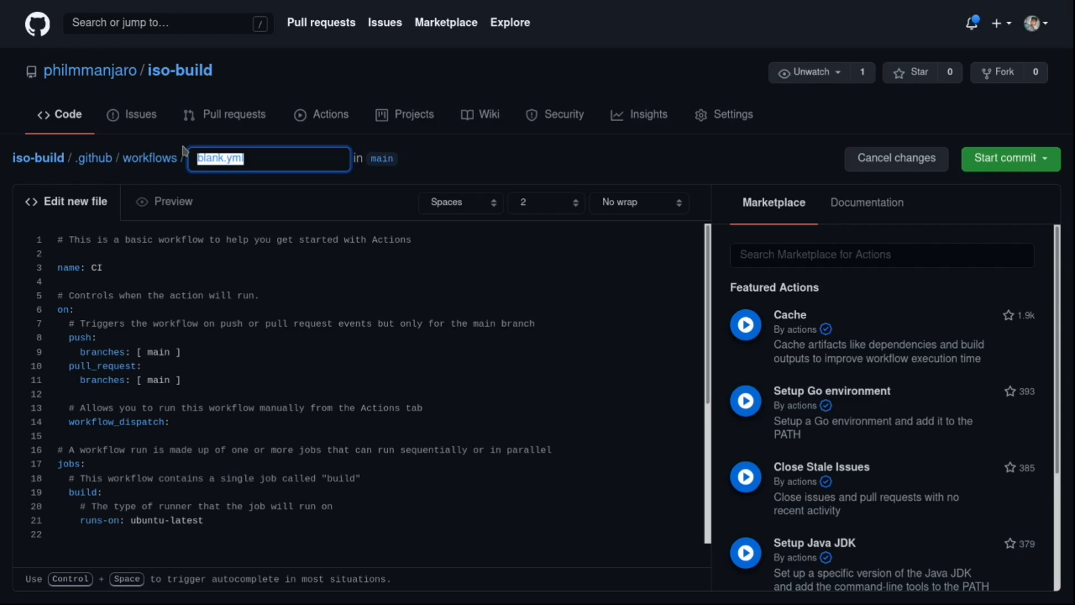
Name the workflow file iso_build.yml and select all template content to clear it
{"action": "type", "text": "io"}
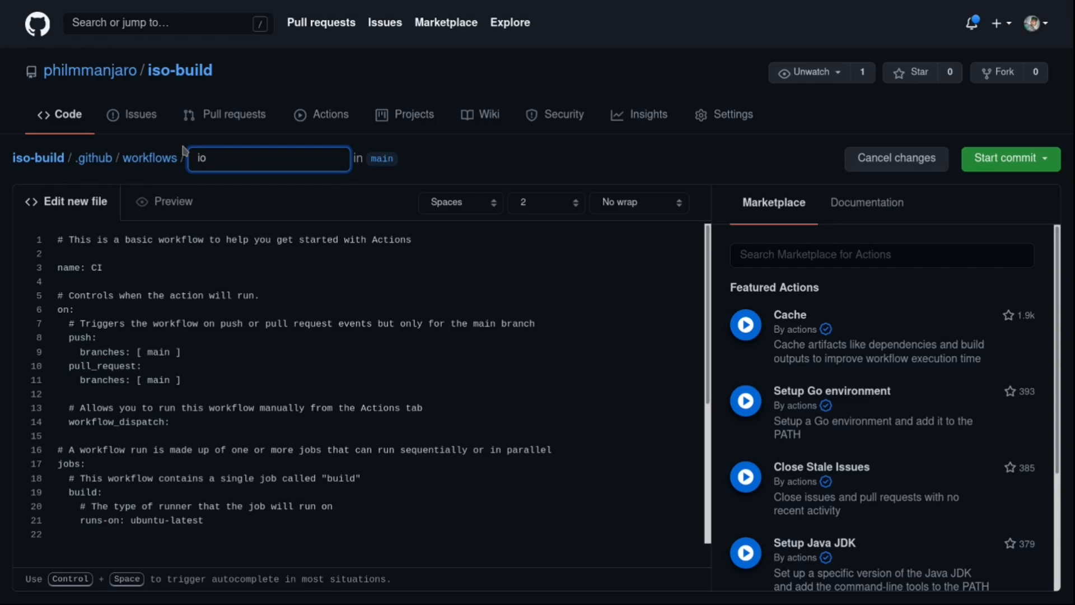
{"action": "type", "text": "s"}
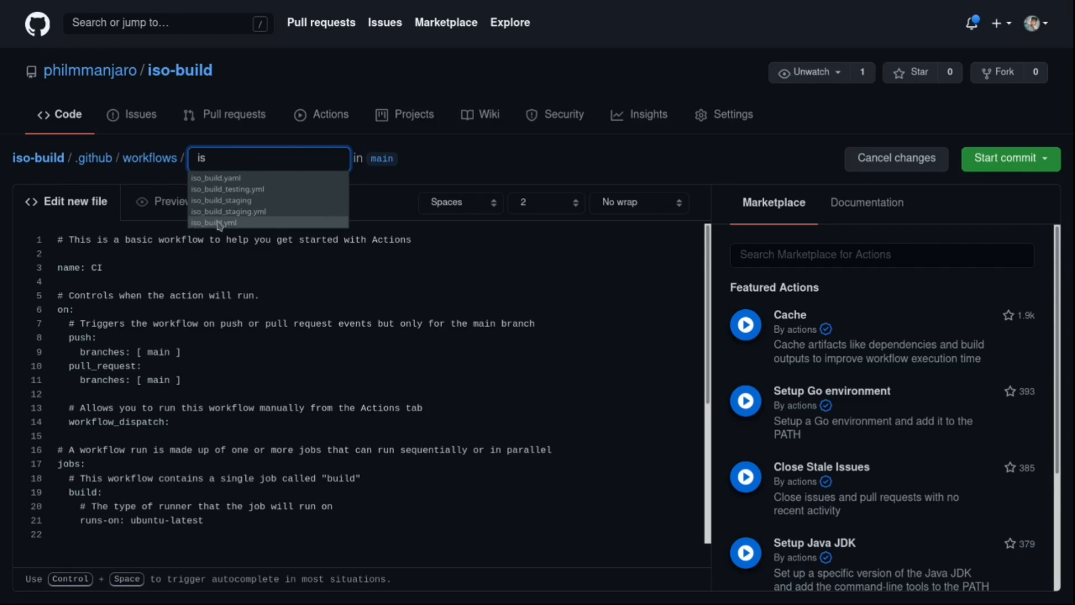
{"action": "left_click", "coordinate": [213, 222]}
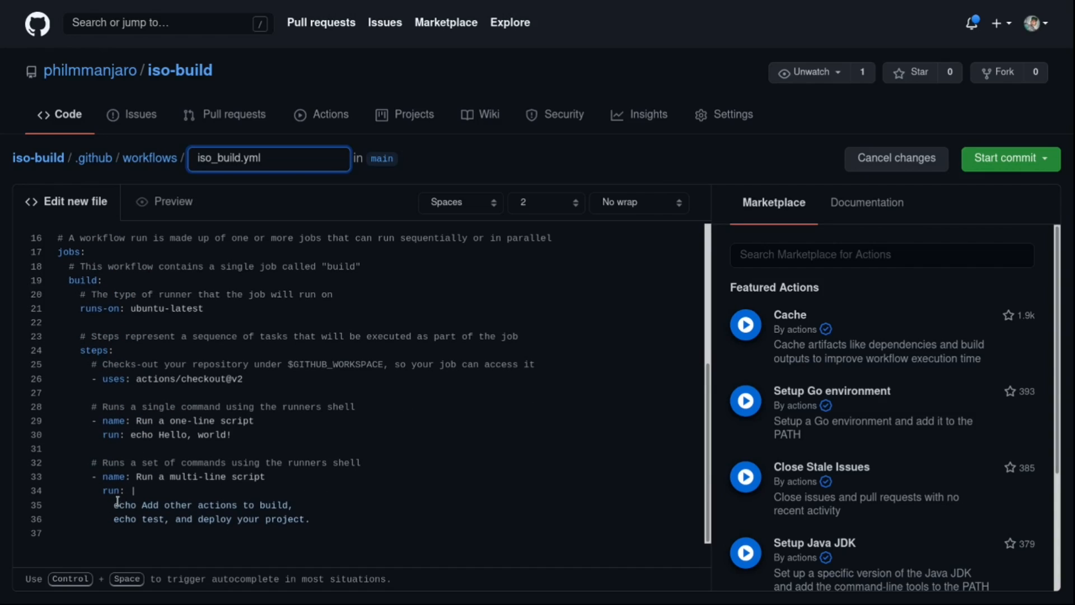
{"action": "key", "text": "ctrl+a"}
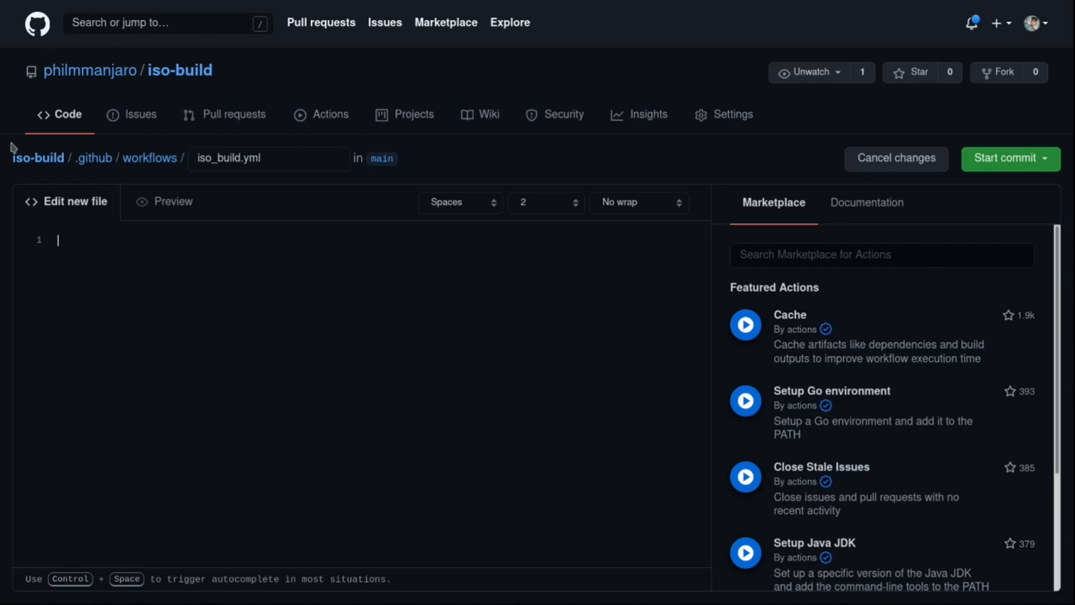
Copy the iso_build.yaml snippet on GitLab and return to the new GitHub workflow file
{"action": "left_click", "coordinate": [58, 10]}
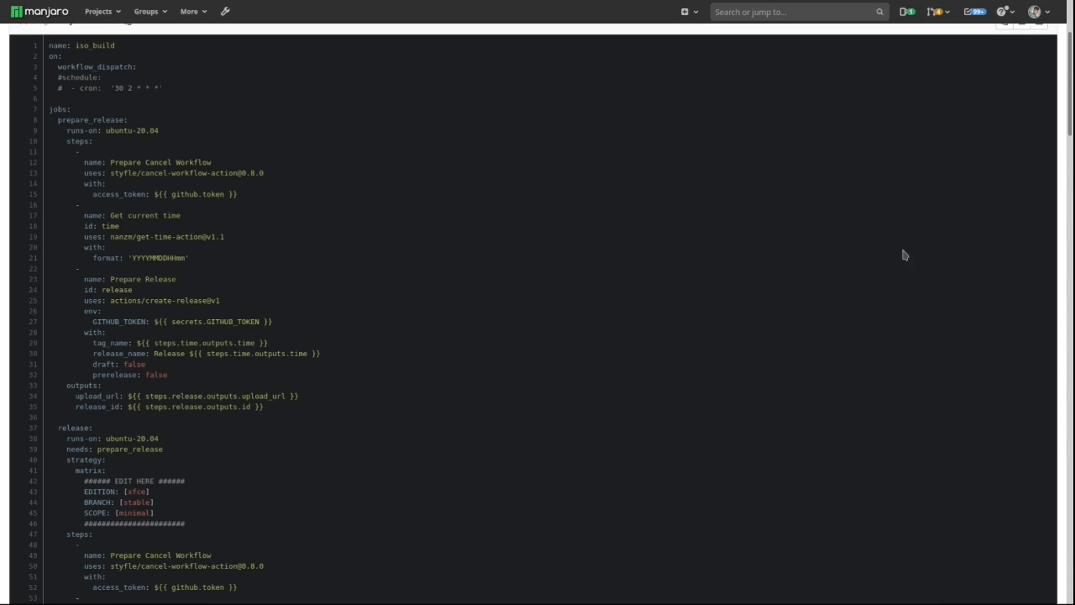
{"action": "scroll", "scroll_direction": "up", "scroll_amount": 3}
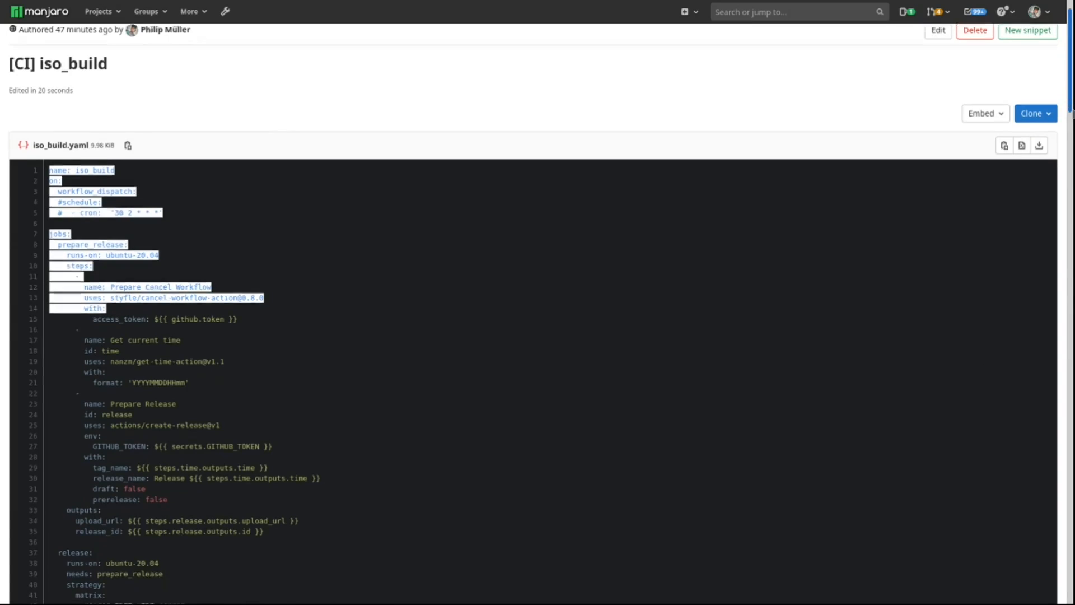
{"action": "scroll", "scroll_direction": "down", "scroll_amount": 3}
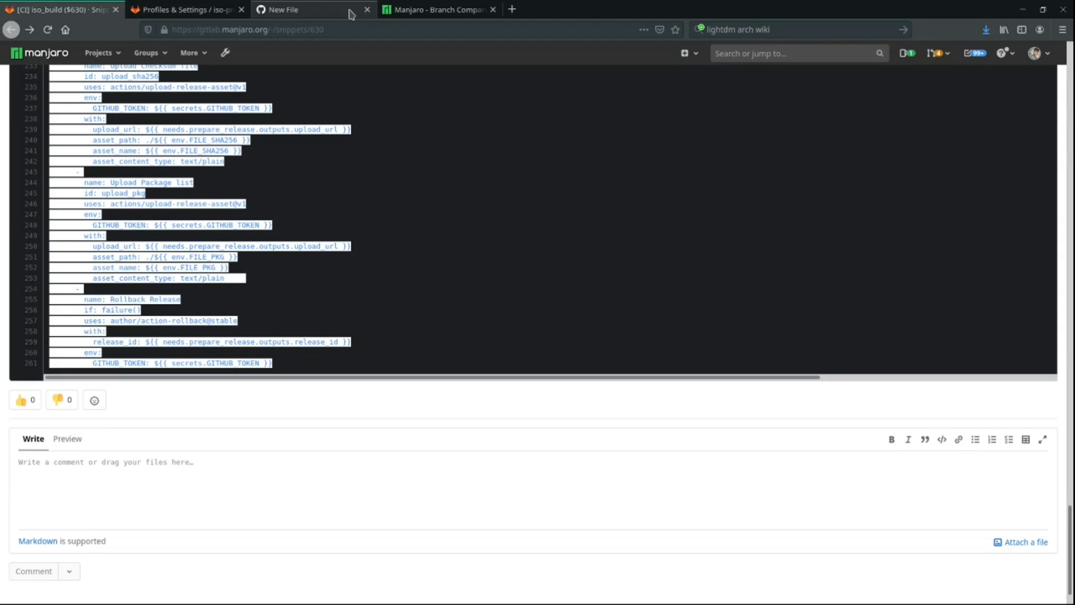
{"action": "left_click", "coordinate": [313, 9]}
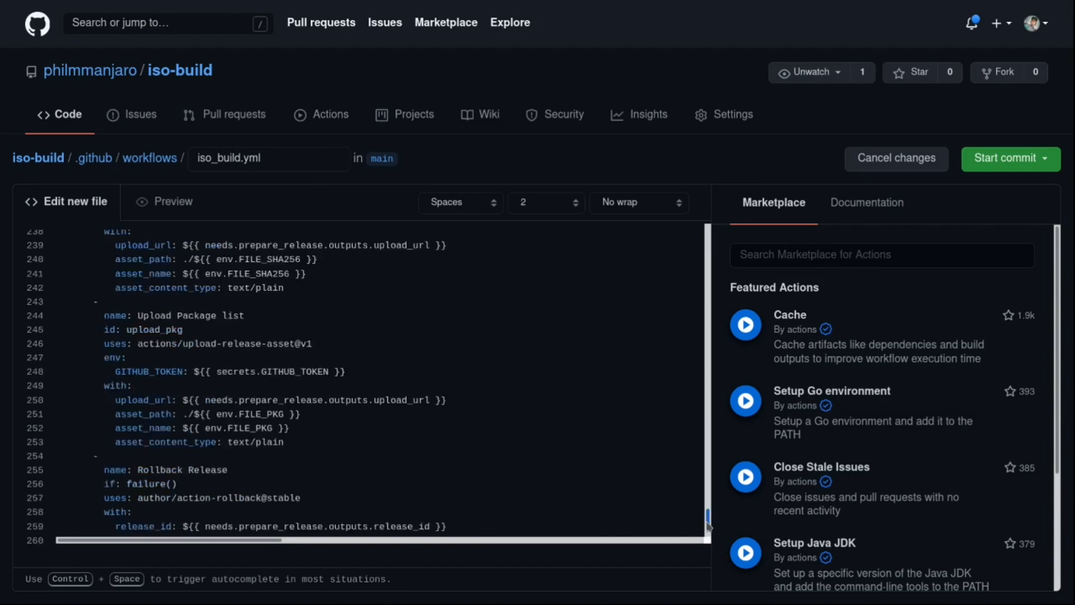
Read through the pasted iso_build.yml down to its release matrix: xfce, stable, minimal
{"action": "scroll", "scroll_direction": "up", "scroll_amount": 3}
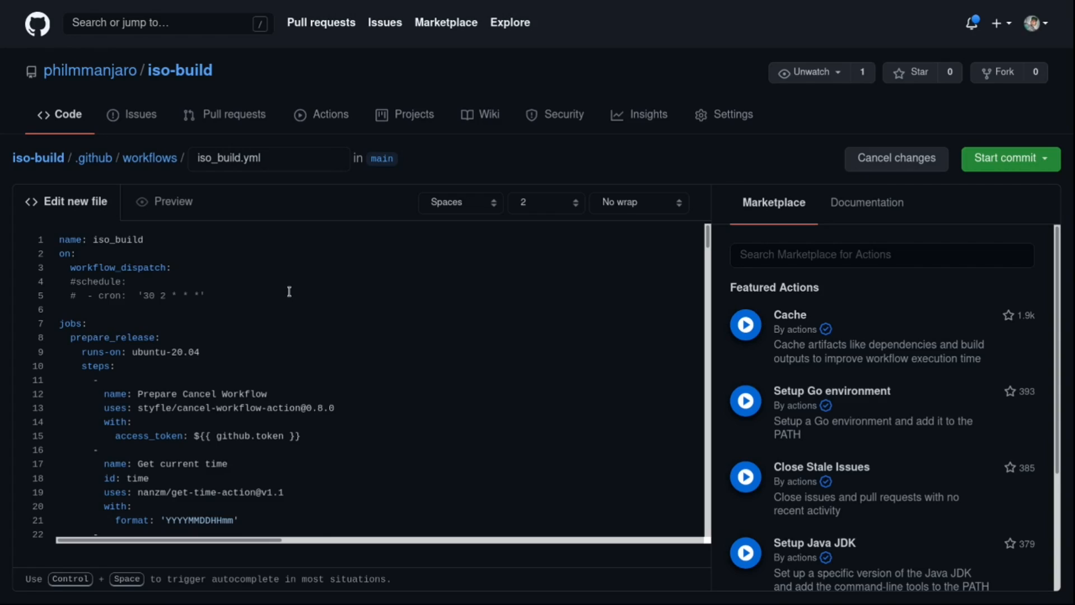
{"action": "scroll", "scroll_direction": "down", "scroll_amount": 3}
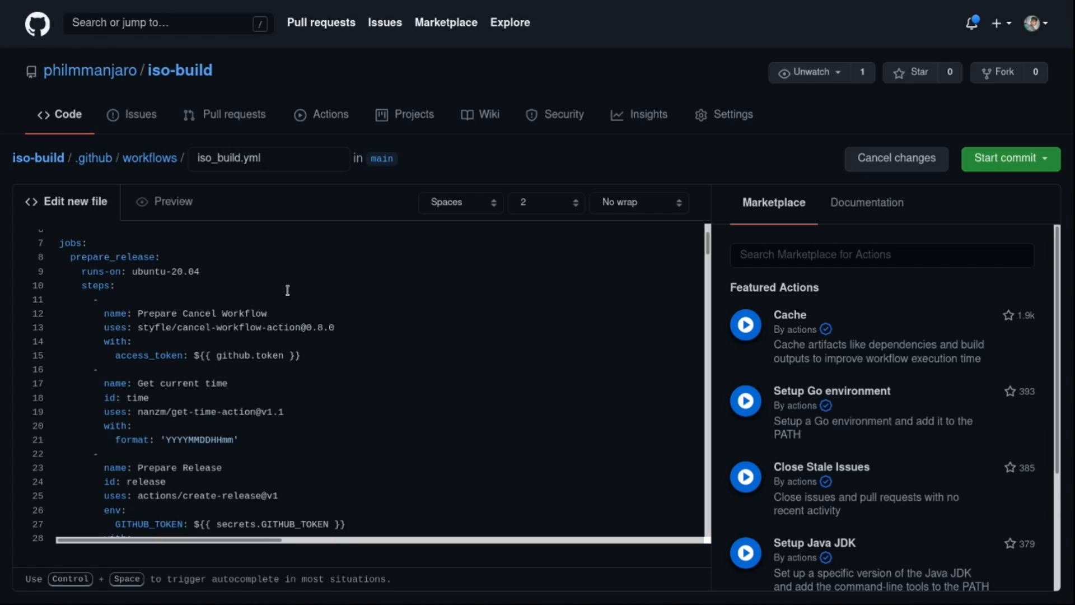
{"action": "mouse_move", "coordinate": [301, 300]}
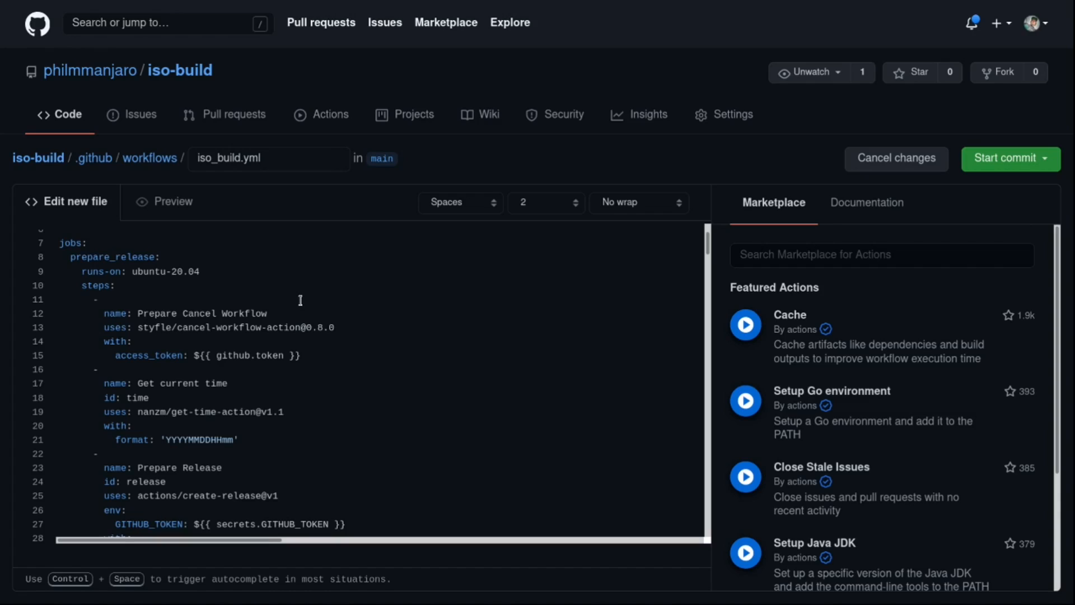
{"action": "scroll", "scroll_direction": "down", "scroll_amount": 3}
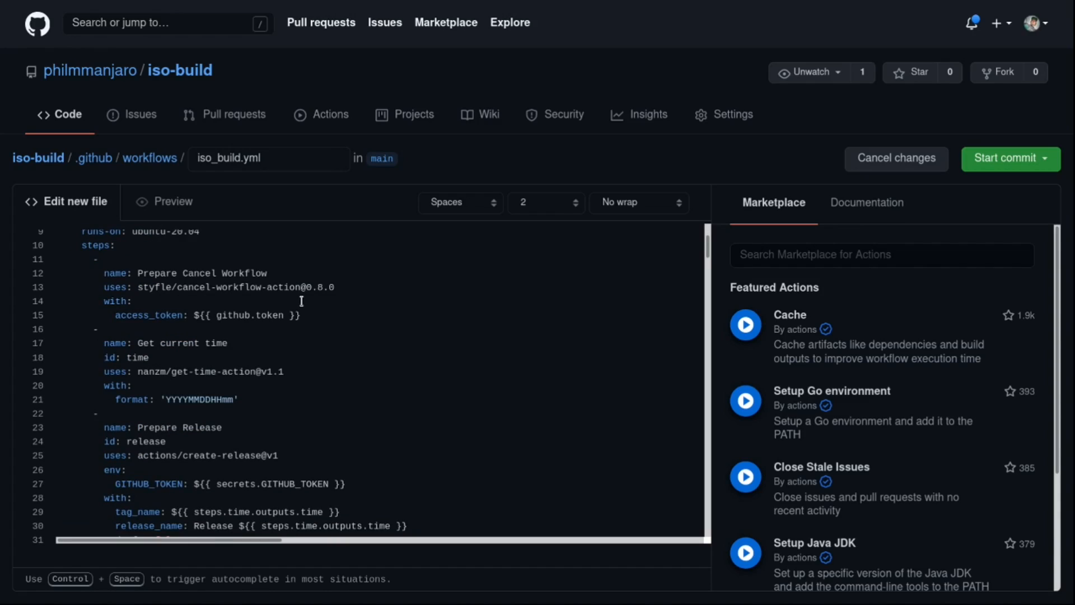
{"action": "scroll", "scroll_direction": "down", "scroll_amount": 3}
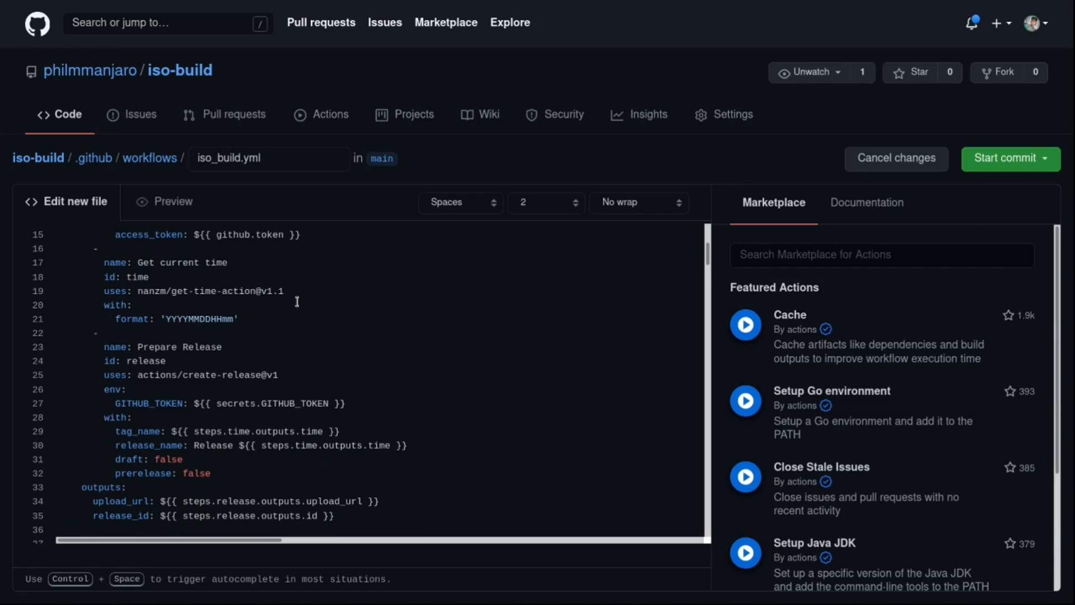
{"action": "mouse_move", "coordinate": [305, 295]}
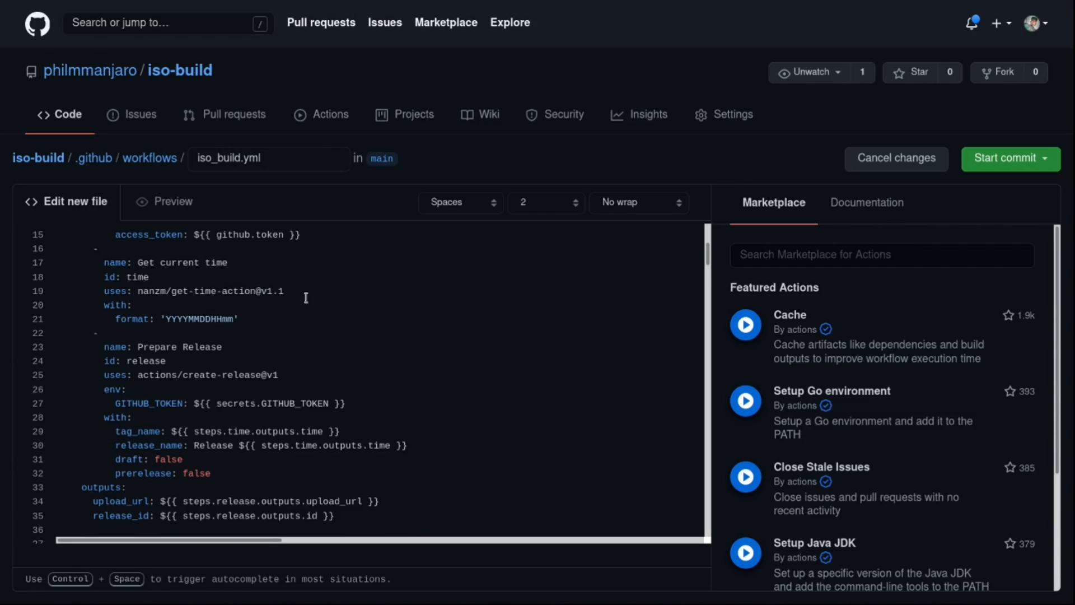
{"action": "scroll", "scroll_direction": "down", "scroll_amount": 3}
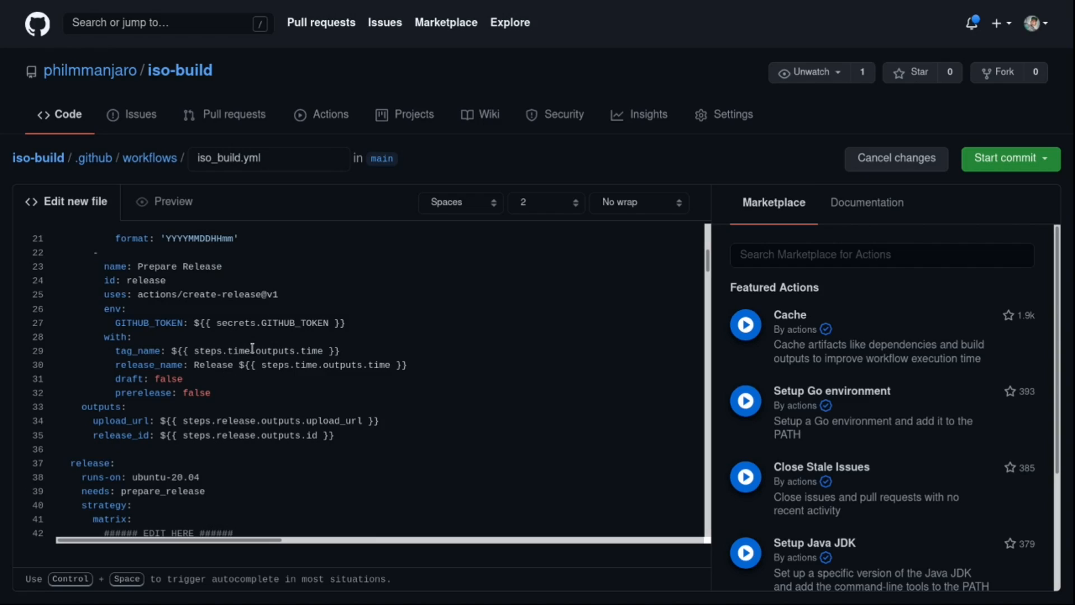
{"action": "scroll", "scroll_direction": "down", "scroll_amount": 3}
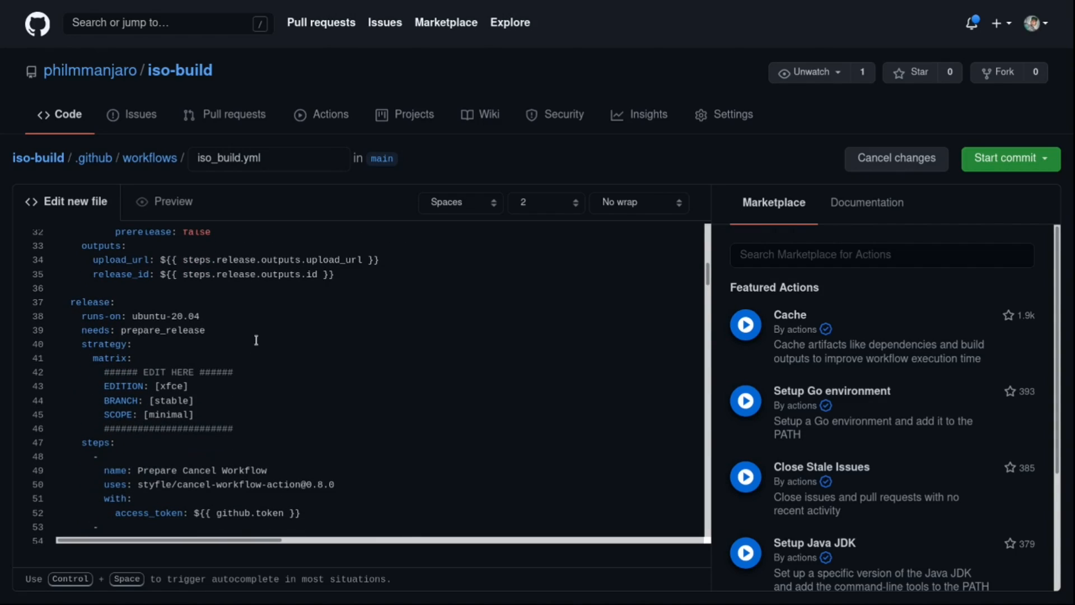
{"action": "scroll", "scroll_direction": "down", "scroll_amount": 3}
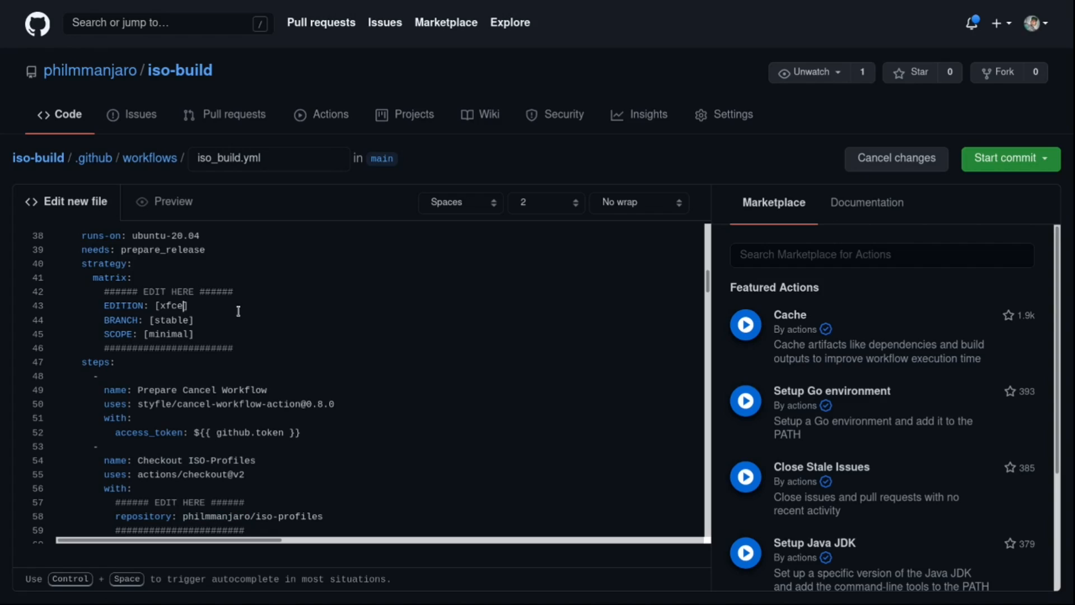
{"action": "type", "text": ", kde"}
{"action": "left_click", "coordinate": [377, 319]}
{"action": "type", "text": "un"}
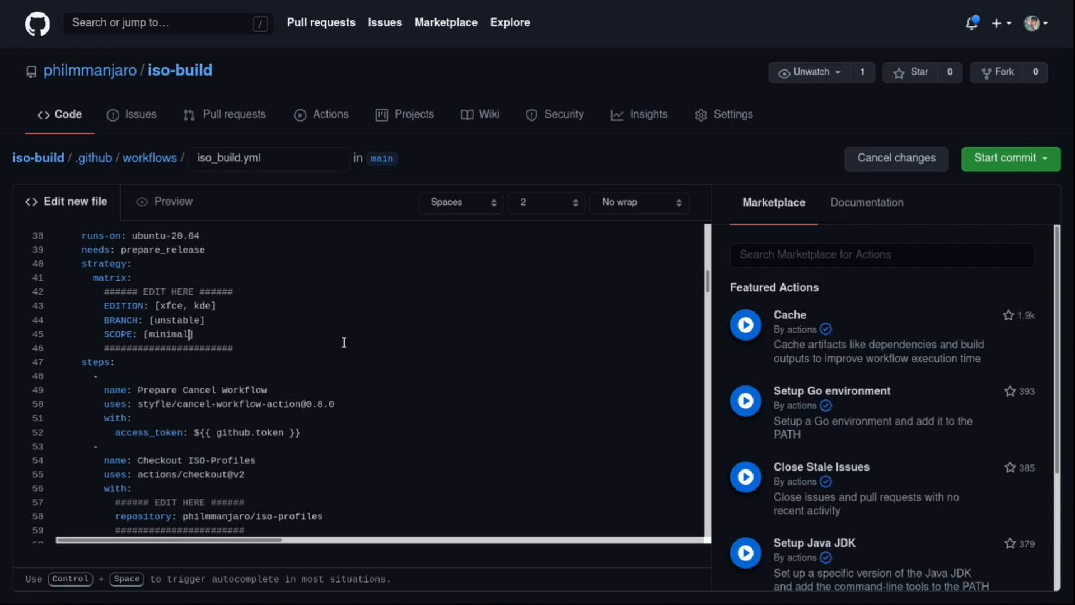
{"action": "type", "text": ", full"}
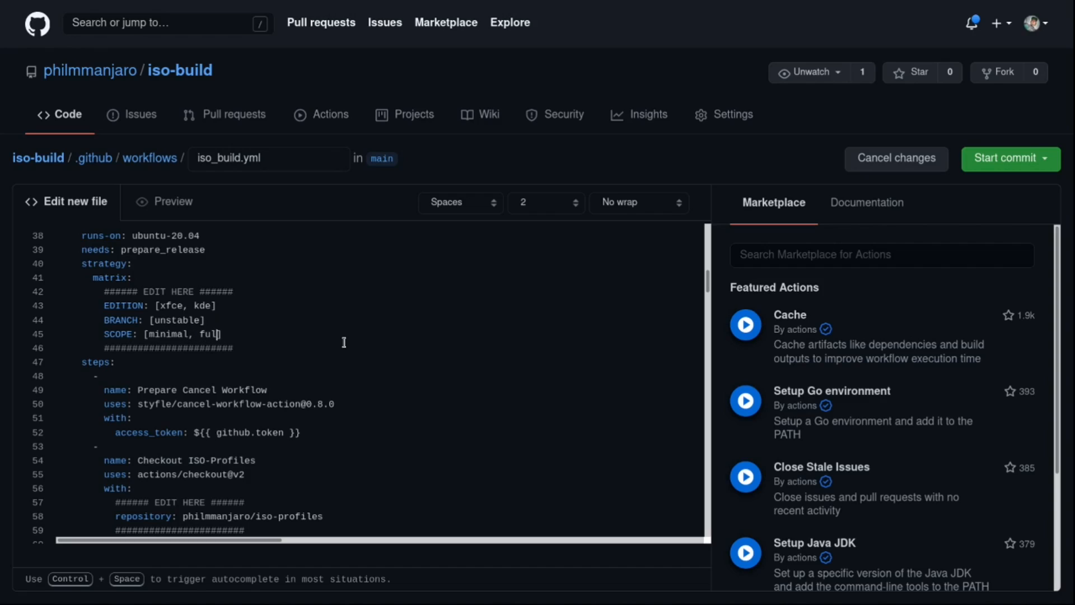
{"action": "key", "text": "BackSpace"}
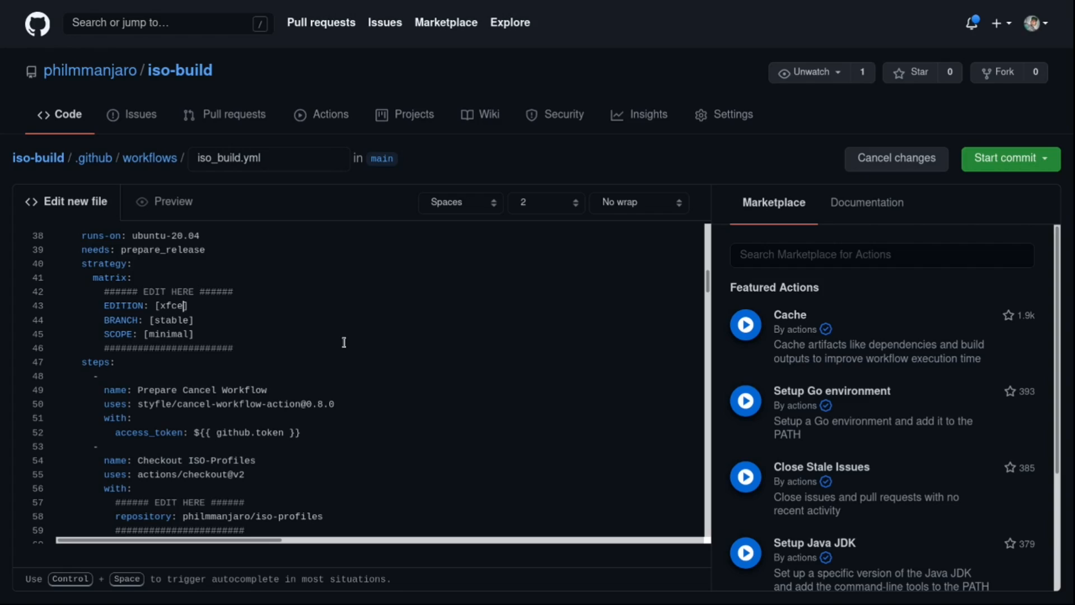
{"action": "scroll", "scroll_direction": "down", "scroll_amount": 3}
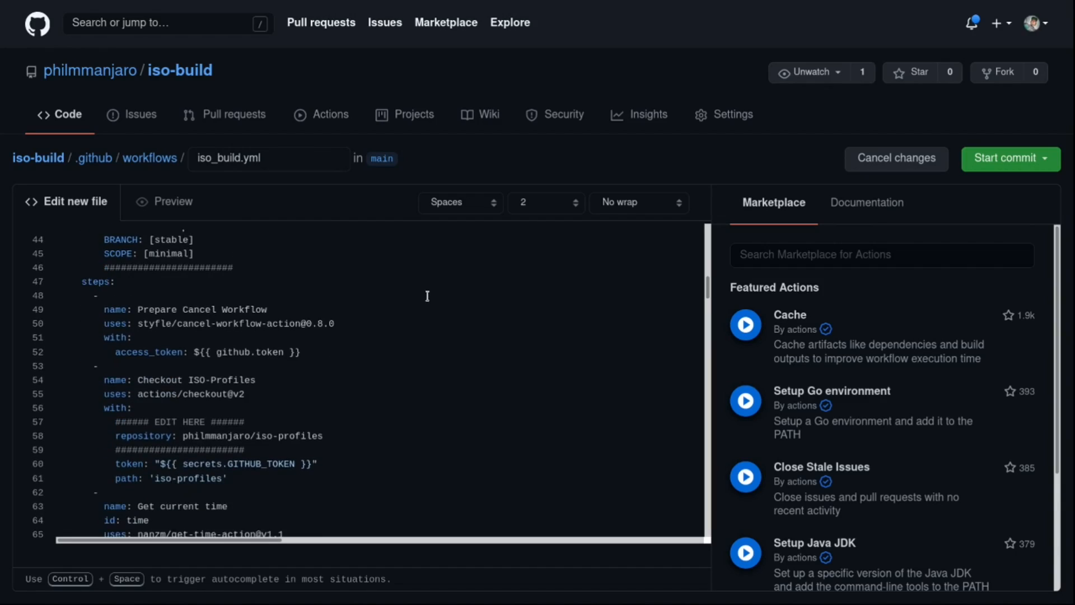
{"action": "scroll", "scroll_direction": "down", "scroll_amount": 3}
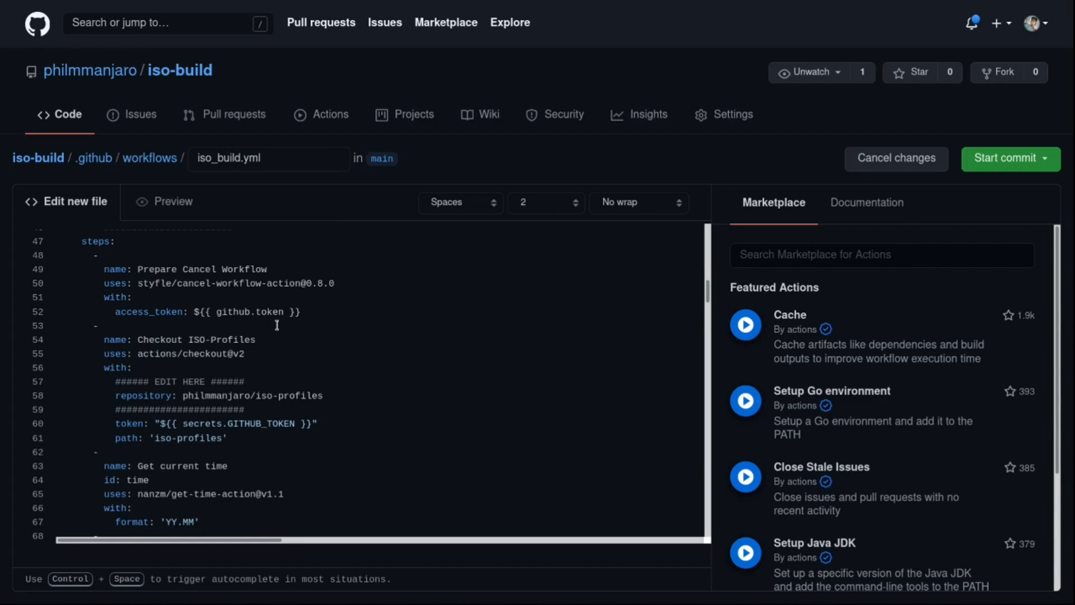
{"action": "scroll", "scroll_direction": "down", "scroll_amount": 3}
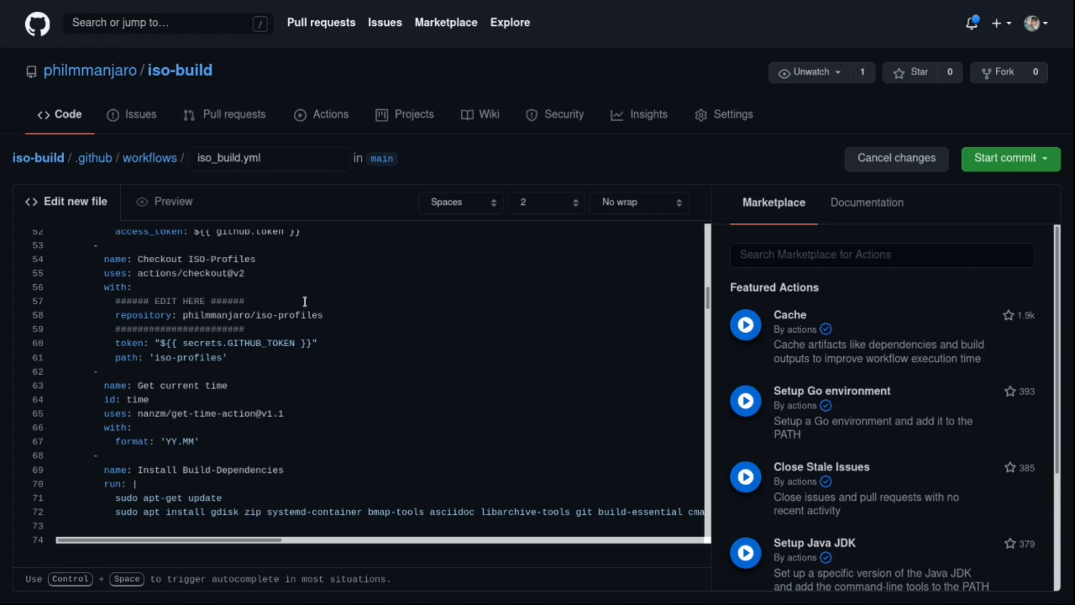
{"action": "mouse_move", "coordinate": [351, 327]}
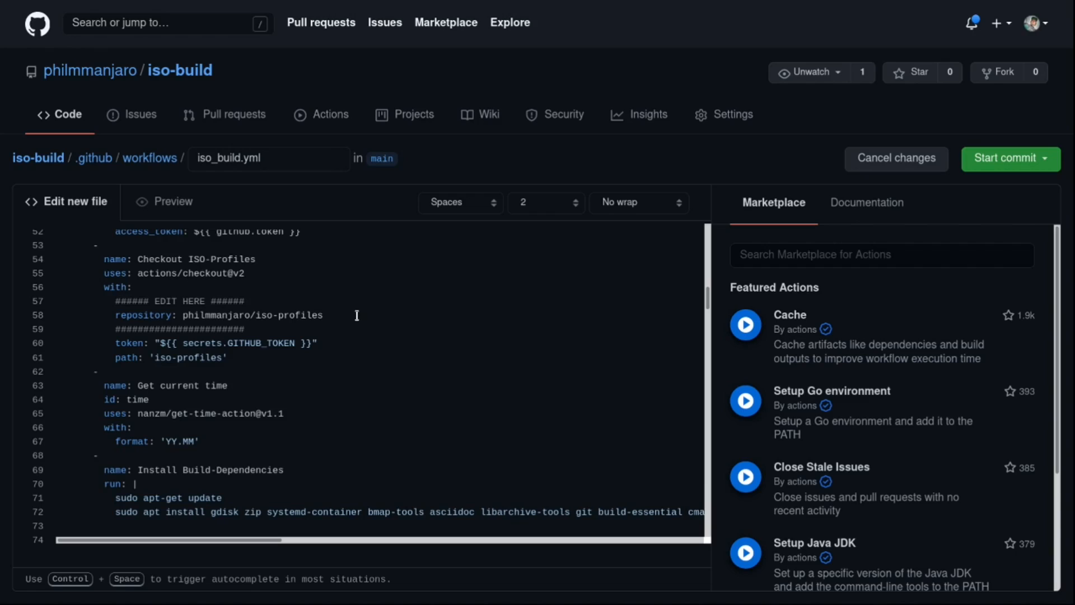
{"action": "double_click", "coordinate": [199, 315]}
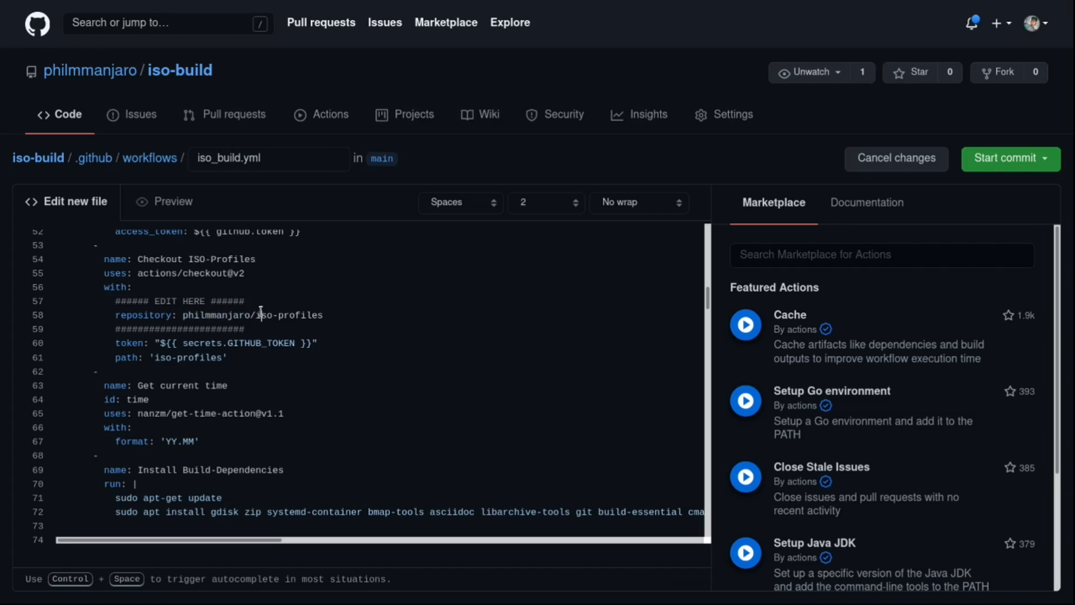
{"action": "double_click", "coordinate": [287, 315]}
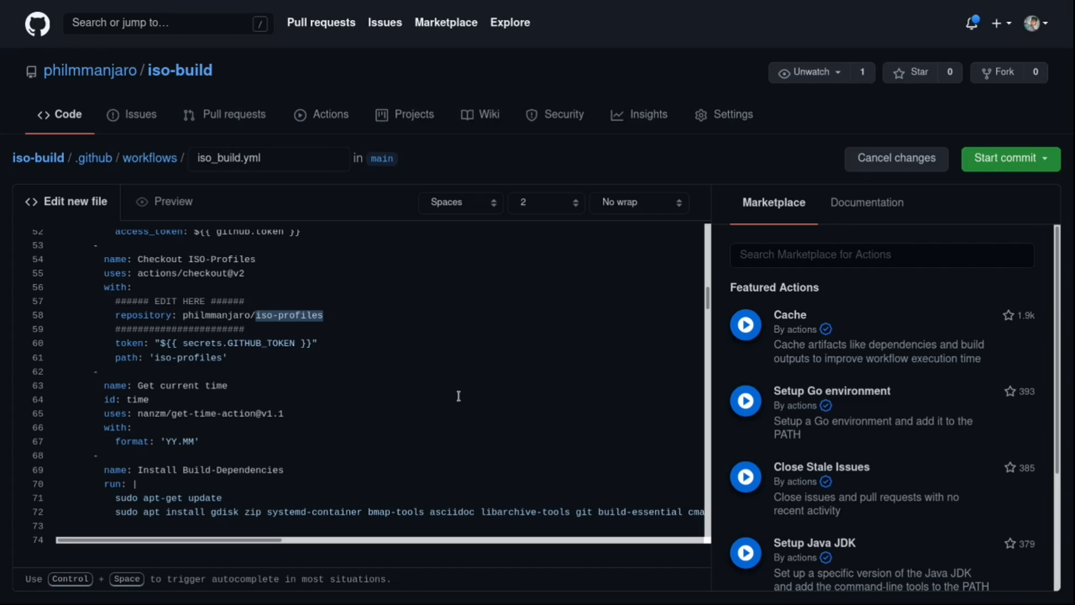
{"action": "mouse_move", "coordinate": [453, 384]}
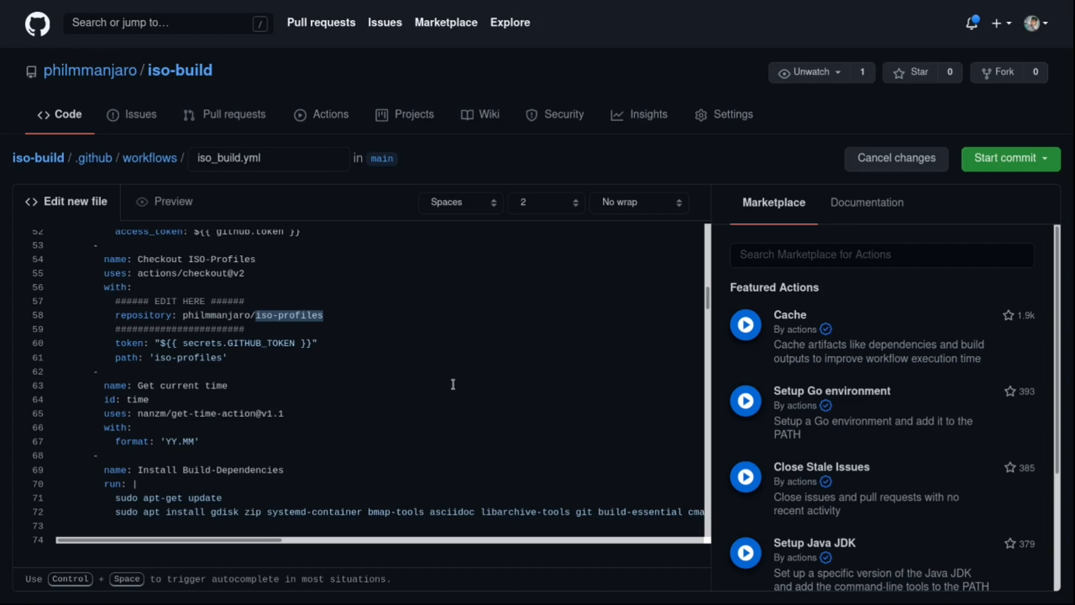
{"action": "scroll", "scroll_direction": "down", "scroll_amount": 3}
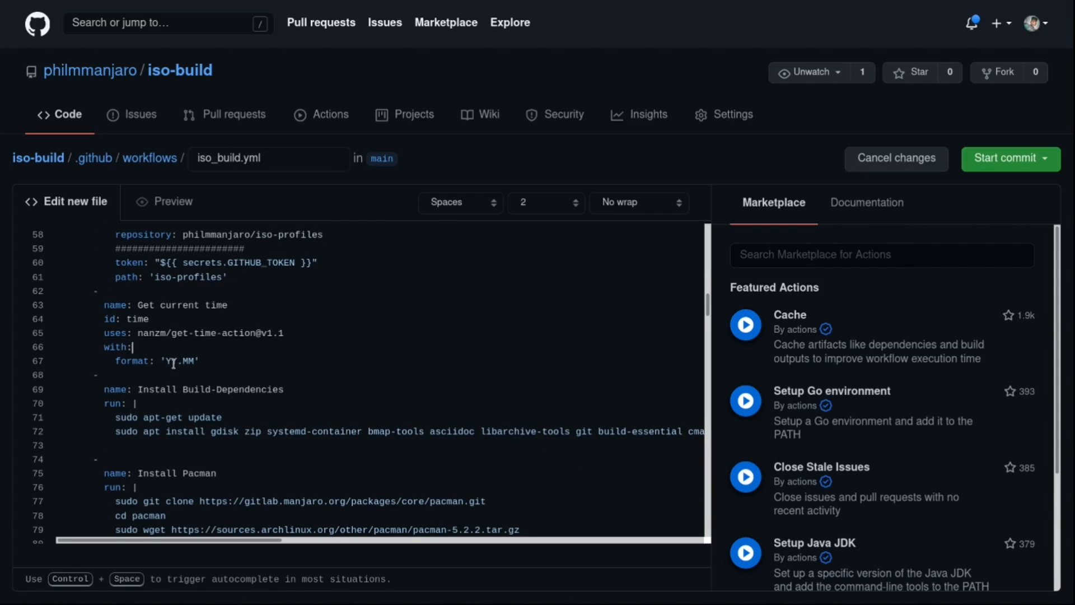
{"action": "scroll", "scroll_direction": "down", "scroll_amount": 3}
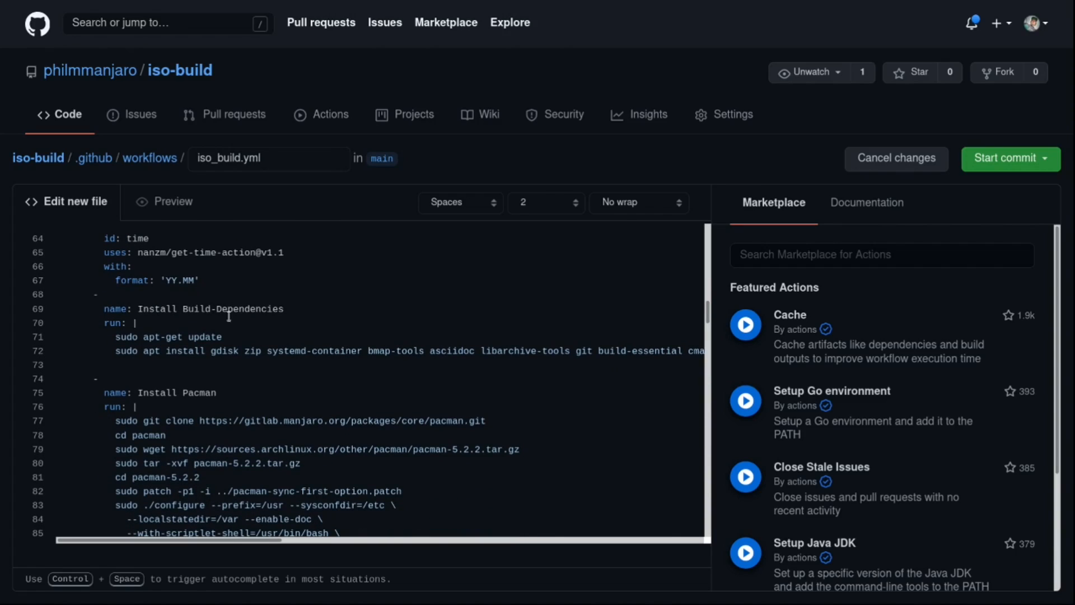
{"action": "mouse_move", "coordinate": [267, 323]}
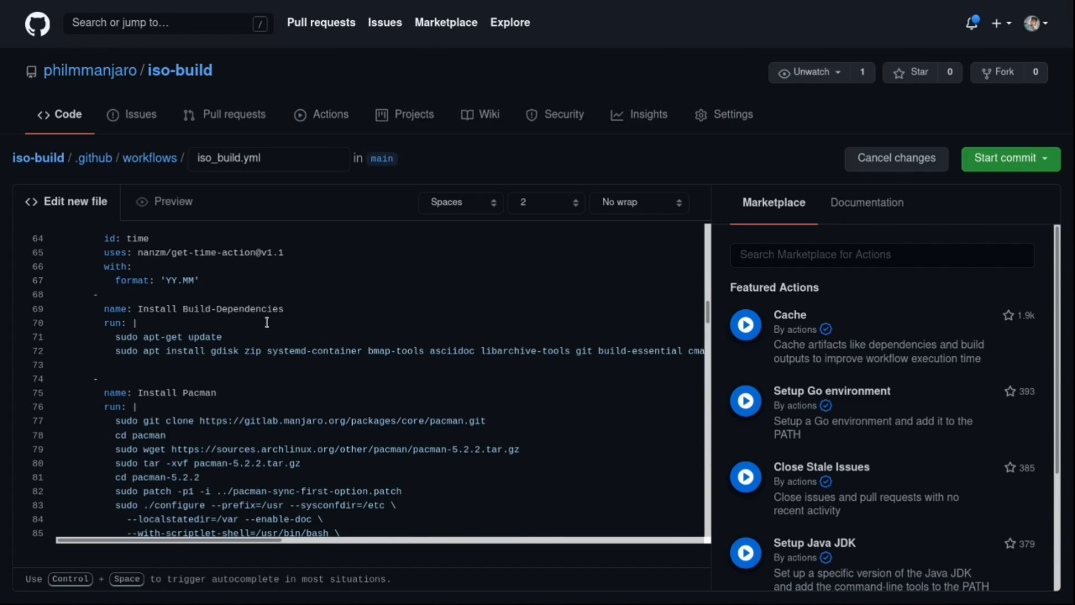
{"action": "scroll", "scroll_direction": "down", "scroll_amount": 3}
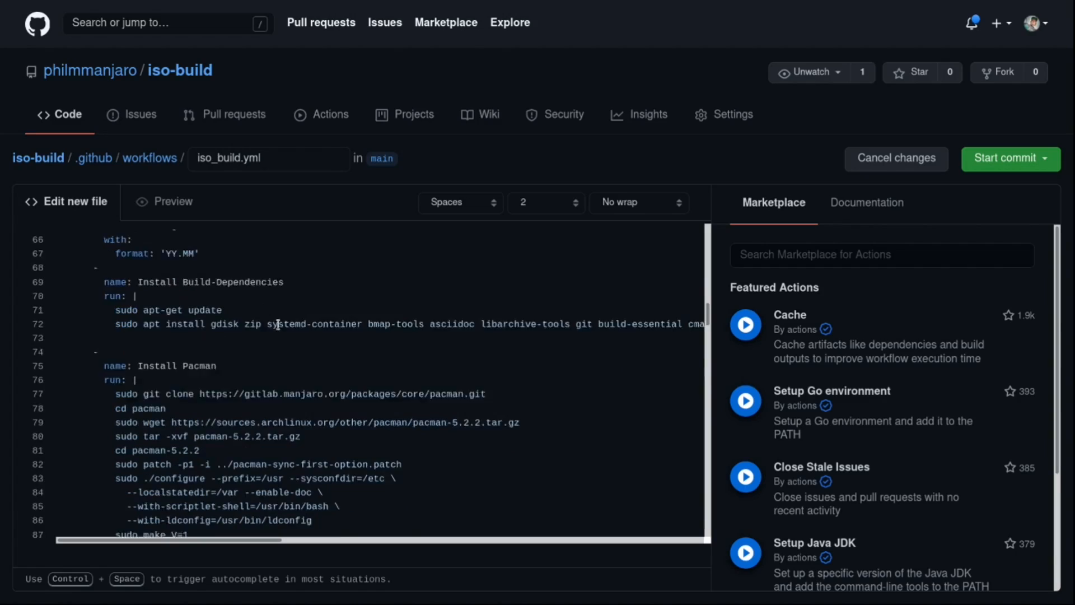
{"action": "scroll", "scroll_direction": "down", "scroll_amount": 3}
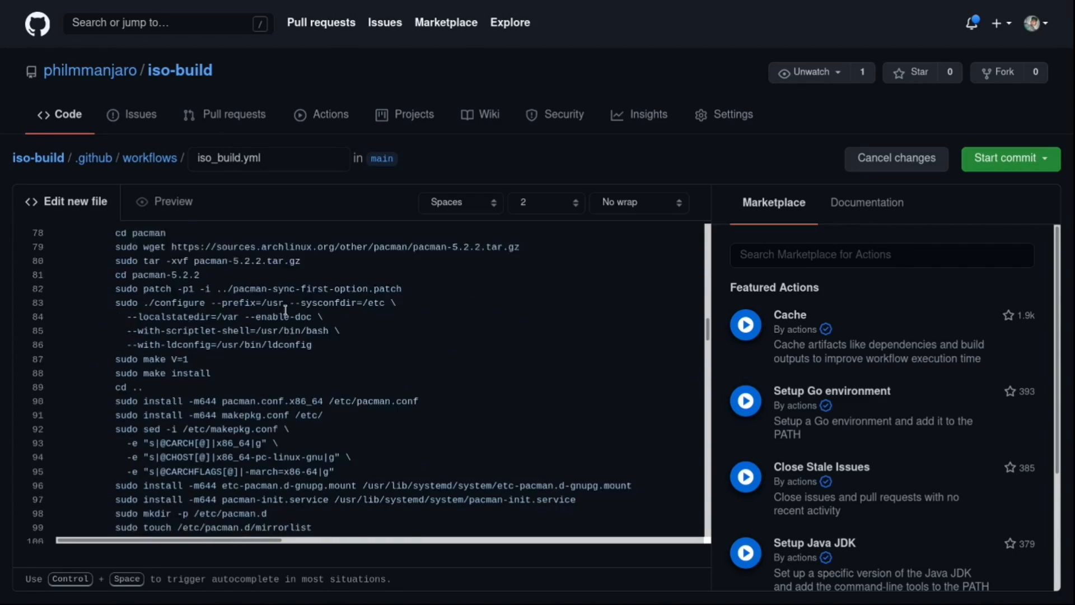
{"action": "scroll", "scroll_direction": "down", "scroll_amount": 3}
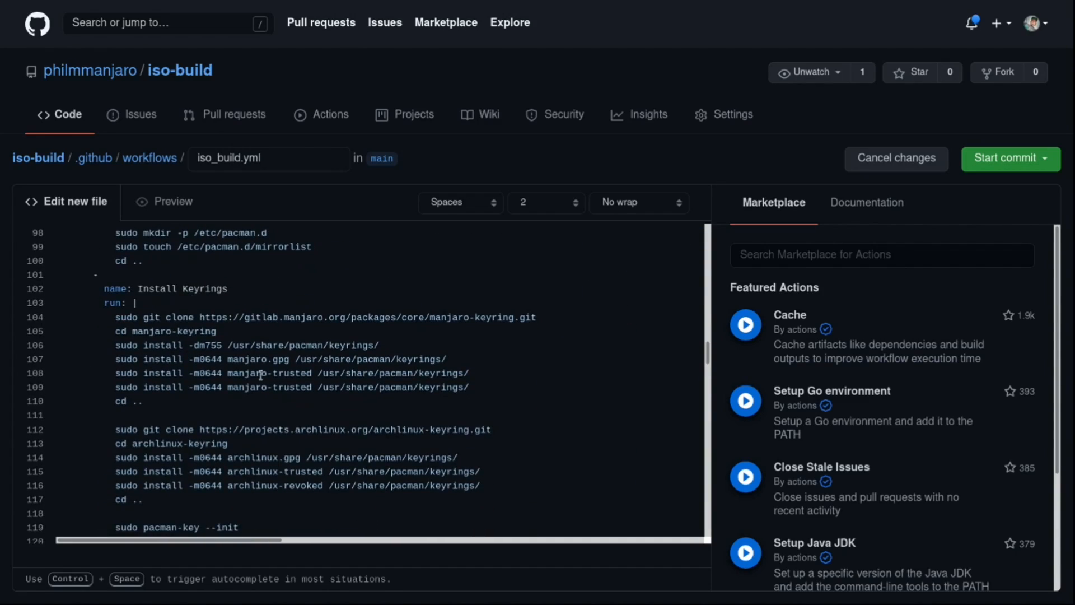
{"action": "scroll", "scroll_direction": "down", "scroll_amount": 3}
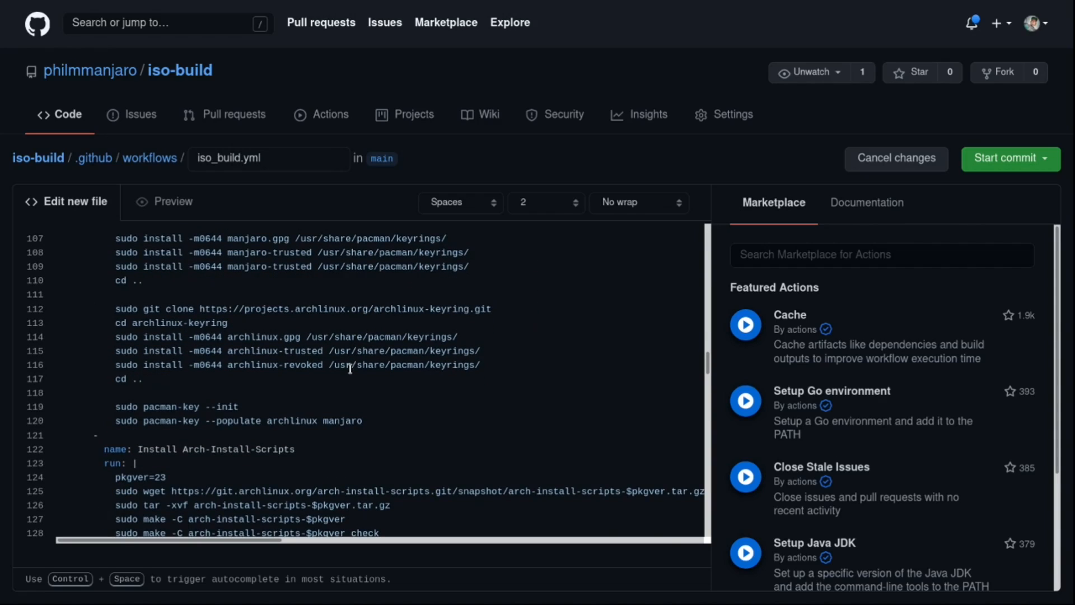
{"action": "scroll", "scroll_direction": "down", "scroll_amount": 3}
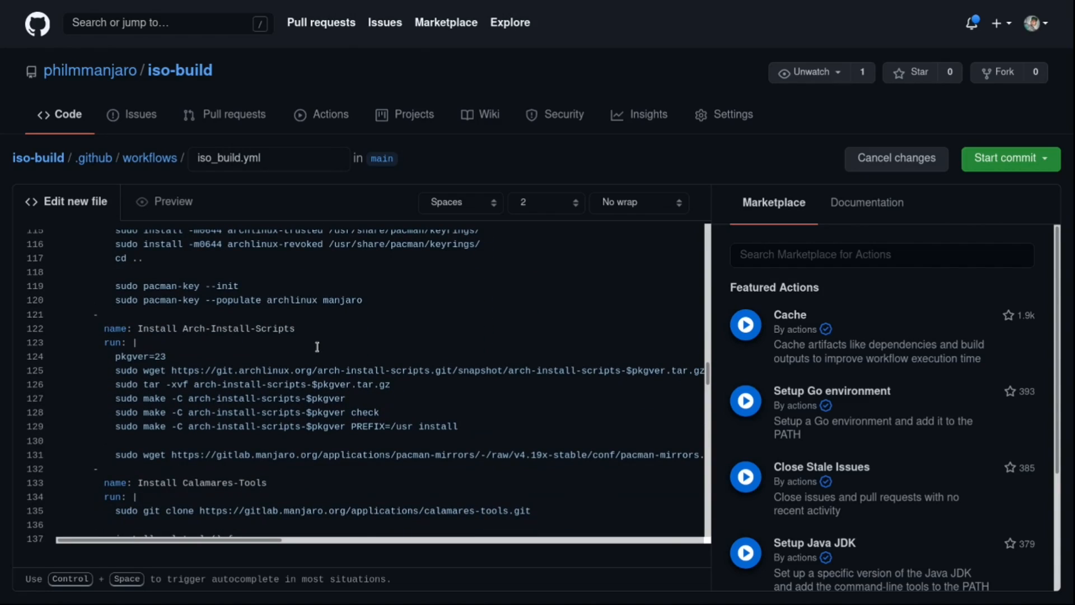
{"action": "scroll", "scroll_direction": "down", "scroll_amount": 3}
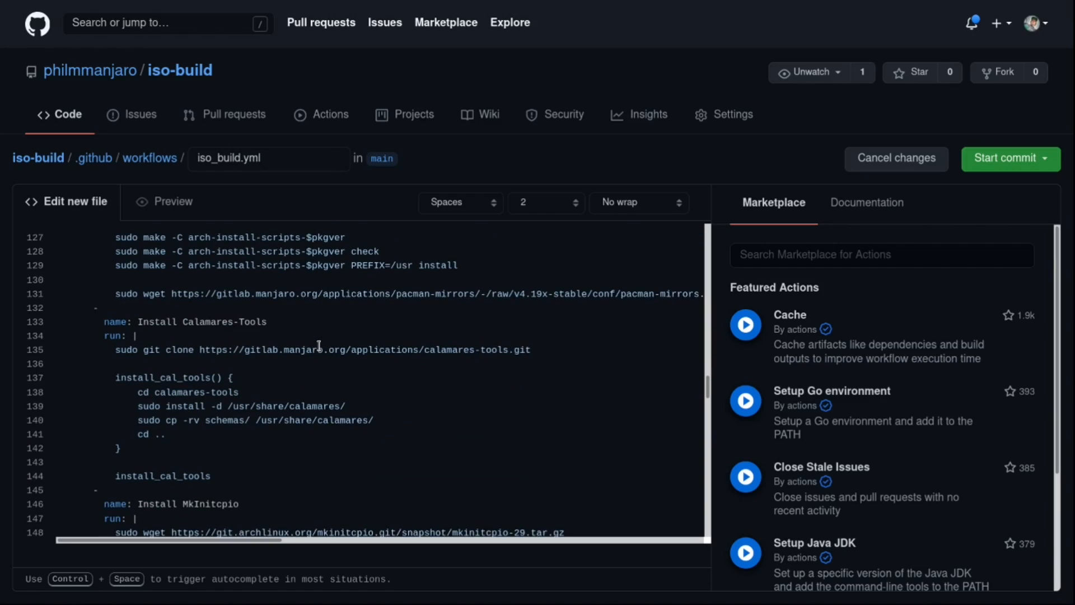
{"action": "scroll", "scroll_direction": "down", "scroll_amount": 3}
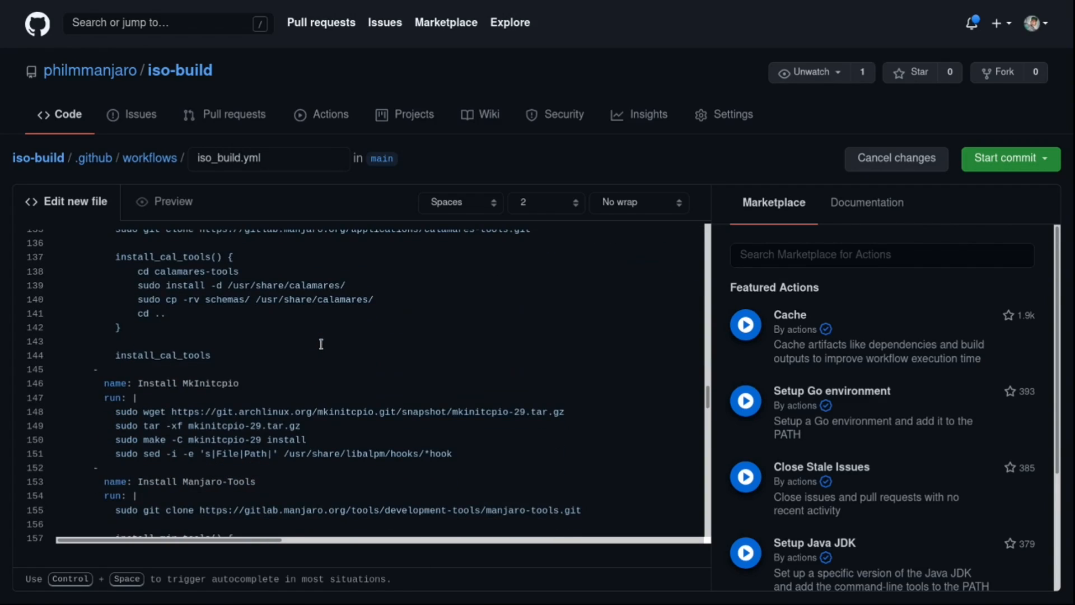
{"action": "scroll", "scroll_direction": "down", "scroll_amount": 3}
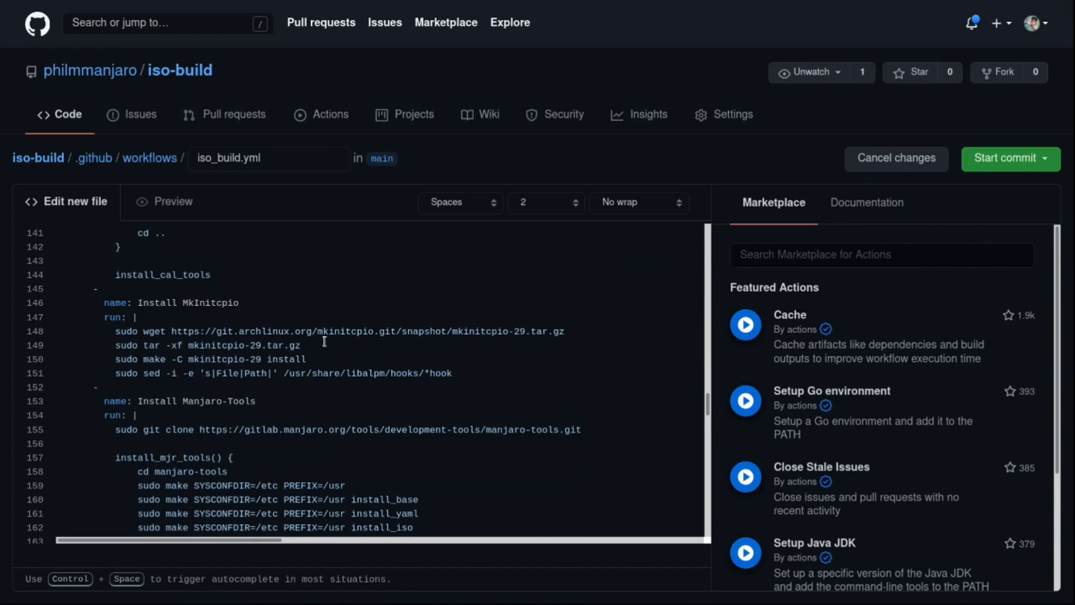
{"action": "scroll", "scroll_direction": "down", "scroll_amount": 3}
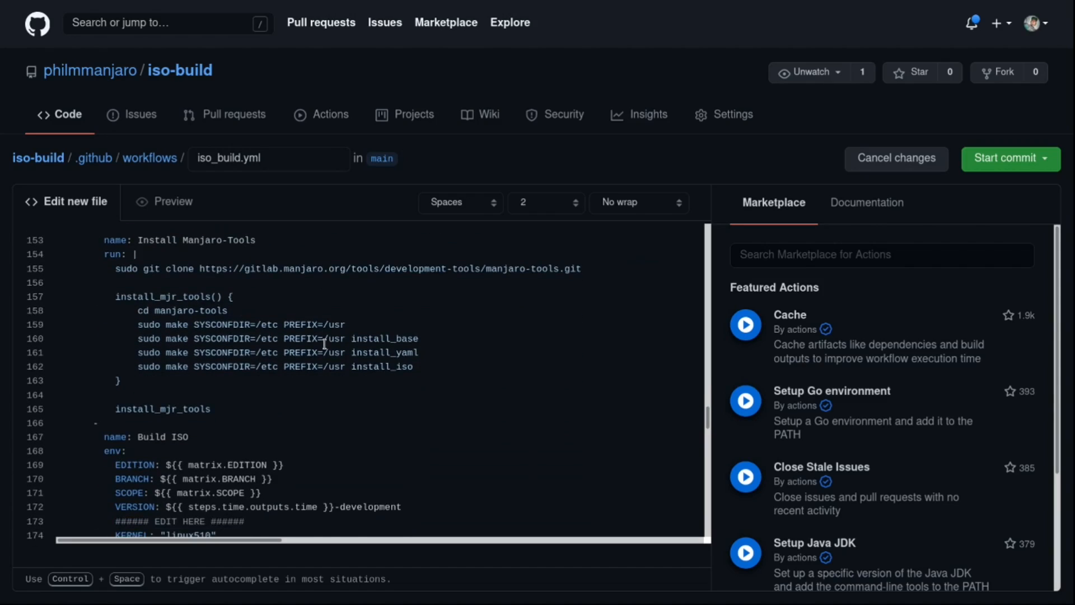
{"action": "scroll", "scroll_direction": "down", "scroll_amount": 3}
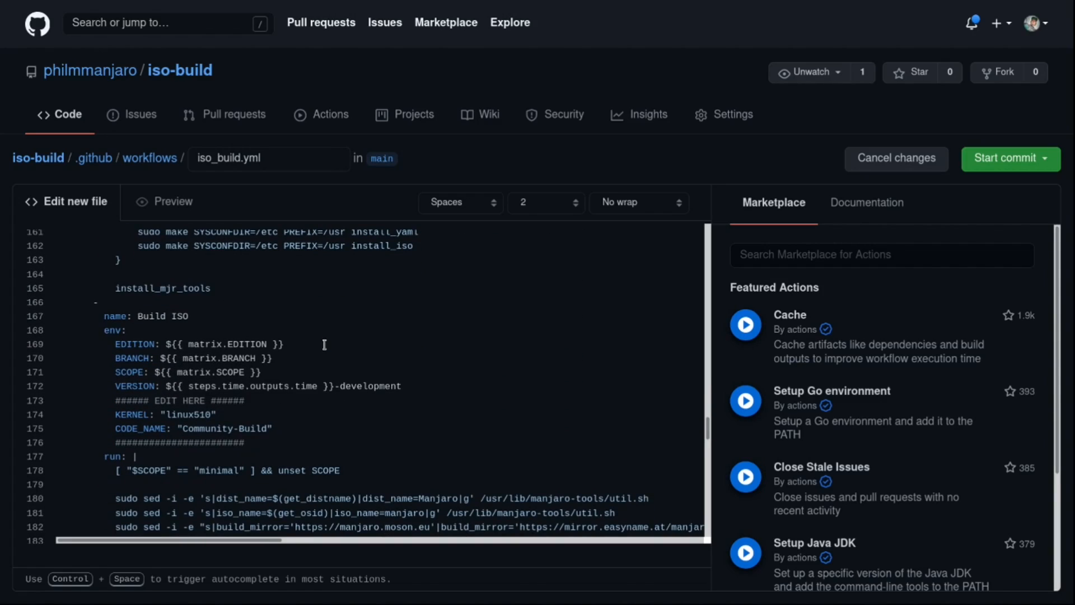
{"action": "mouse_move", "coordinate": [324, 375]}
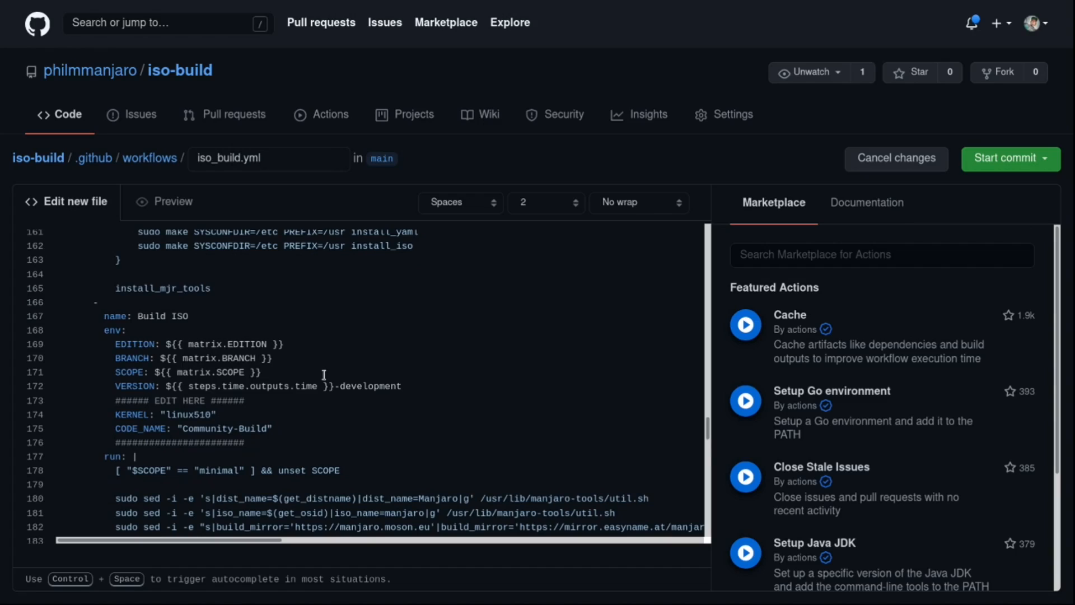
{"action": "scroll", "scroll_direction": "down", "scroll_amount": 3}
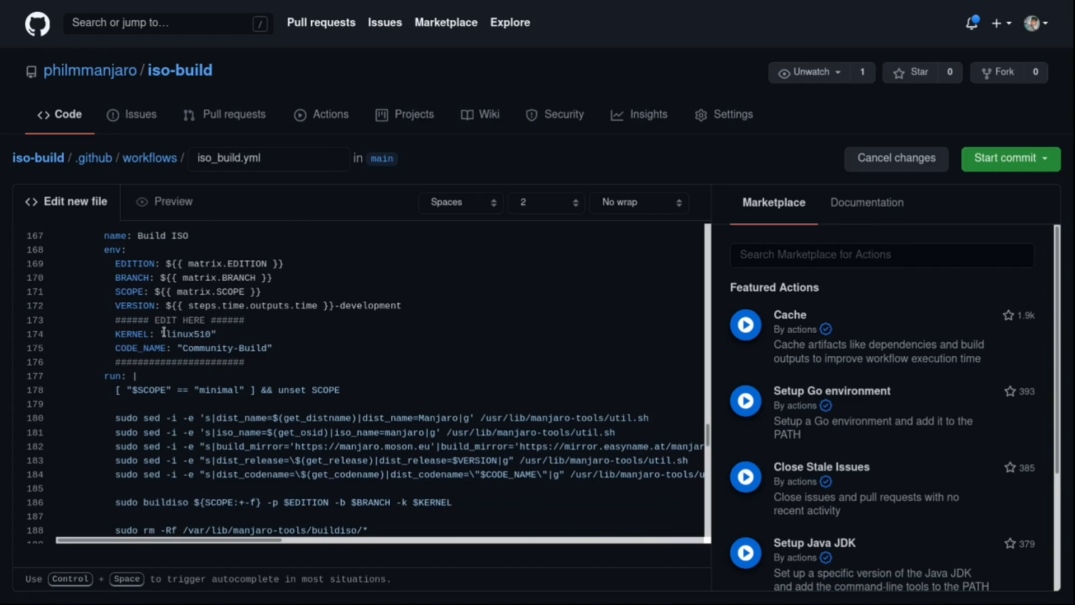
{"action": "double_click", "coordinate": [187, 334]}
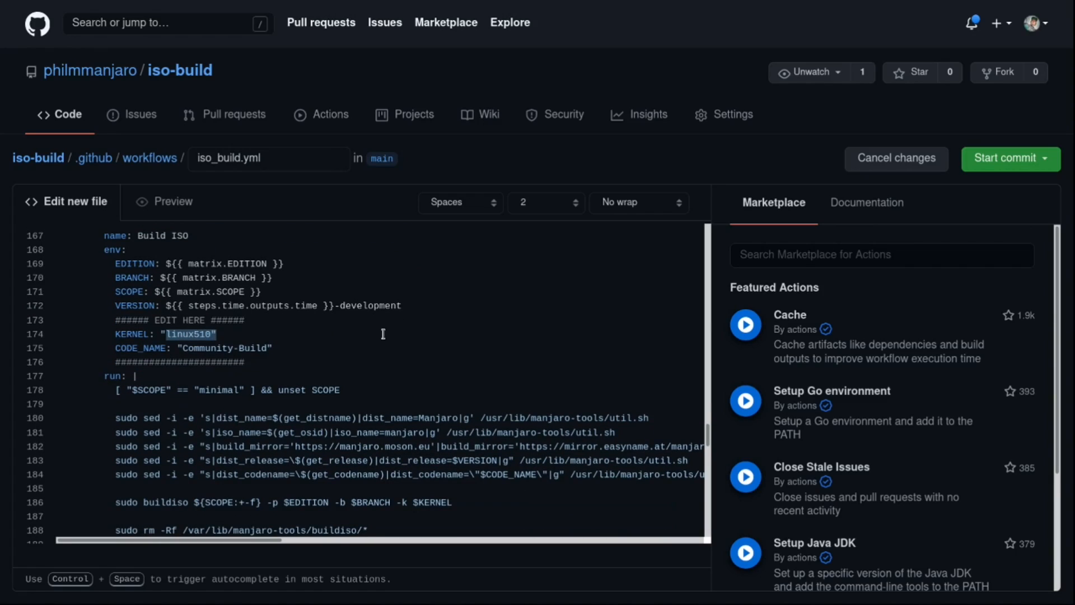
{"action": "mouse_move", "coordinate": [371, 352]}
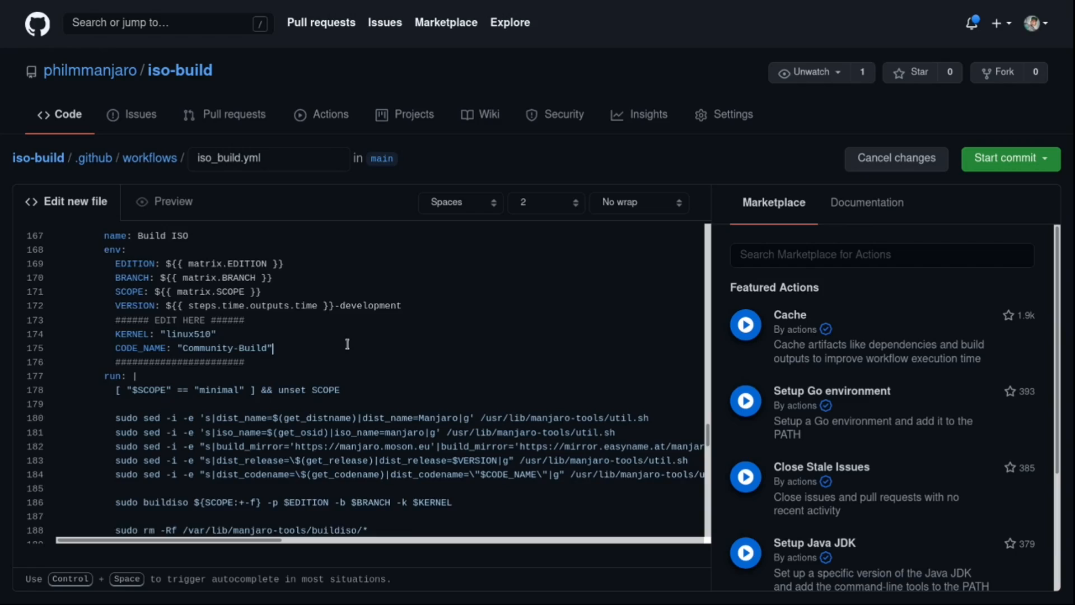
{"action": "scroll", "scroll_direction": "down", "scroll_amount": 3}
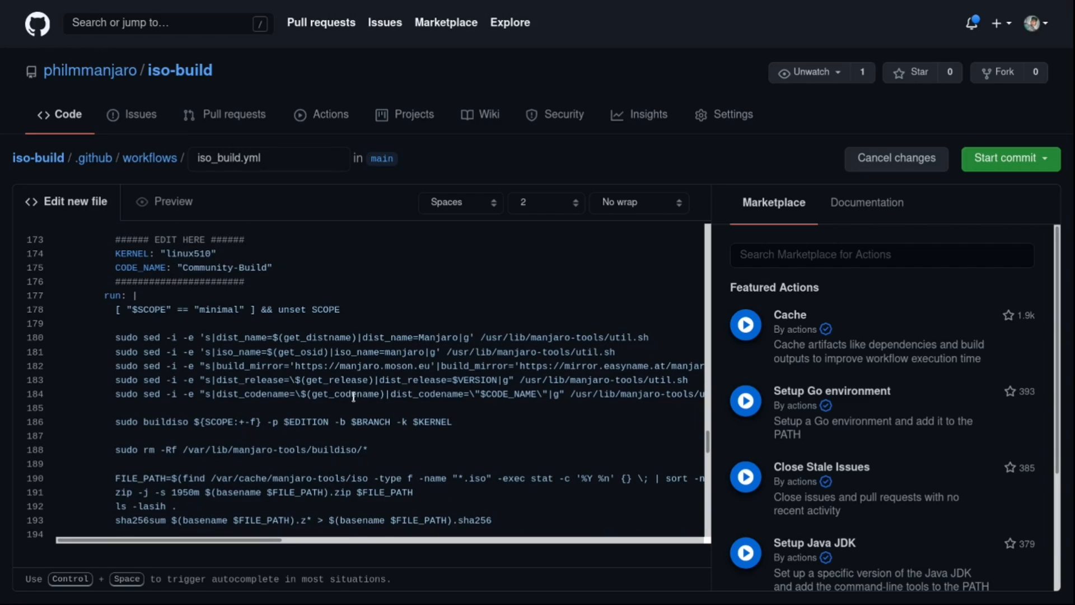
{"action": "mouse_move", "coordinate": [459, 432]}
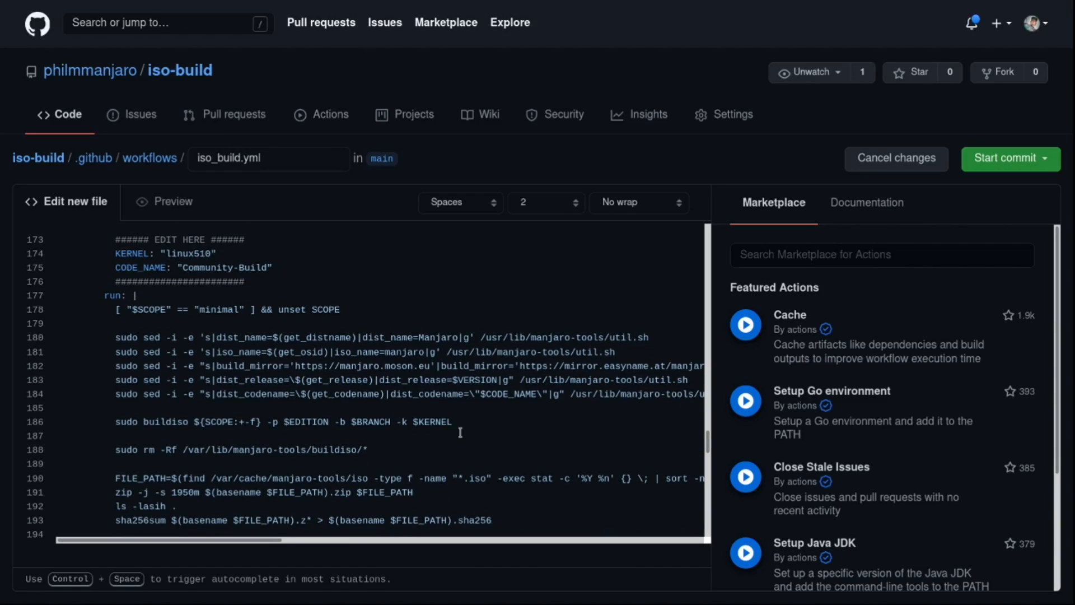
{"action": "mouse_move", "coordinate": [356, 358]}
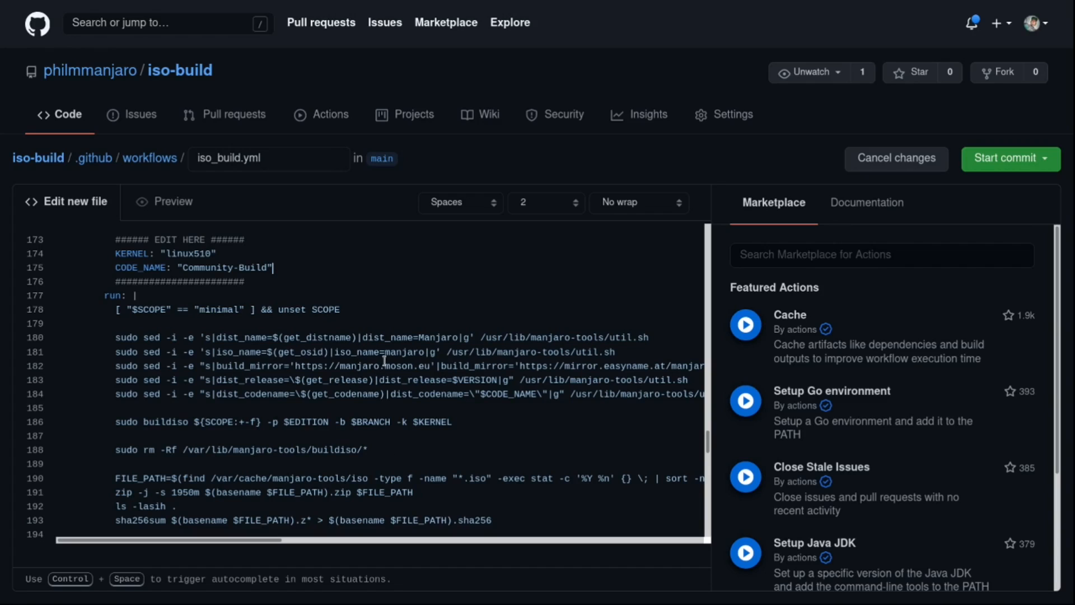
{"action": "scroll", "scroll_direction": "down", "scroll_amount": 3}
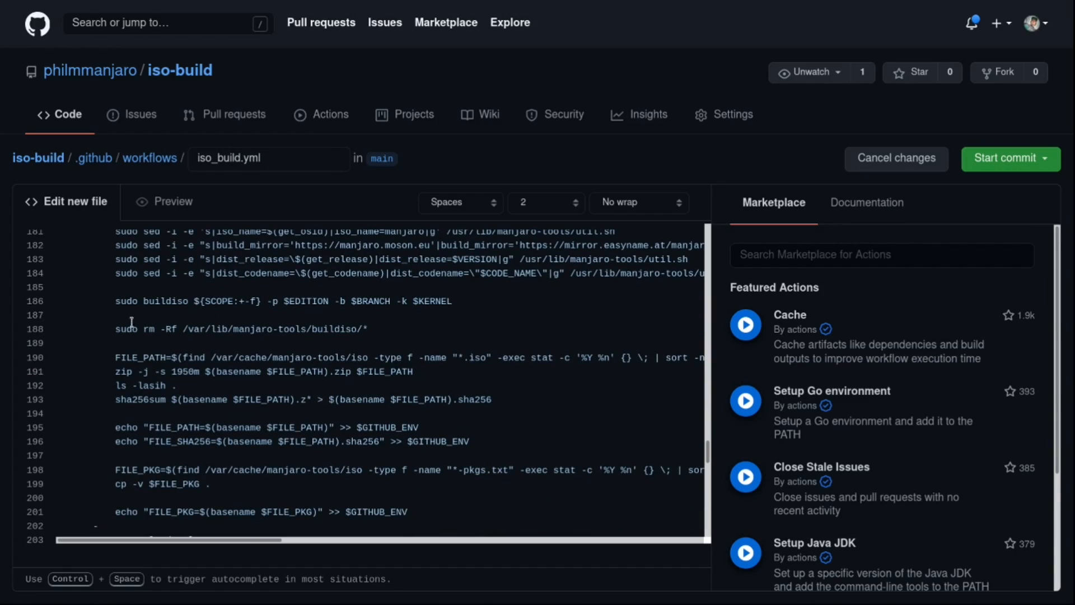
{"action": "mouse_move", "coordinate": [222, 293]}
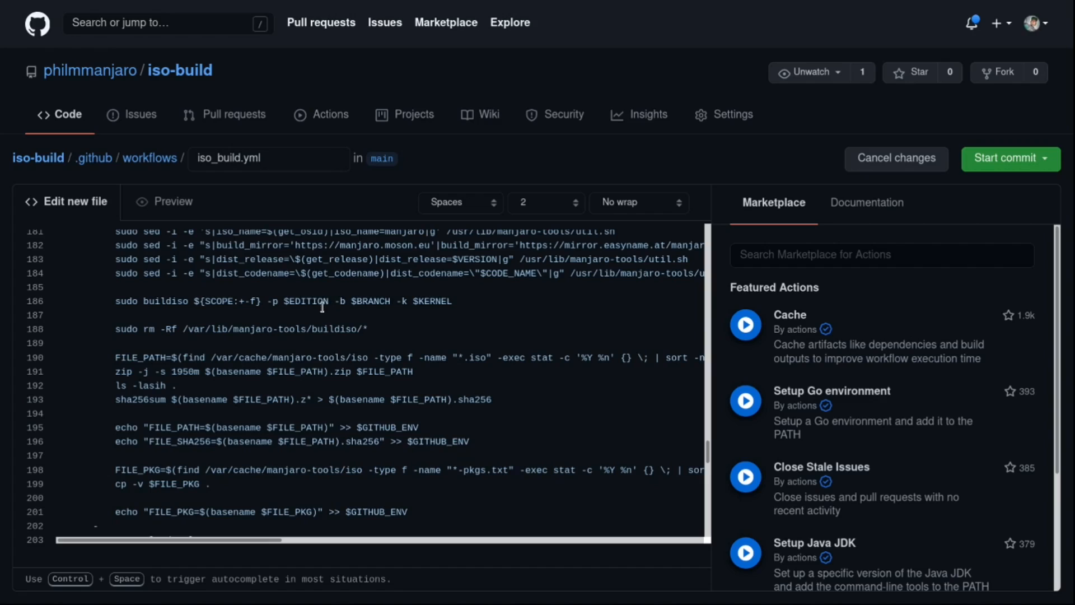
{"action": "mouse_move", "coordinate": [447, 302]}
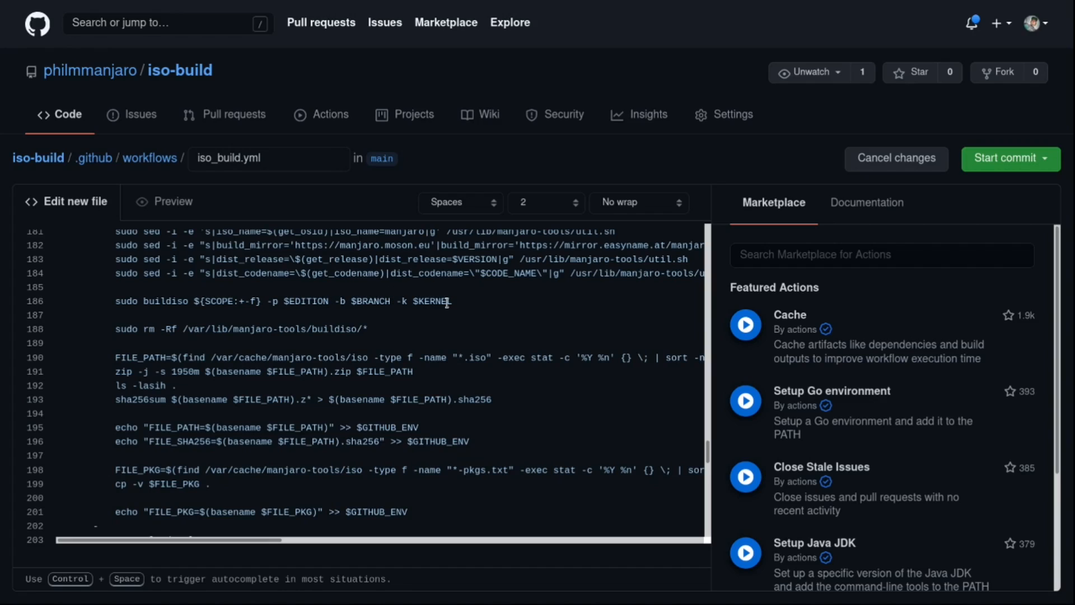
{"action": "scroll", "scroll_direction": "down", "scroll_amount": 3}
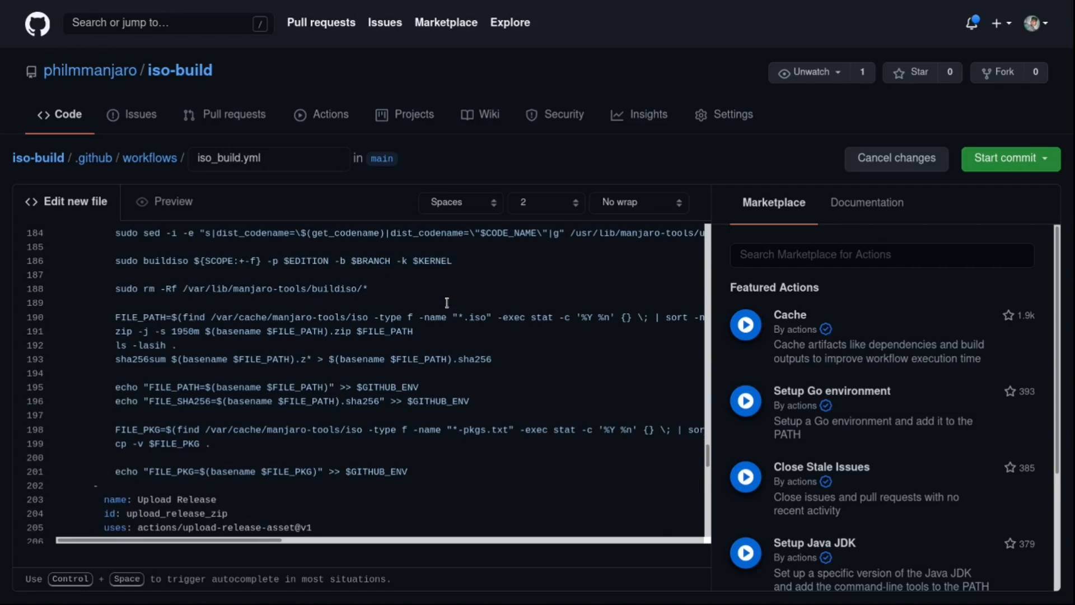
Read iso_build.yml to the final Rollback Release step and bring up the Start commit panel
{"action": "scroll", "scroll_direction": "down", "scroll_amount": 3}
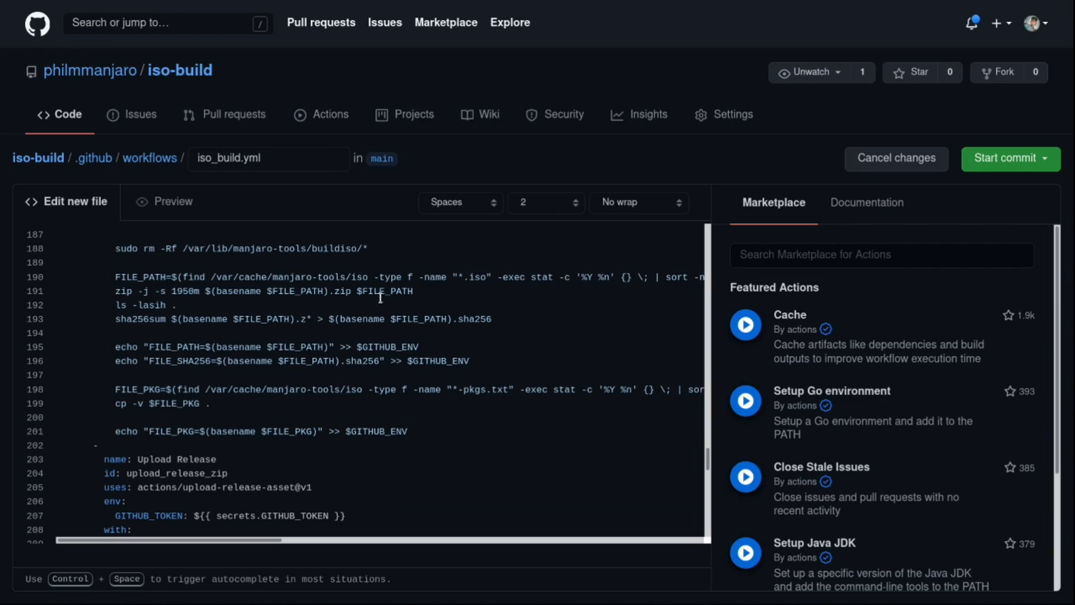
{"action": "mouse_move", "coordinate": [403, 317]}
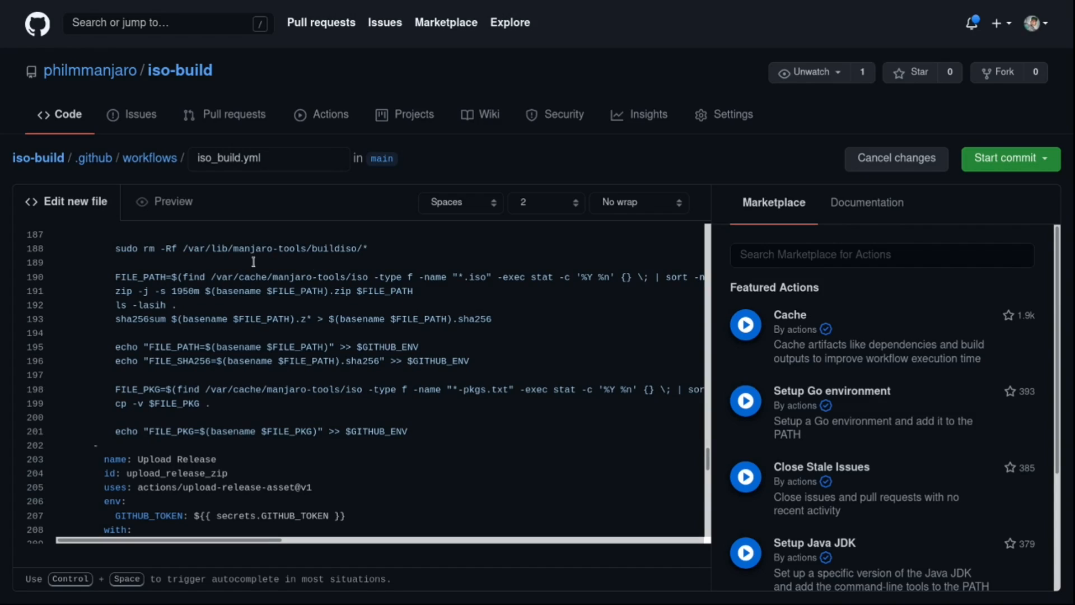
{"action": "mouse_move", "coordinate": [208, 326]}
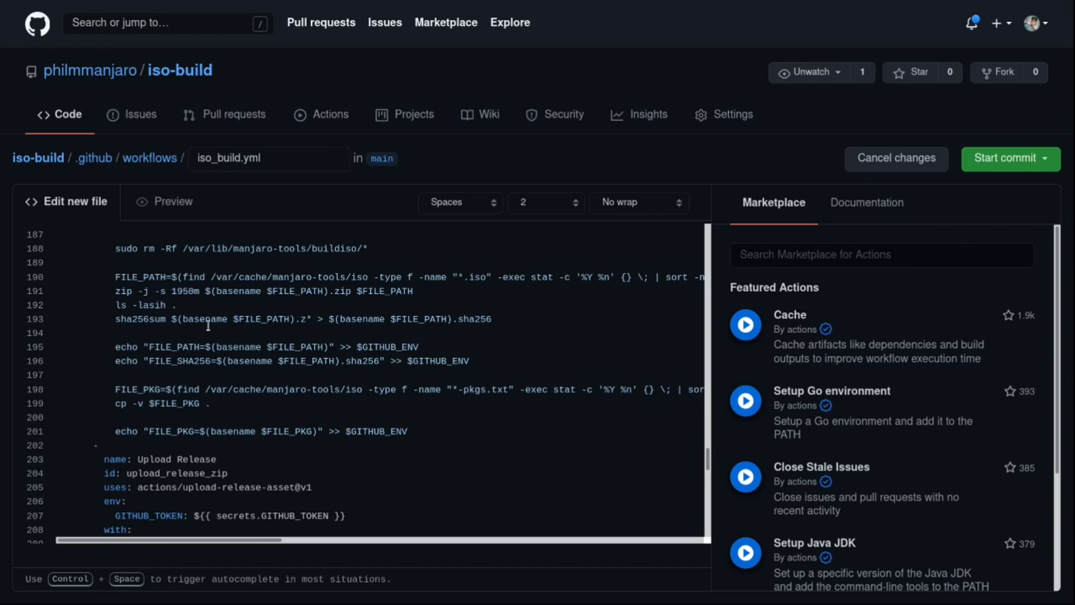
{"action": "scroll", "scroll_direction": "down", "scroll_amount": 3}
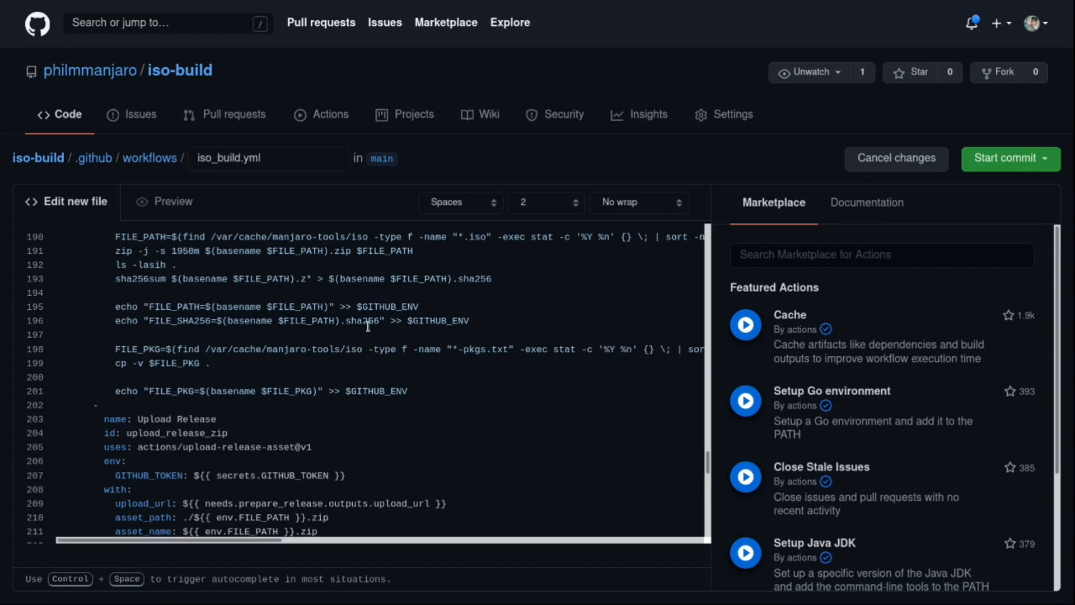
{"action": "scroll", "scroll_direction": "down", "scroll_amount": 3}
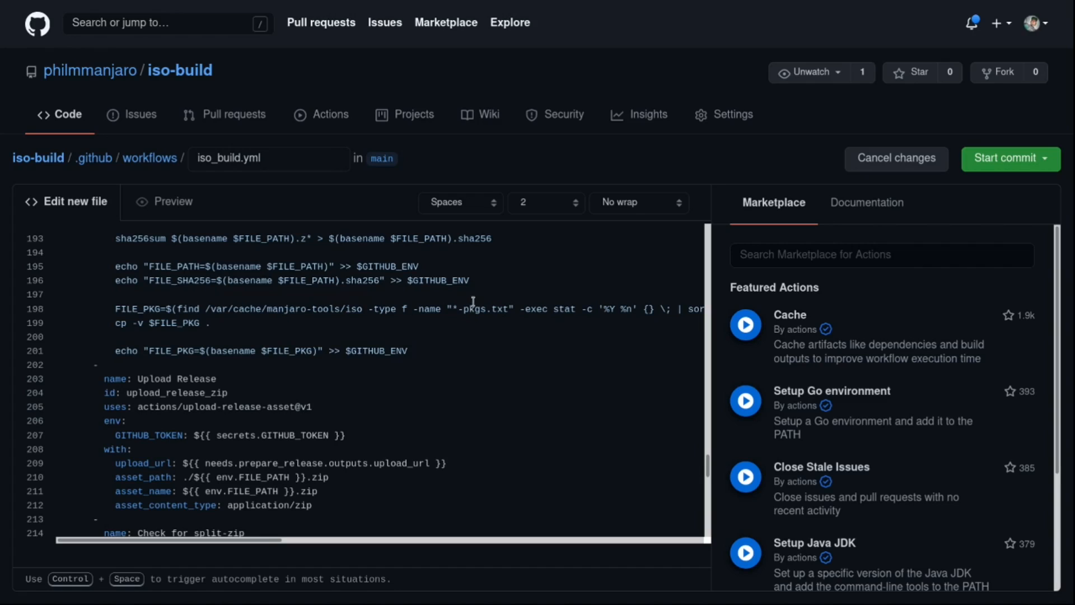
{"action": "scroll", "scroll_direction": "down", "scroll_amount": 3}
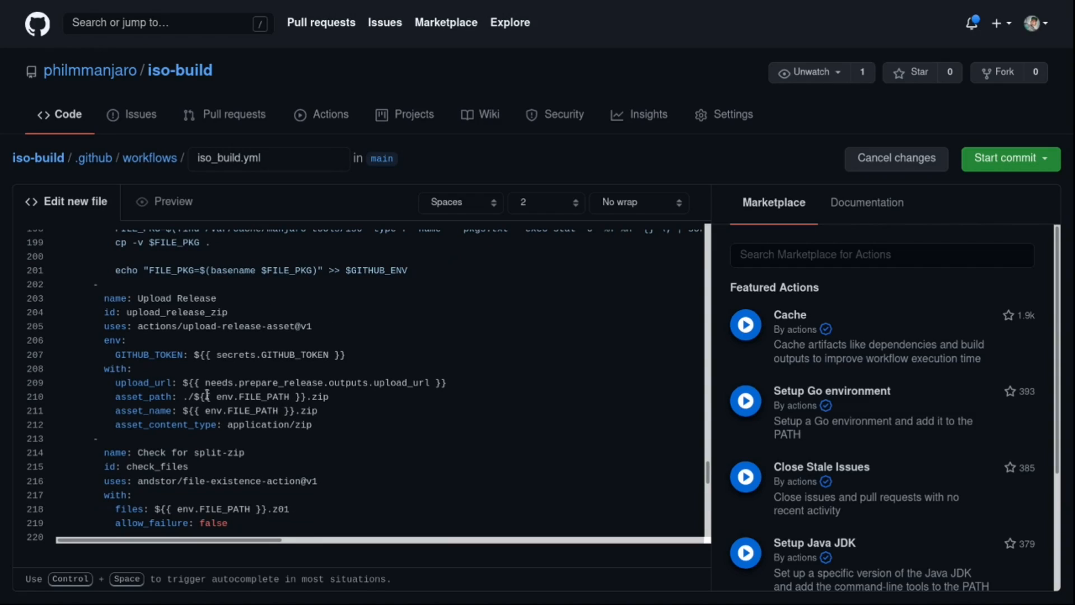
{"action": "scroll", "scroll_direction": "down", "scroll_amount": 3}
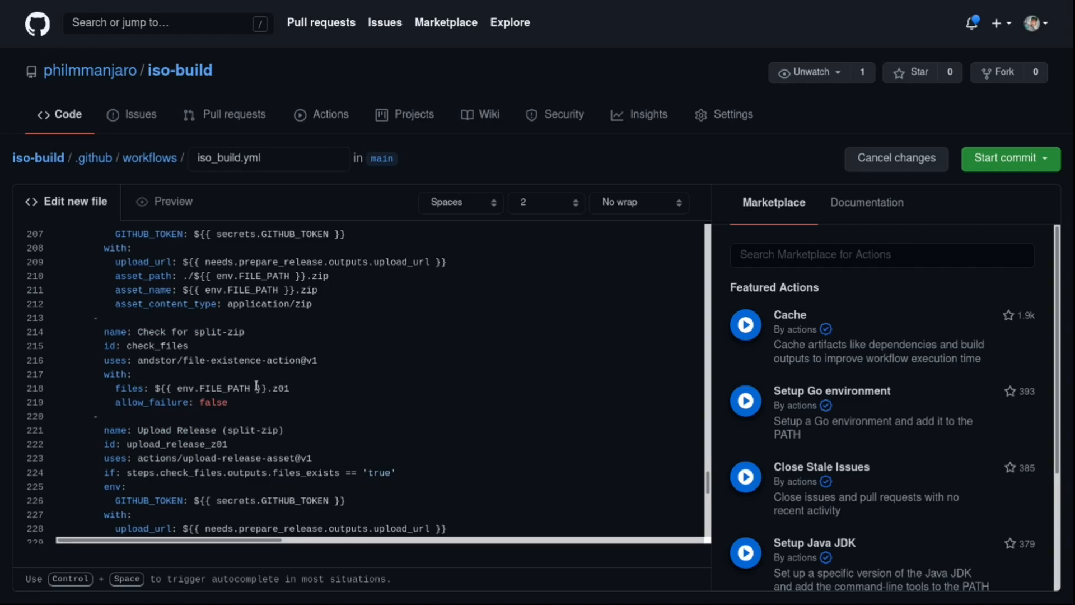
{"action": "scroll", "scroll_direction": "down", "scroll_amount": 3}
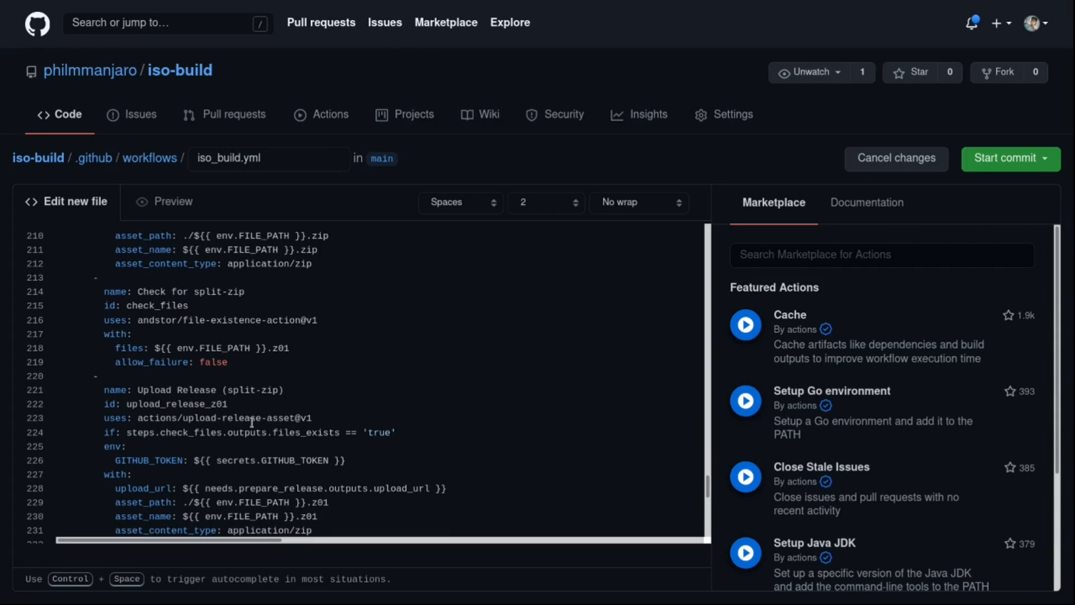
{"action": "scroll", "scroll_direction": "down", "scroll_amount": 3}
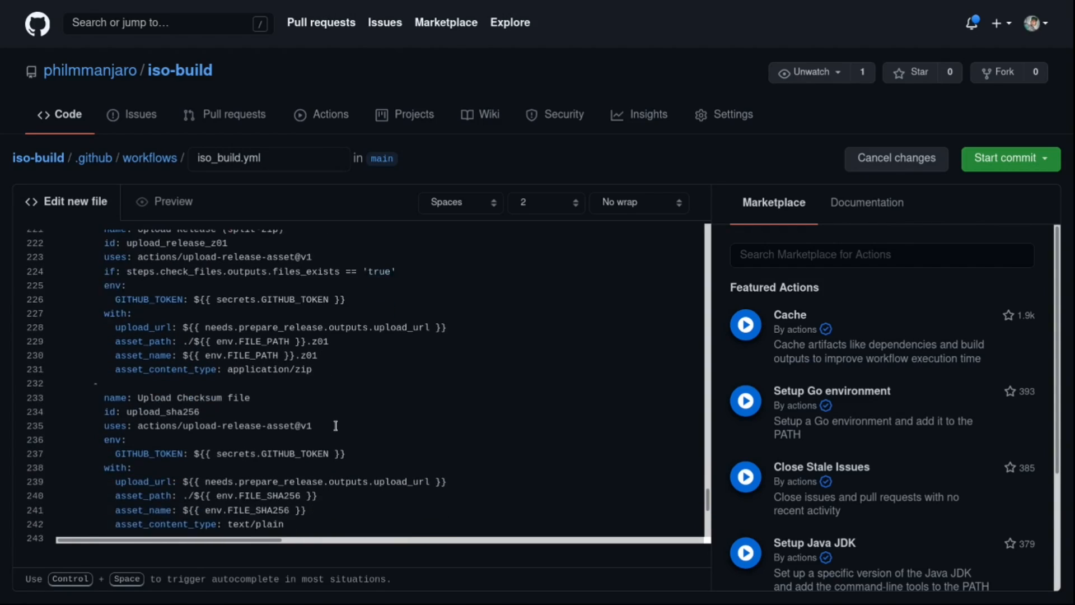
{"action": "scroll", "scroll_direction": "down", "scroll_amount": 3}
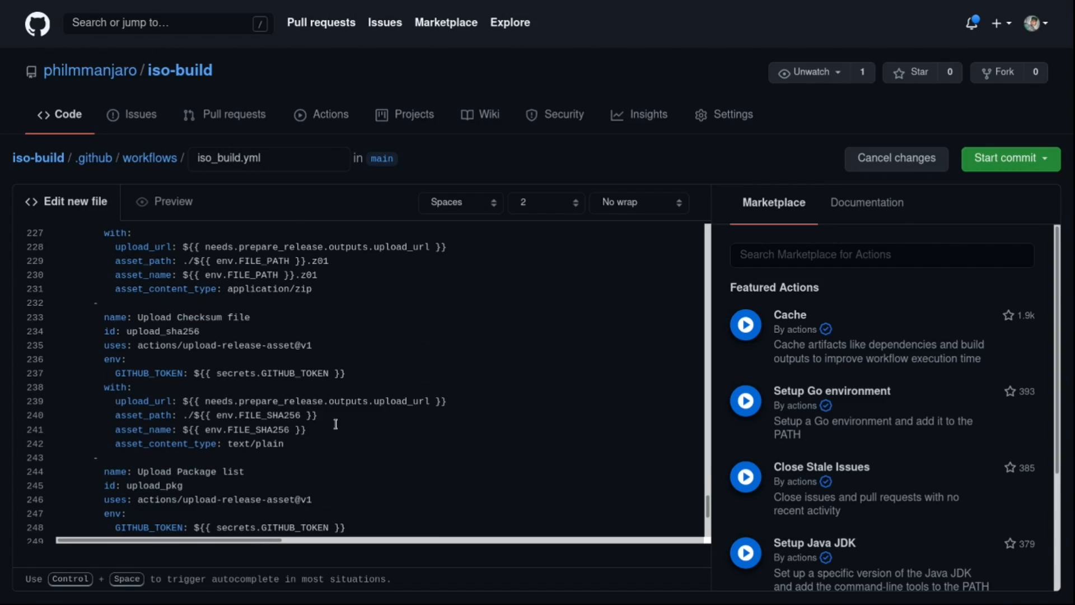
{"action": "scroll", "scroll_direction": "down", "scroll_amount": 3}
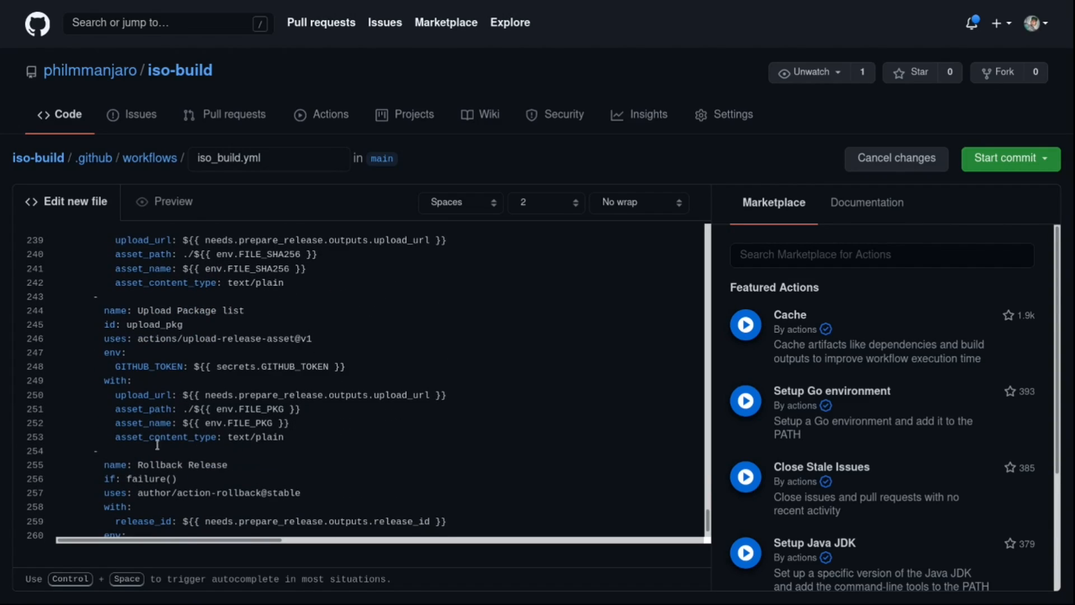
{"action": "scroll", "scroll_direction": "down", "scroll_amount": 3}
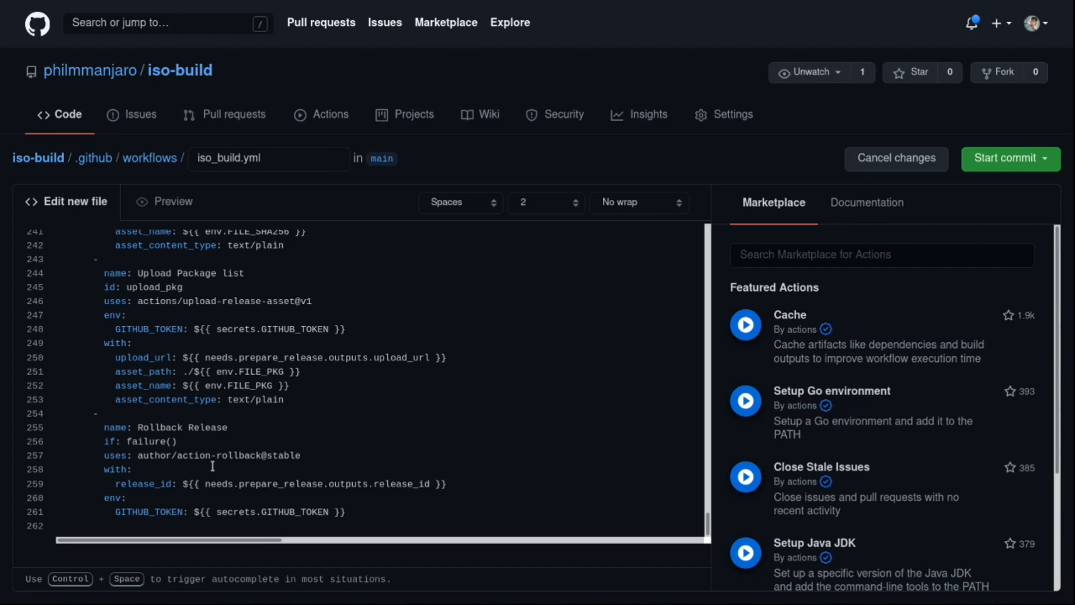
{"action": "mouse_move", "coordinate": [216, 452]}
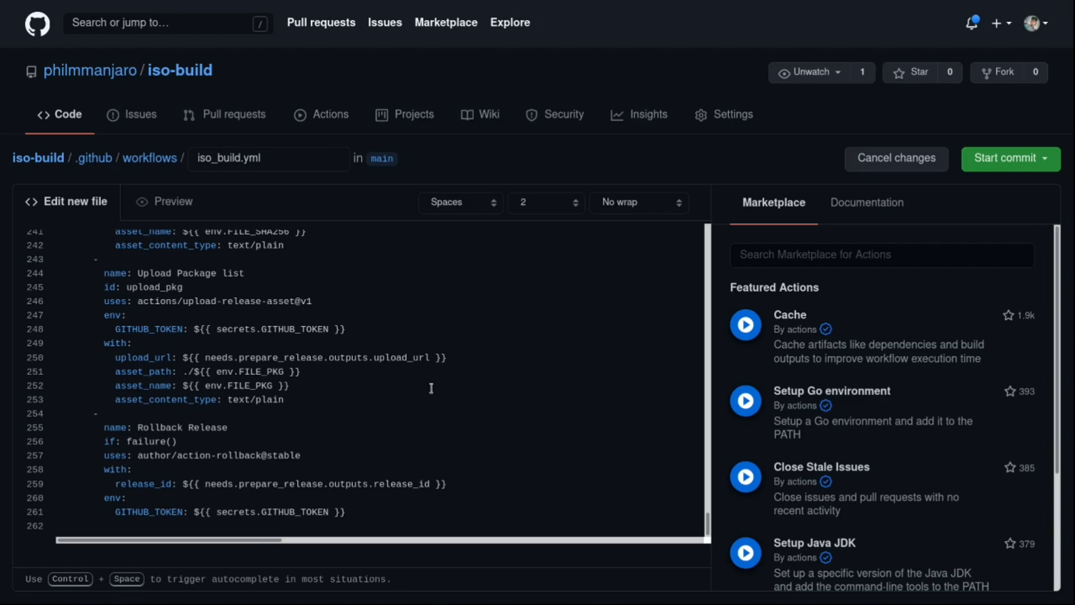
{"action": "left_click", "coordinate": [1006, 158]}
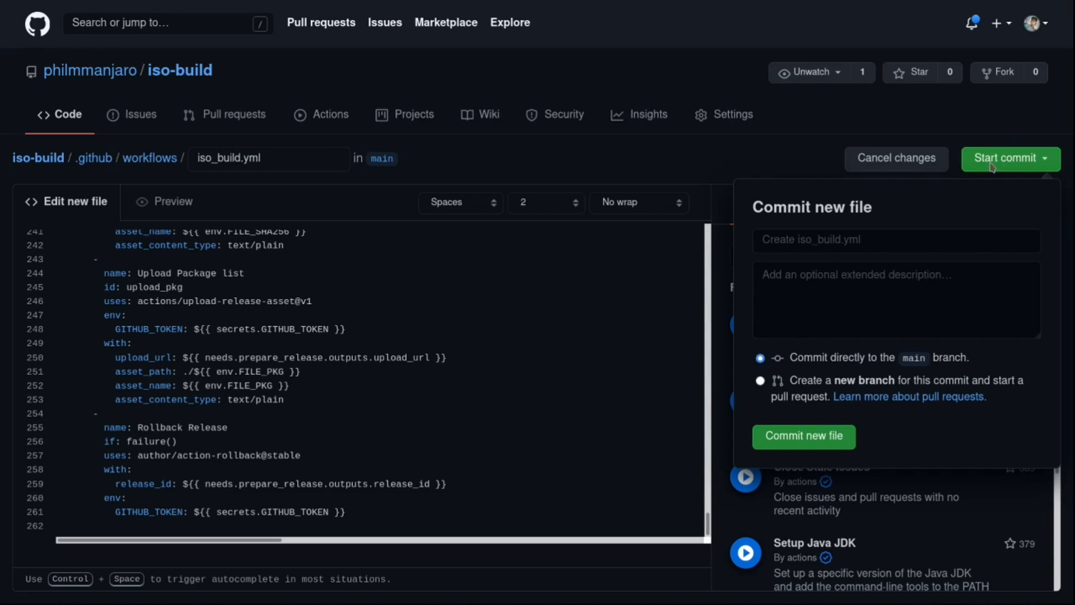
{"action": "mouse_move", "coordinate": [923, 452]}
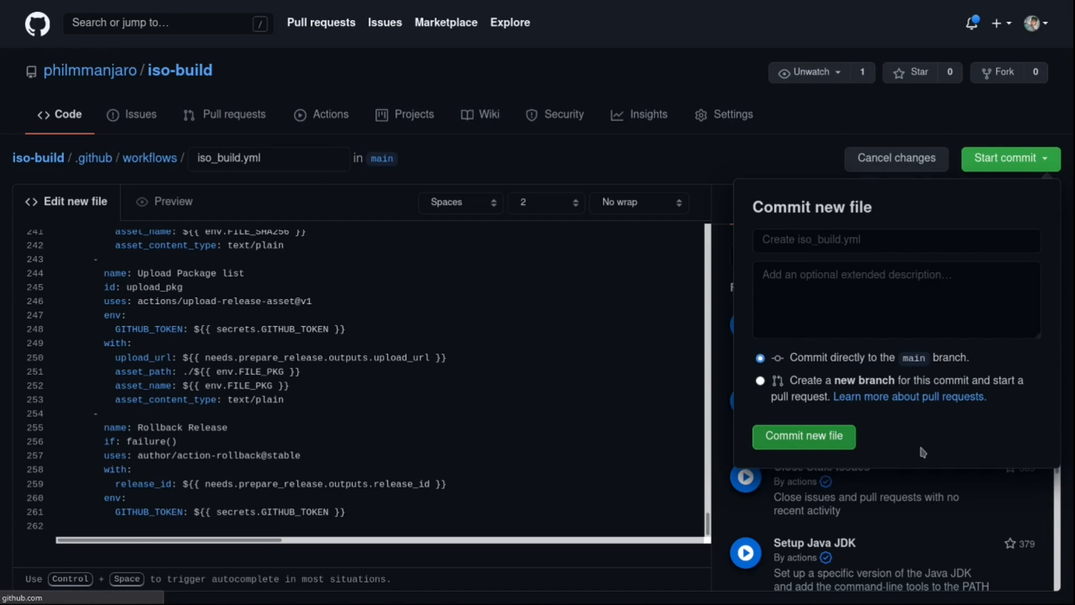
Commit iso_build.yml directly to main and go to the account's profile page
{"action": "left_click", "coordinate": [803, 437]}
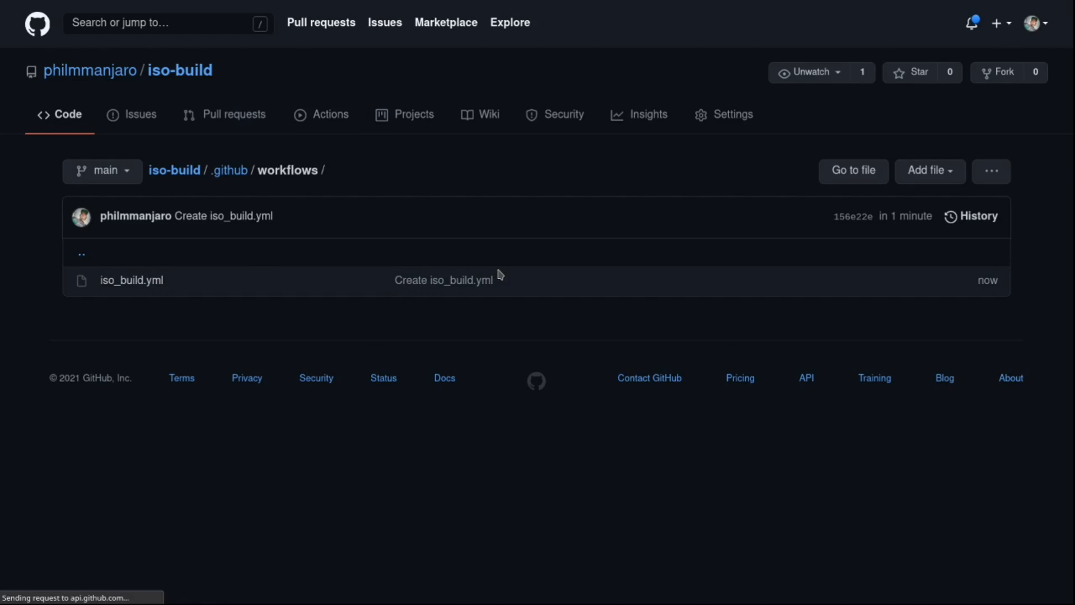
{"action": "left_click", "coordinate": [90, 69]}
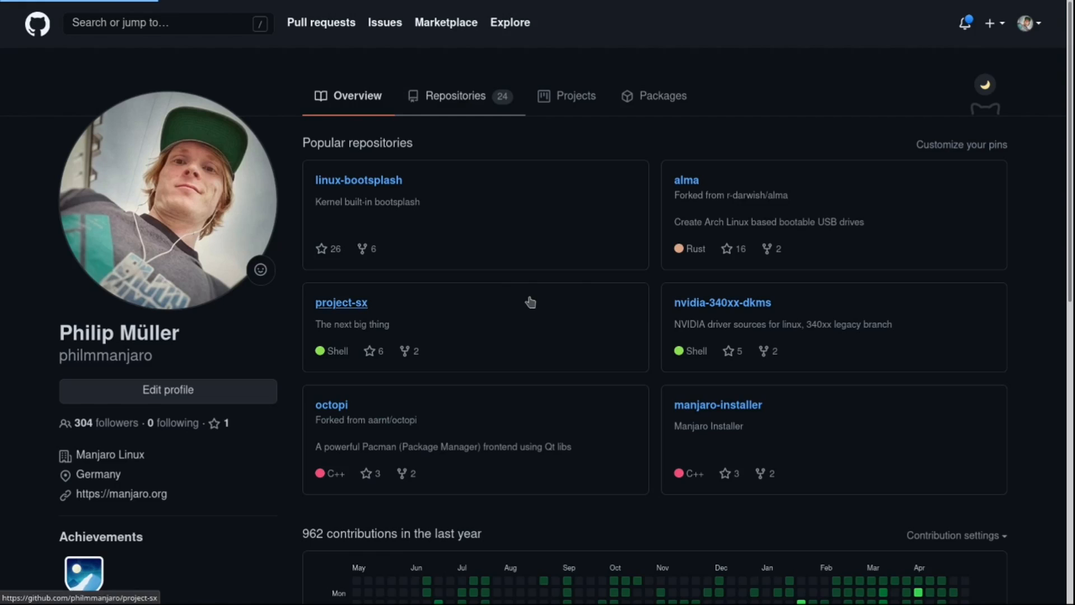
From the repositories list, switch from creating a new repository to importing an existing one
{"action": "left_click", "coordinate": [455, 96]}
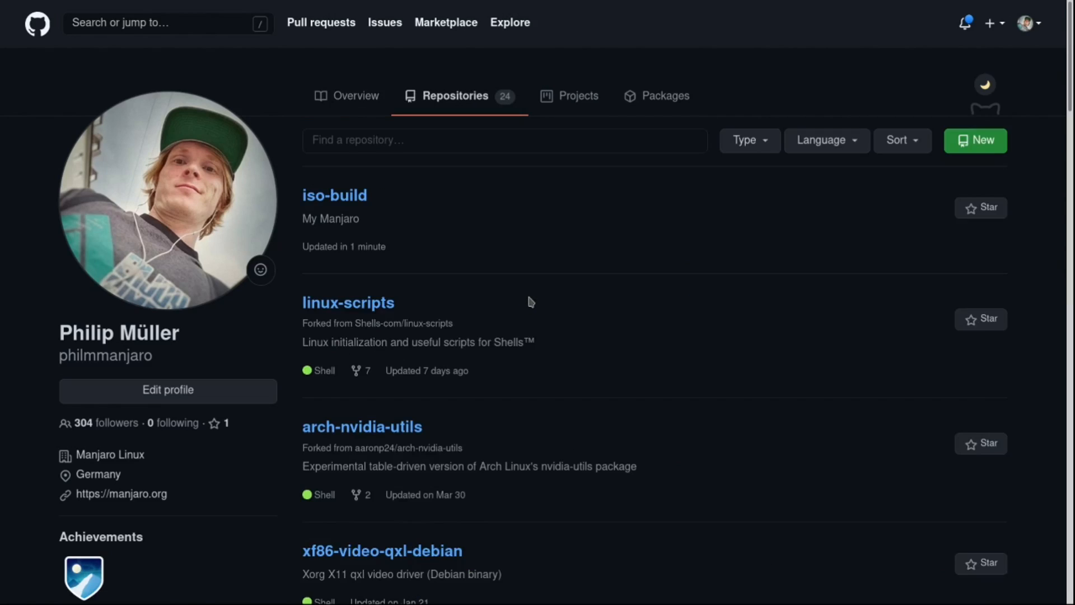
{"action": "left_click", "coordinate": [975, 140]}
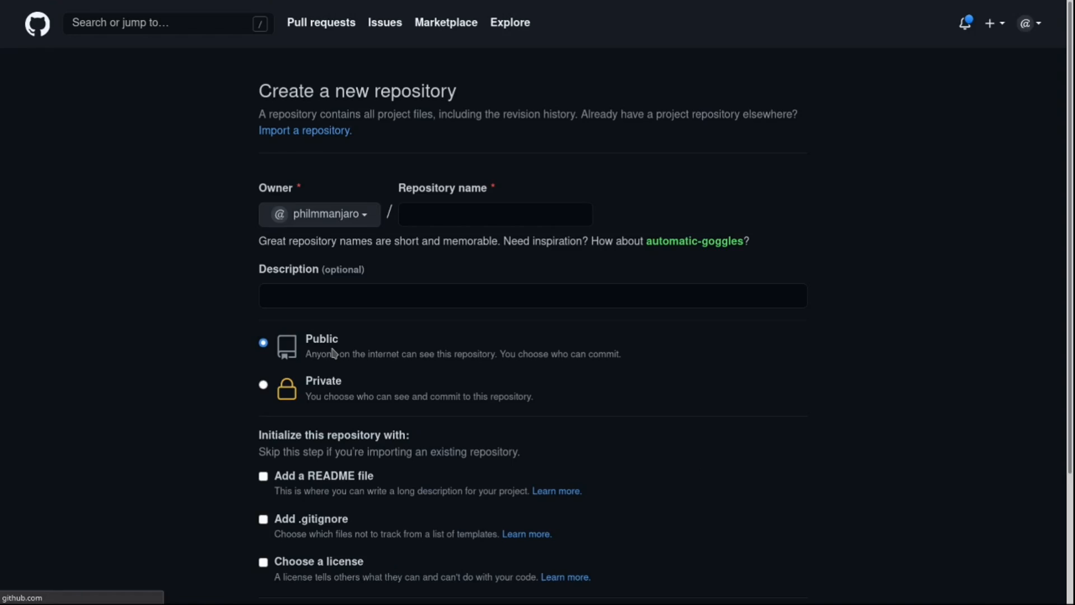
{"action": "left_click", "coordinate": [305, 130]}
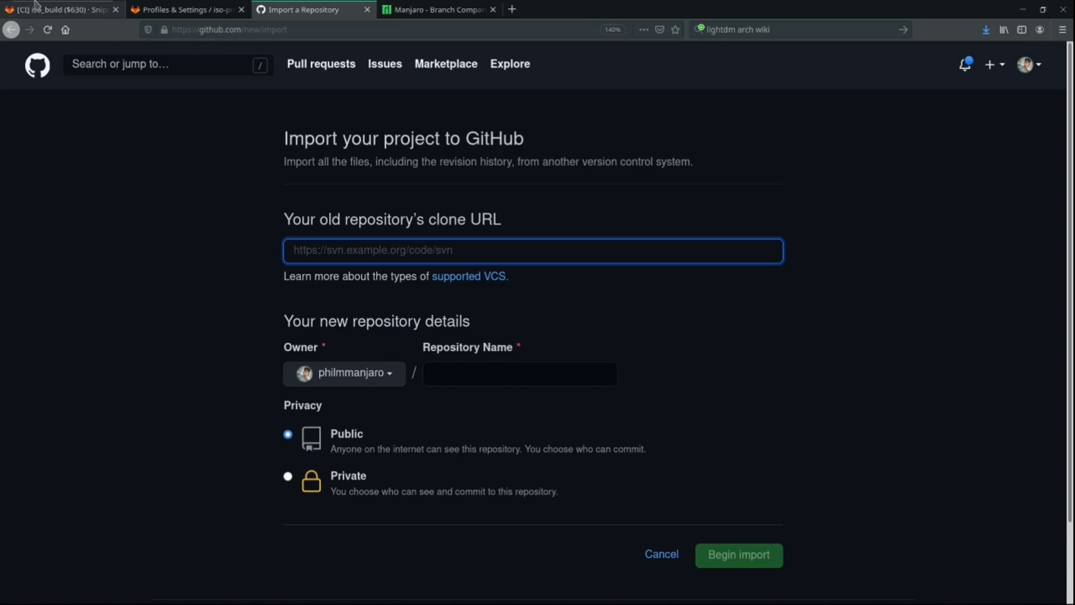
Check the GitLab iso-profiles project's clone addresses and return to the GitHub import page
{"action": "left_click", "coordinate": [186, 9]}
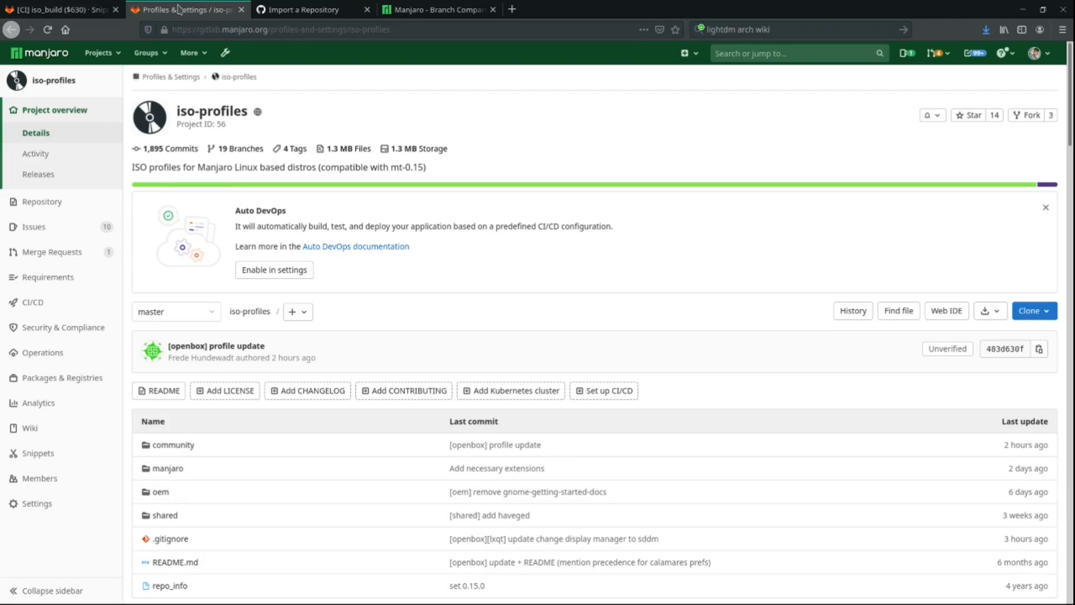
{"action": "scroll", "scroll_direction": "down", "scroll_amount": 3}
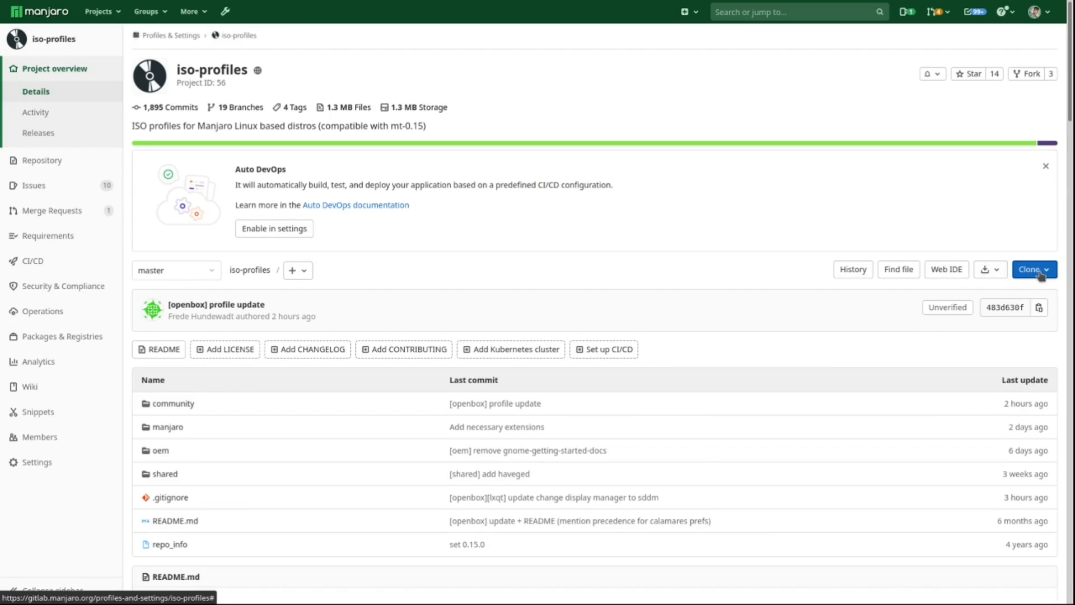
{"action": "left_click", "coordinate": [1033, 269]}
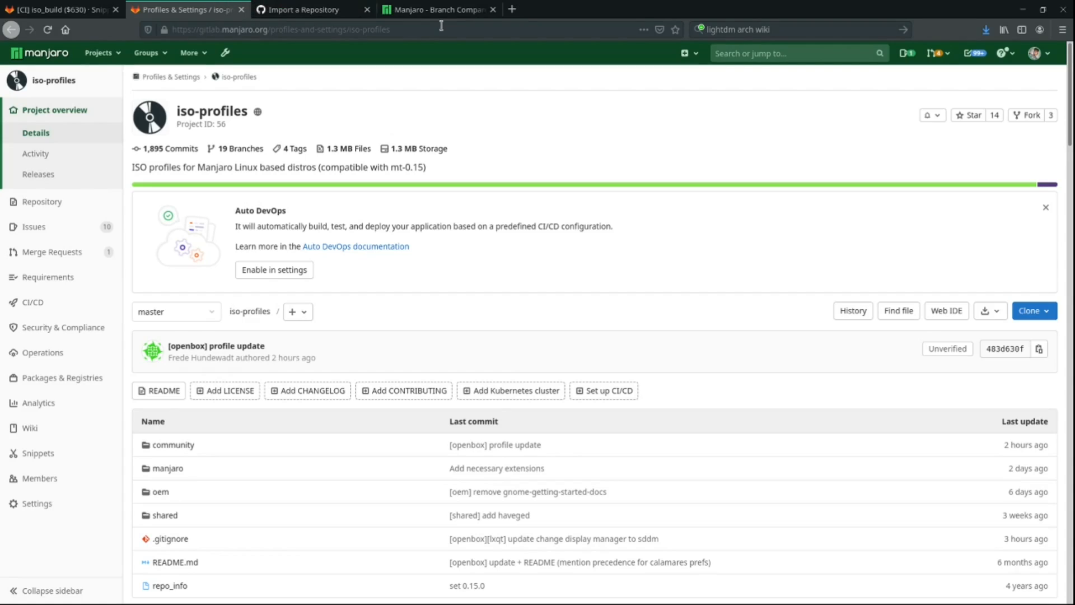
{"action": "left_click", "coordinate": [309, 10]}
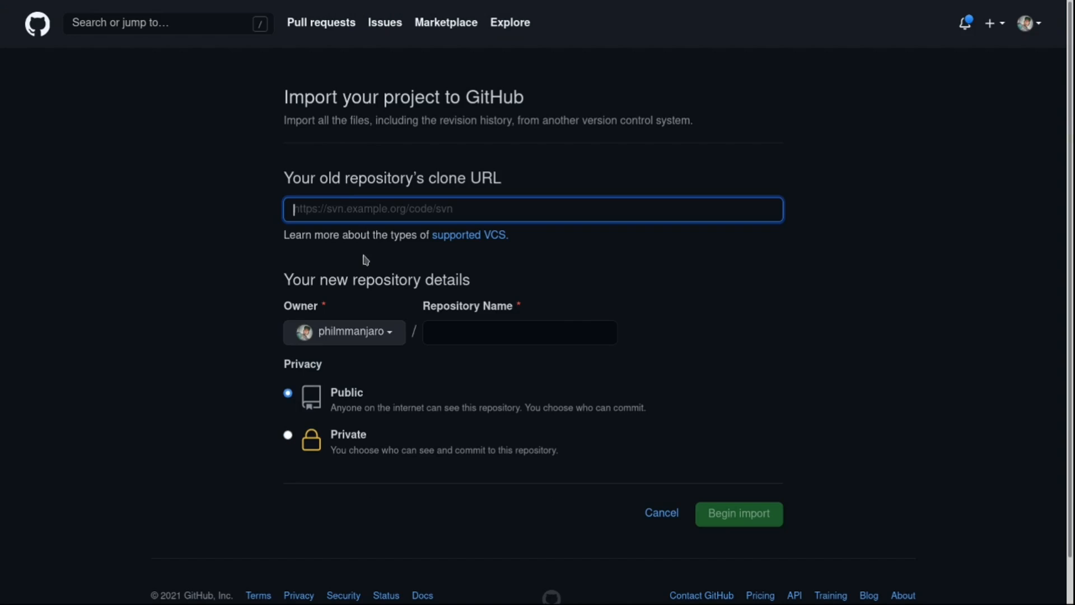
{"action": "type", "text": "https://gitlab.manjaro.org/profiles-and-settings/iso-profiles.git"}
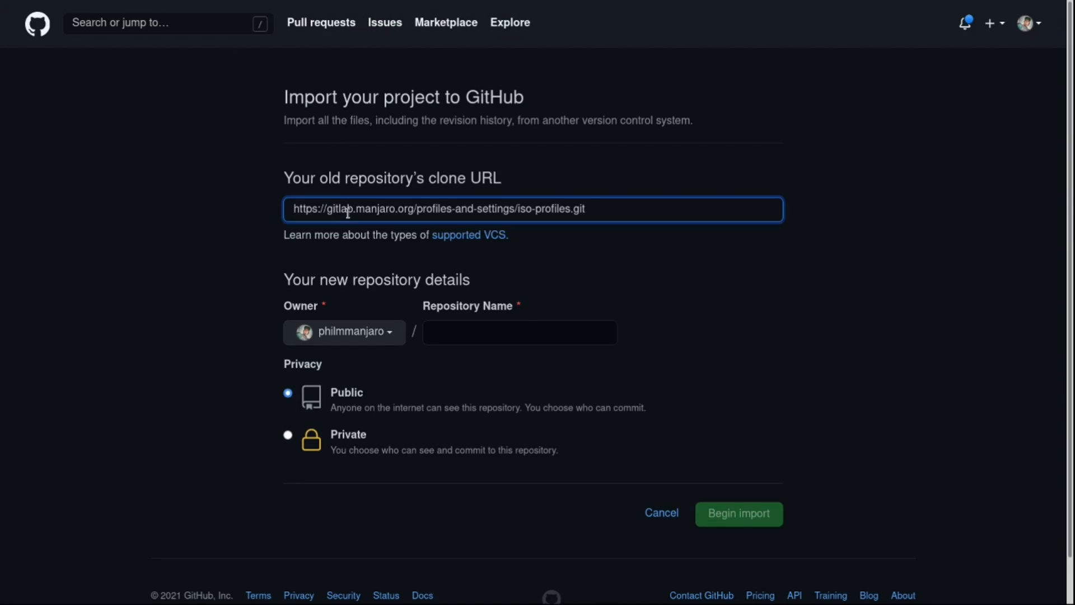
{"action": "left_click", "coordinate": [519, 332]}
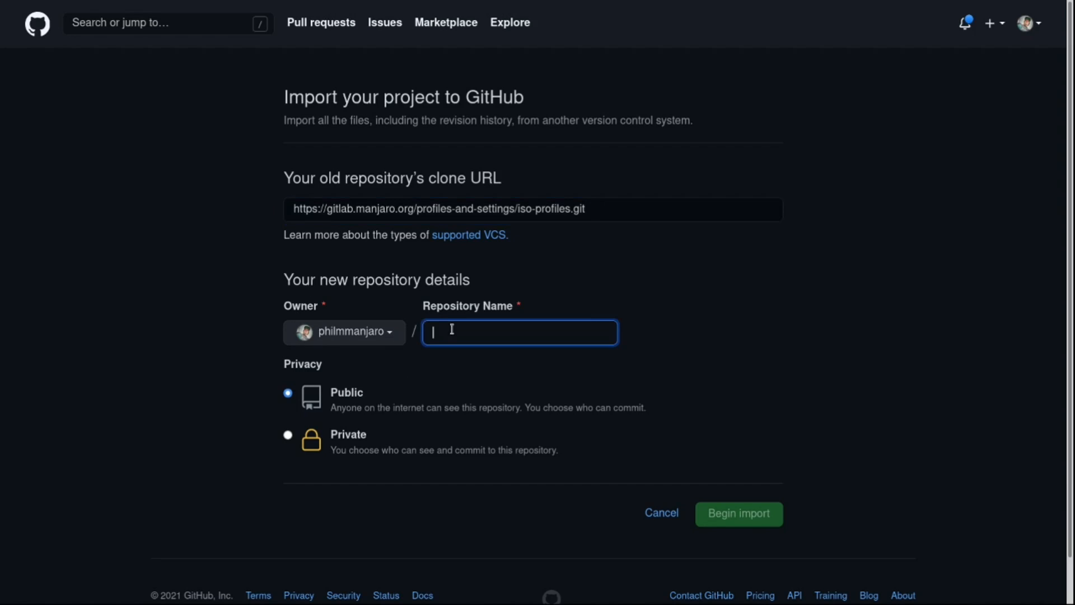
{"action": "type", "text": "iso-profi"}
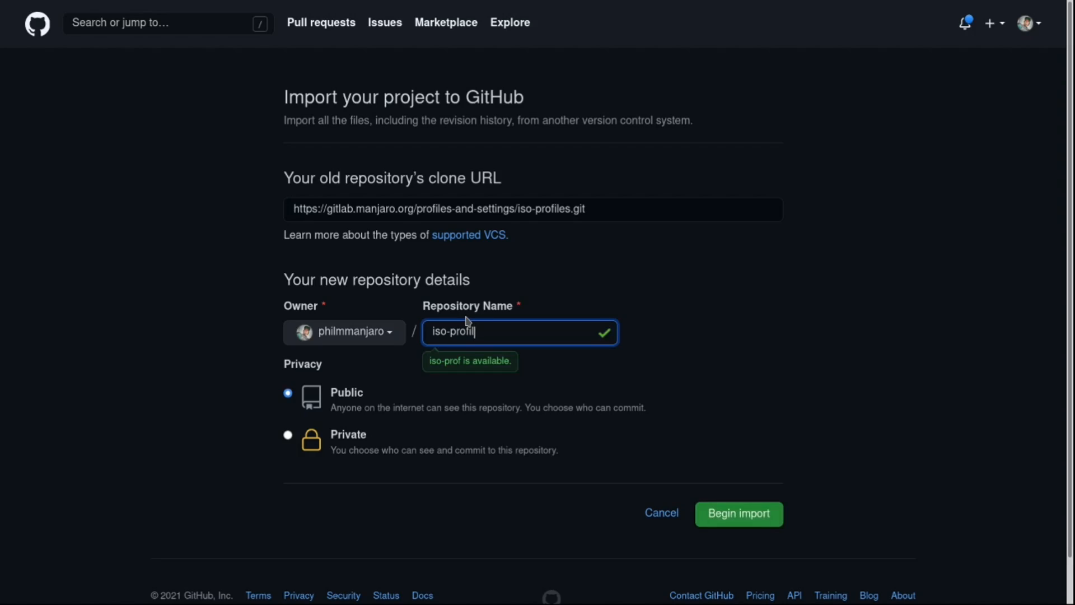
{"action": "type", "text": "les"}
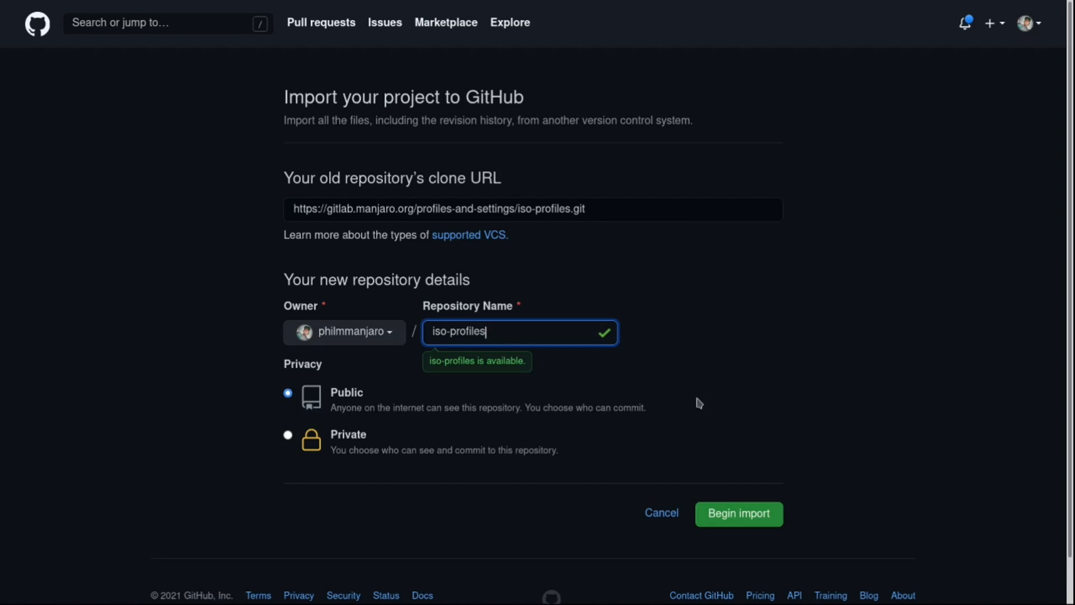
{"action": "left_click", "coordinate": [739, 514]}
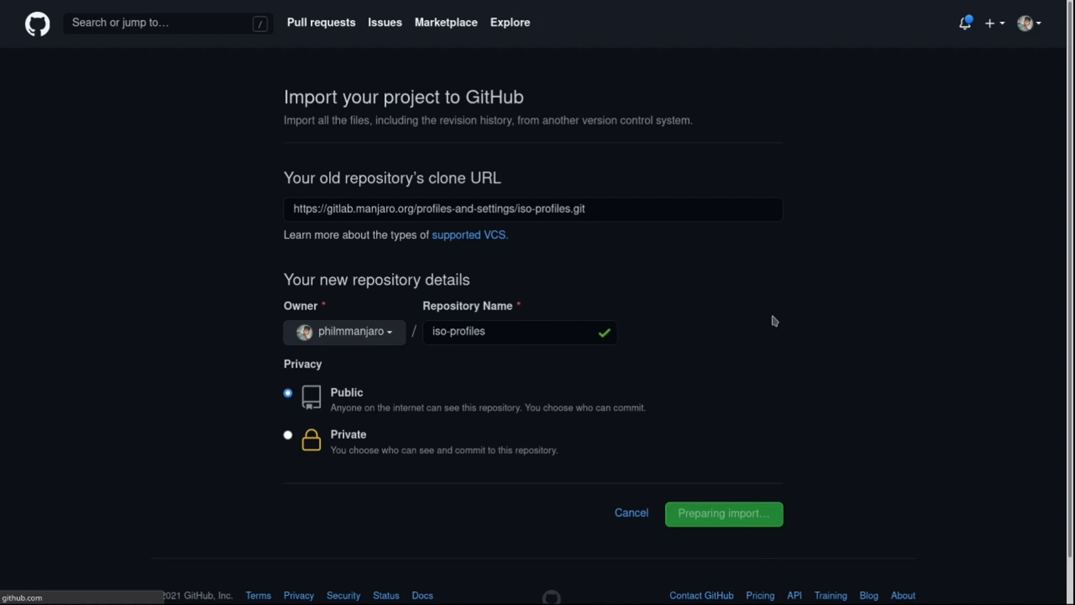
{"action": "left_click", "coordinate": [724, 514]}
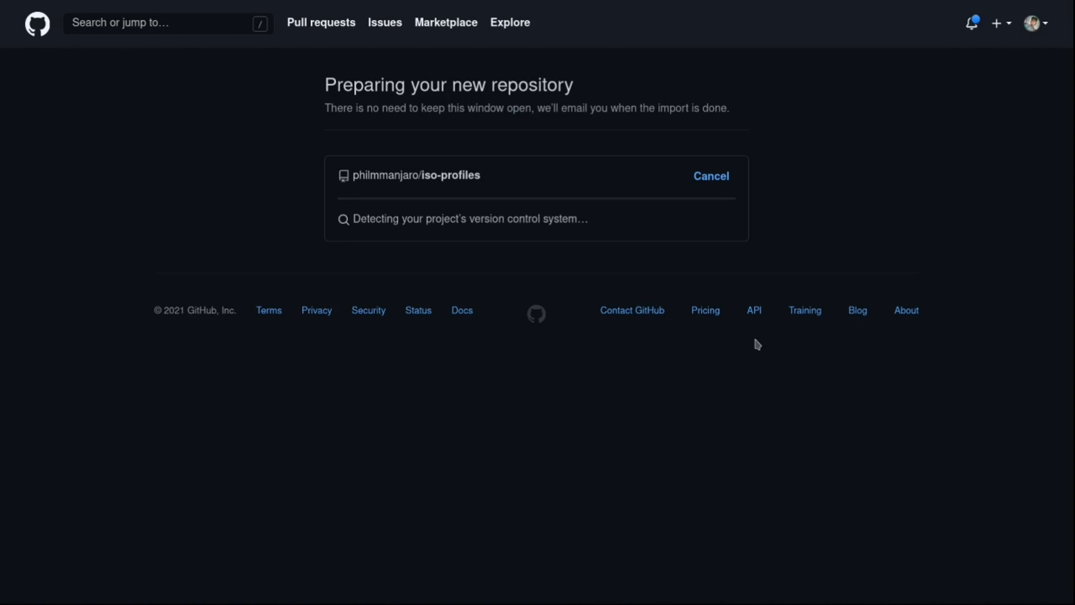
{"action": "mouse_move", "coordinate": [681, 401]}
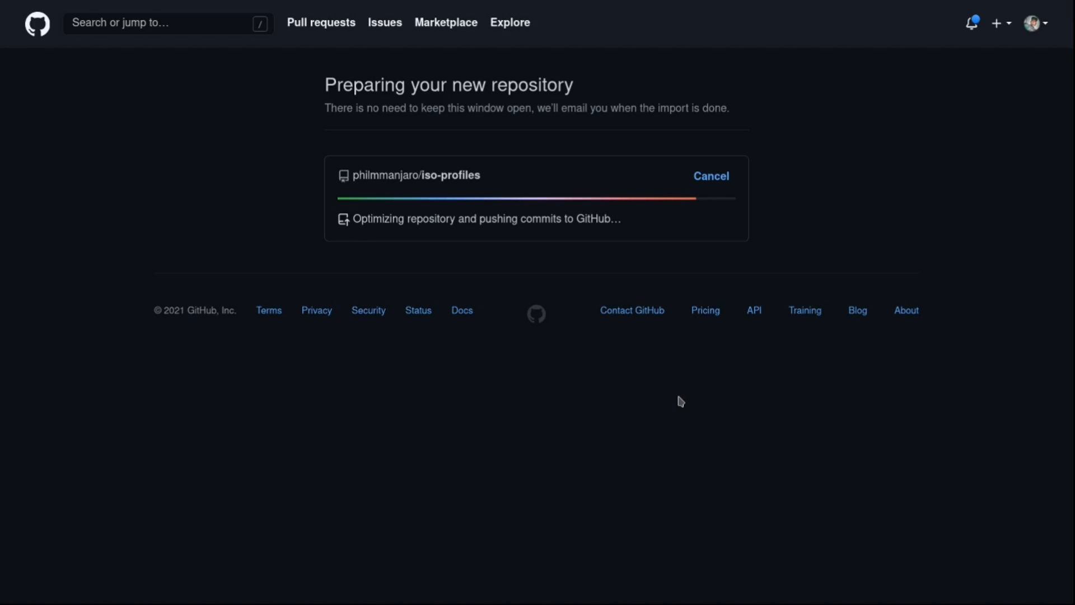
{"action": "mouse_move", "coordinate": [673, 399]}
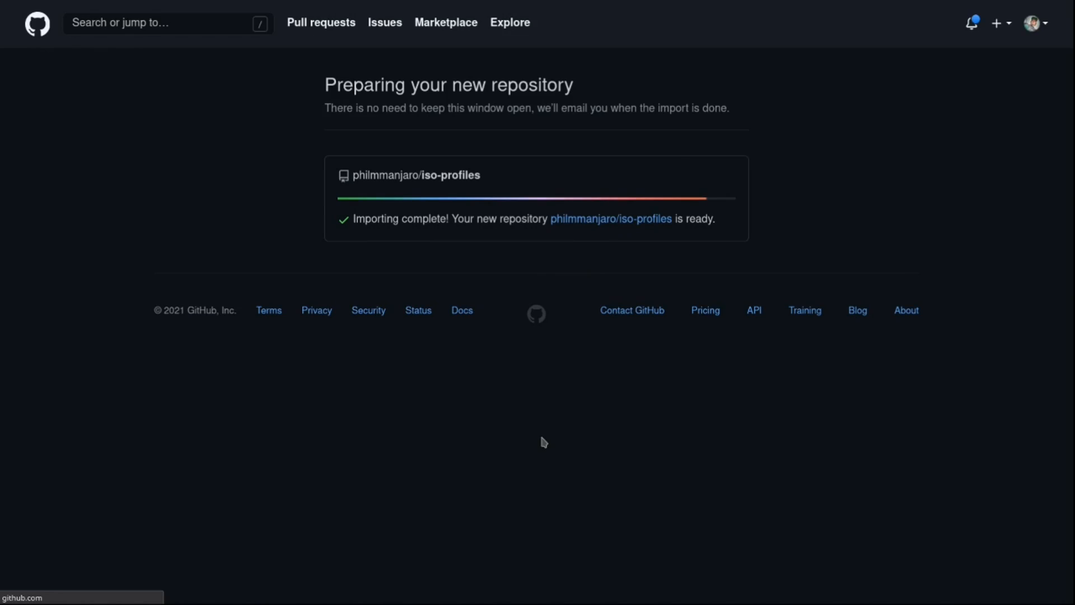
In iso-profiles, open manjaro/xfce/Packages-Desktop for editing
{"action": "left_click", "coordinate": [609, 218]}
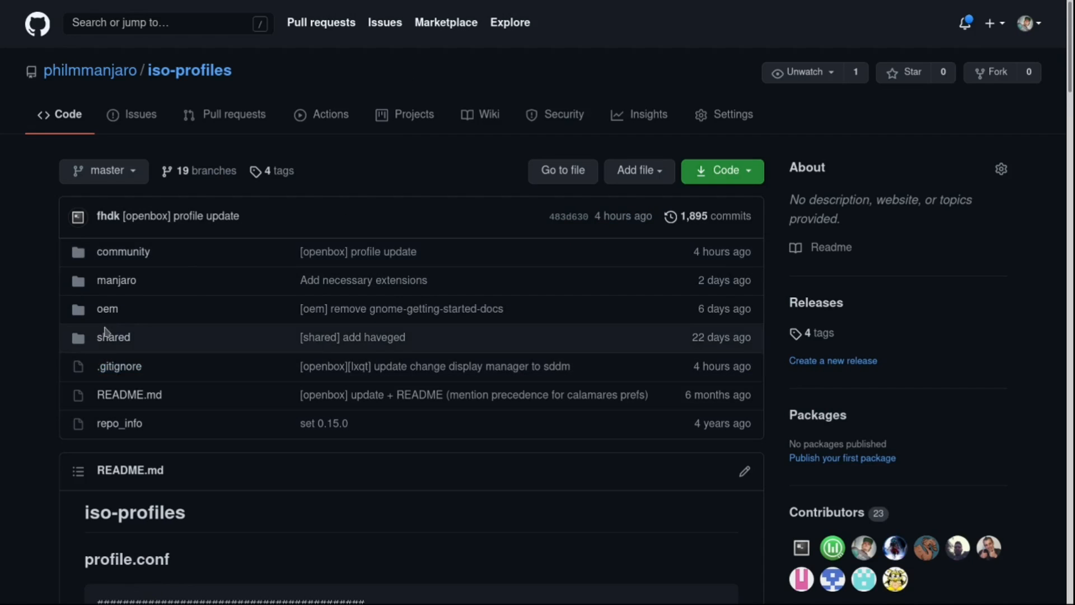
{"action": "left_click", "coordinate": [115, 280]}
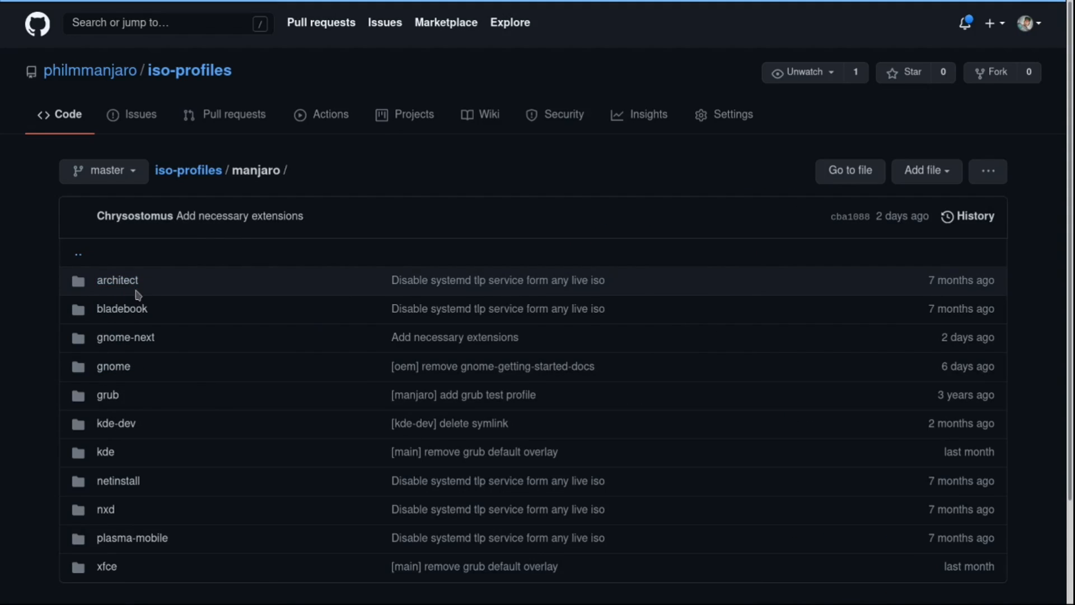
{"action": "scroll", "scroll_direction": "down", "scroll_amount": 3}
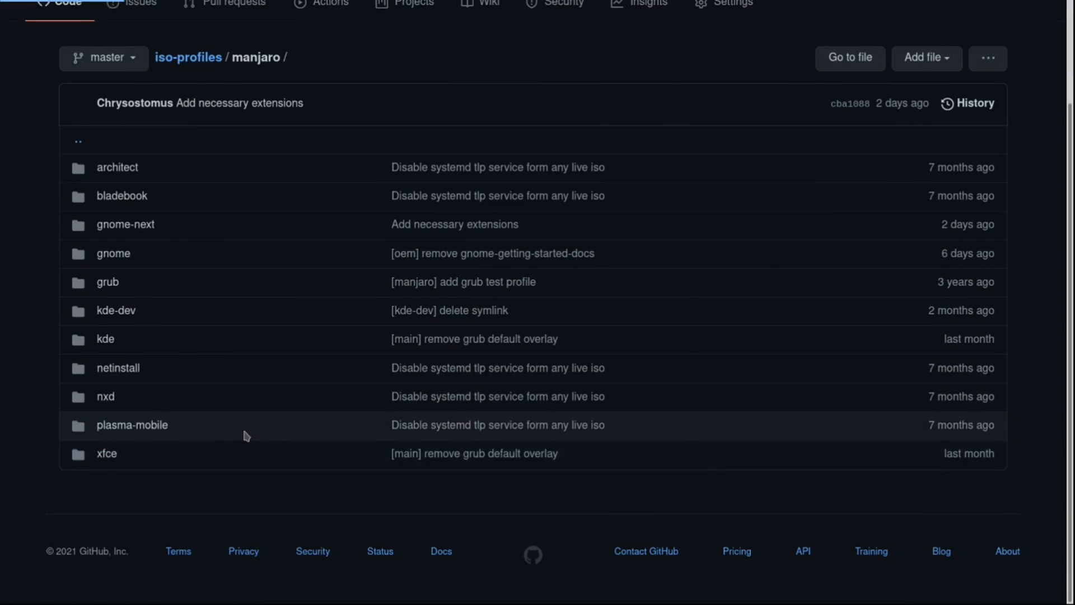
{"action": "left_click", "coordinate": [108, 454]}
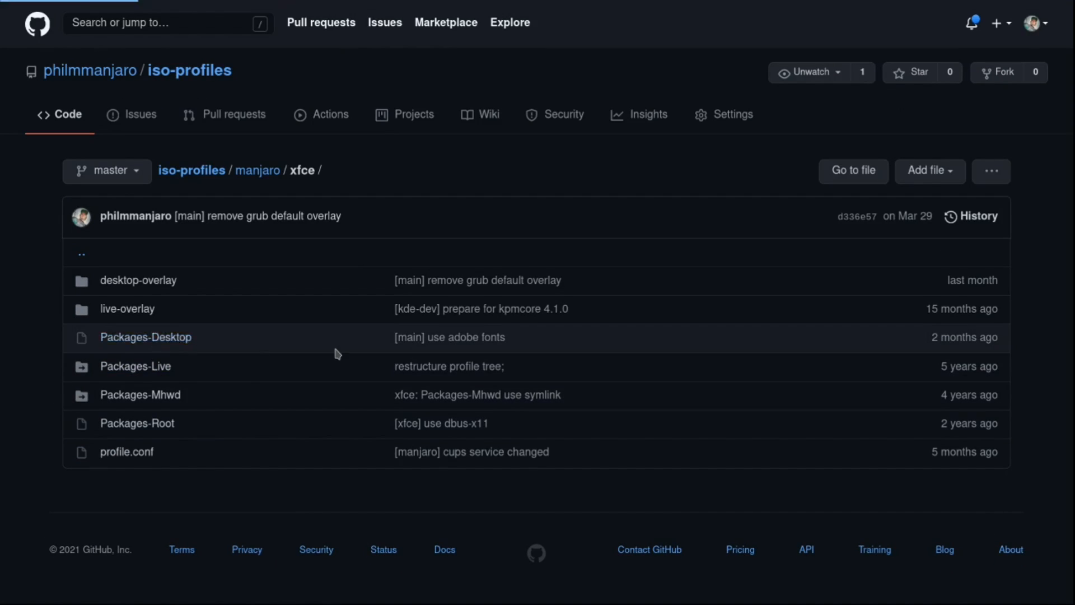
{"action": "left_click", "coordinate": [145, 337]}
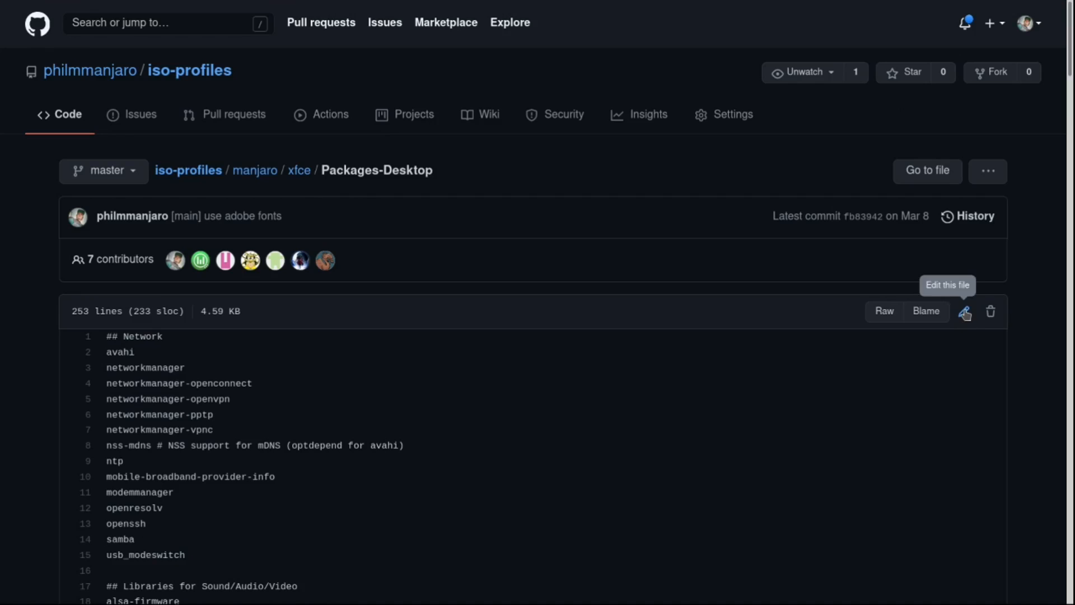
{"action": "left_click", "coordinate": [965, 311]}
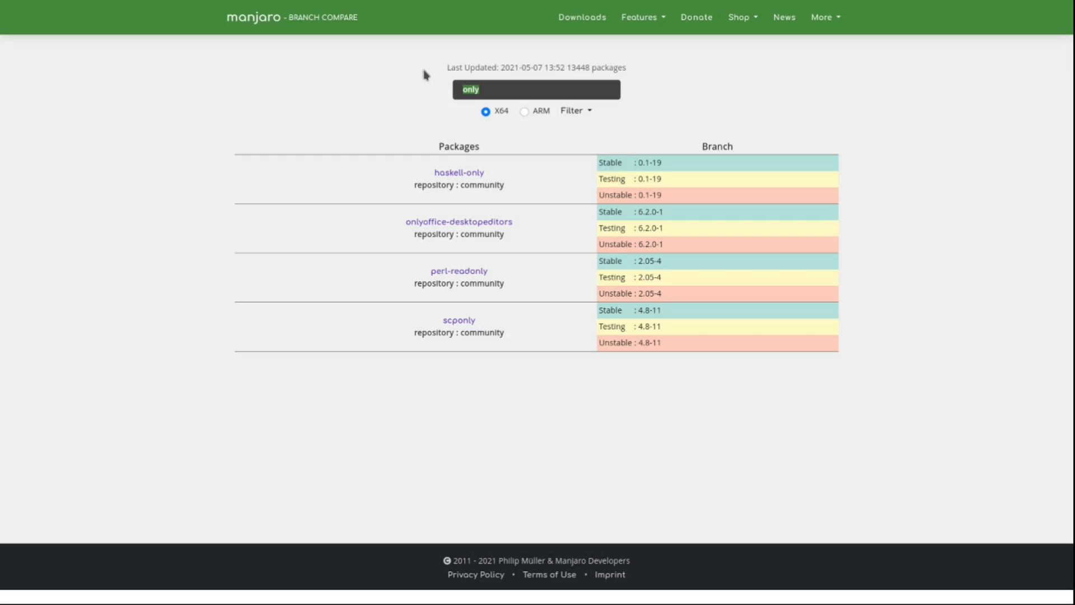
Search 'libreof' to list libreoffice-fresh variants and copy the libreoffice-fresh-br name
{"action": "key", "text": "Backspace"}
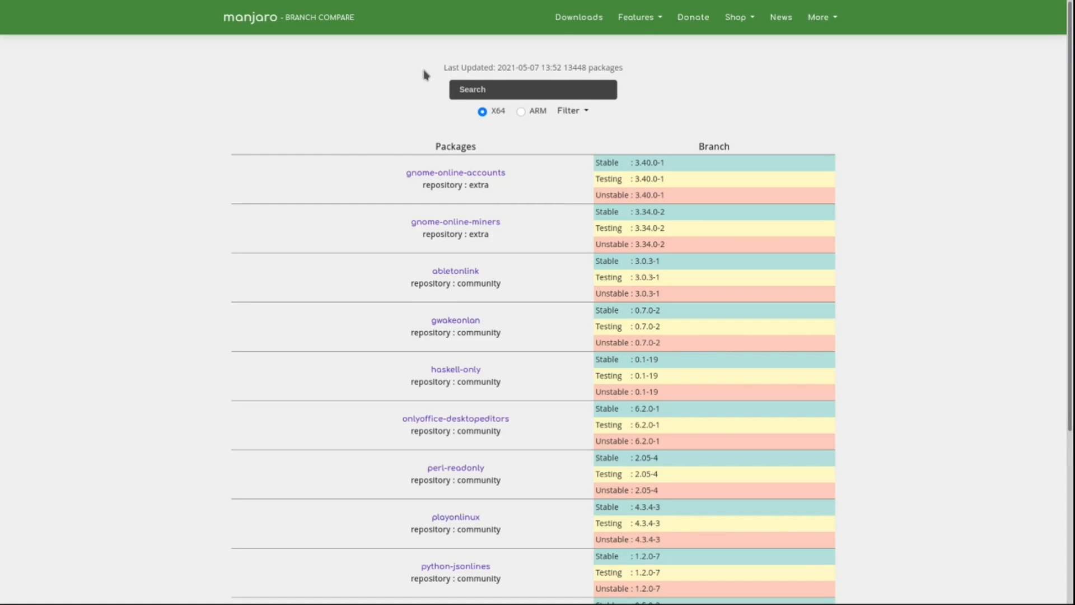
{"action": "type", "text": "libre"}
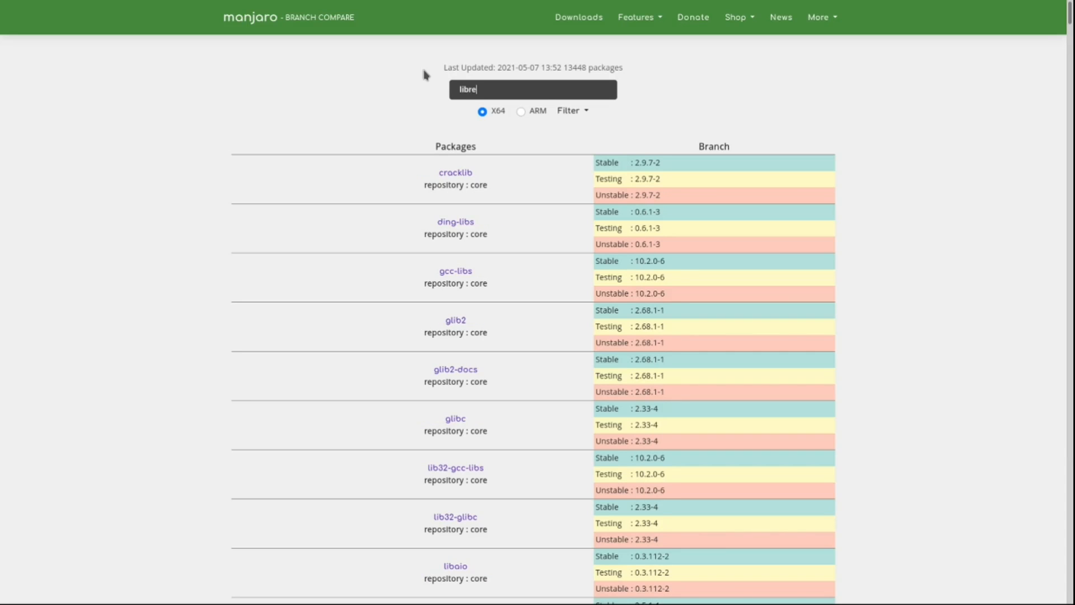
{"action": "type", "text": "of"}
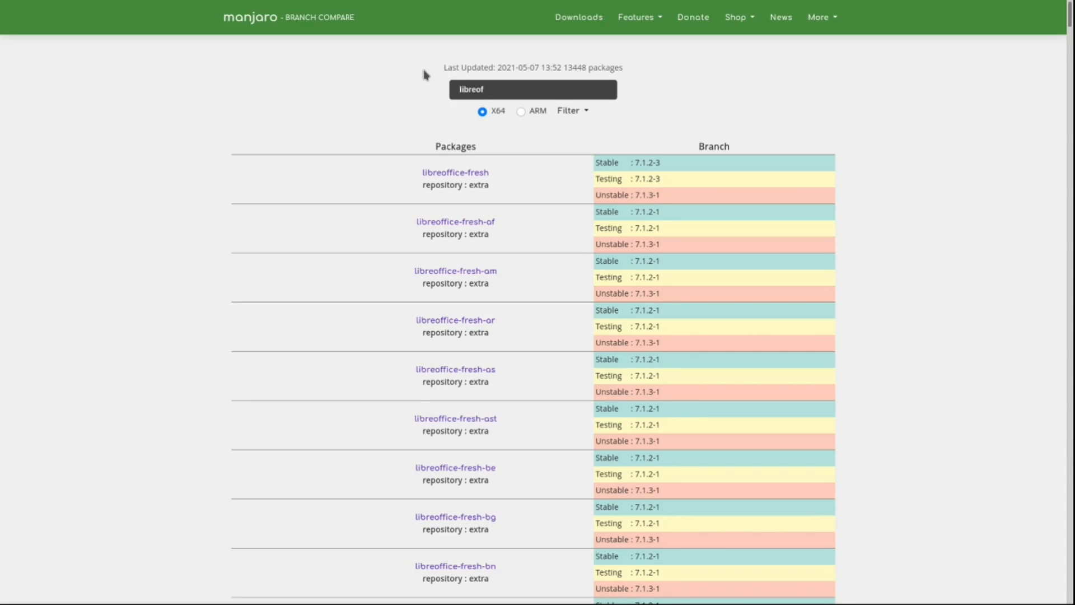
{"action": "scroll", "scroll_direction": "down", "scroll_amount": 3}
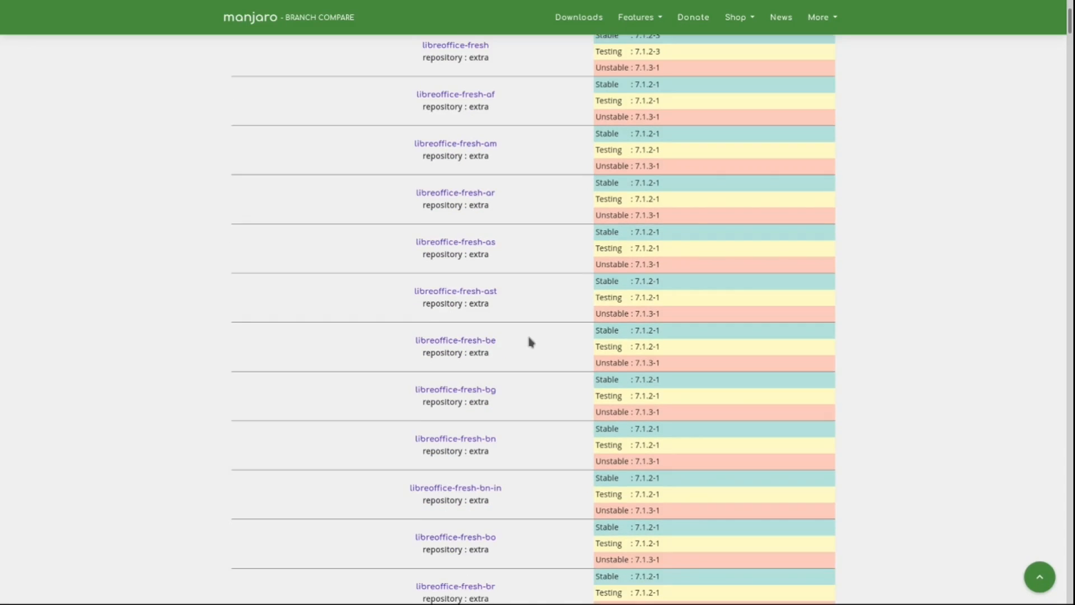
{"action": "scroll", "scroll_direction": "down", "scroll_amount": 3}
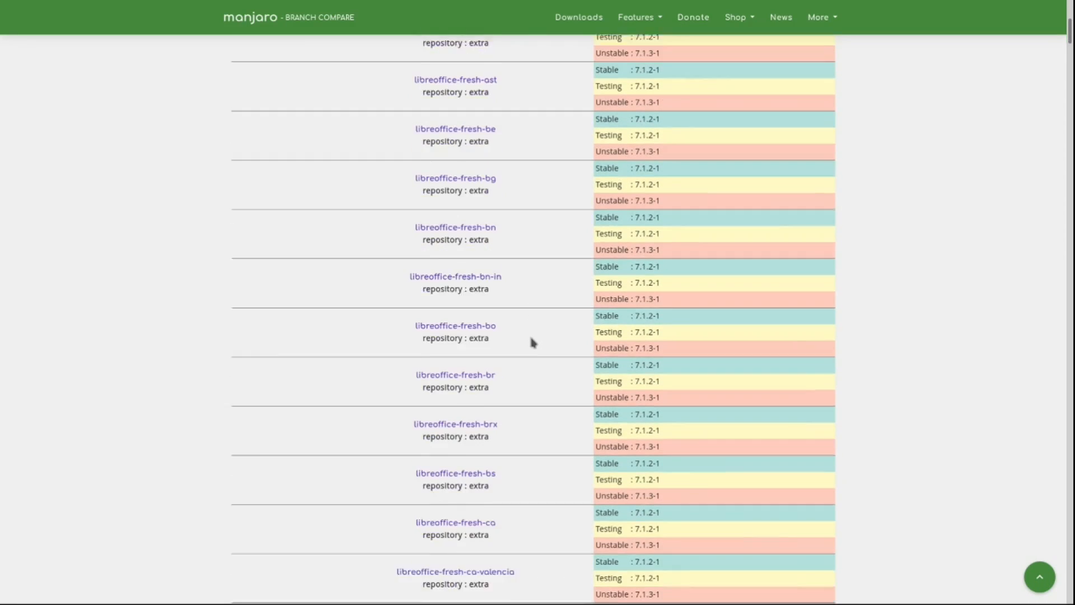
{"action": "scroll", "scroll_direction": "down", "scroll_amount": 3}
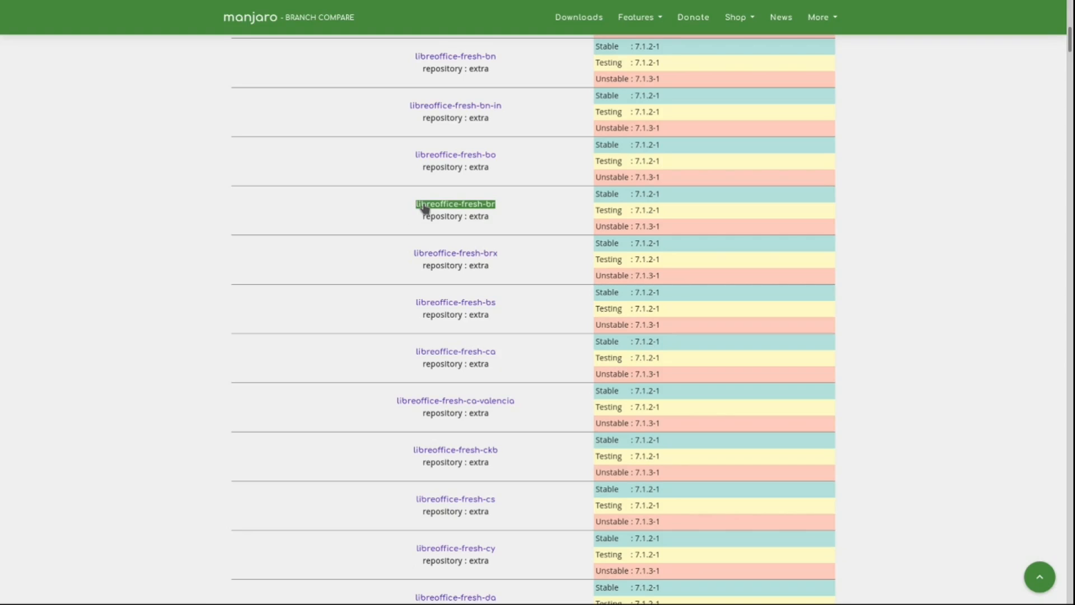
{"action": "right_click", "coordinate": [456, 204]}
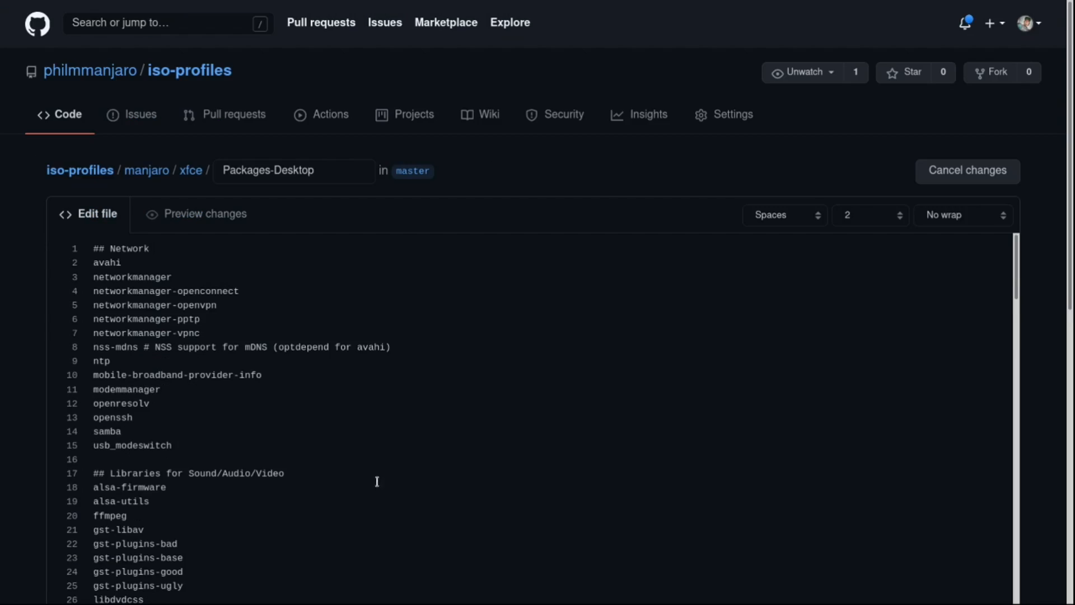
Insert the line '>extra libreoffice-fresh-br' after '>extra yelp' in Packages-Desktop
{"action": "scroll", "scroll_direction": "down", "scroll_amount": 3}
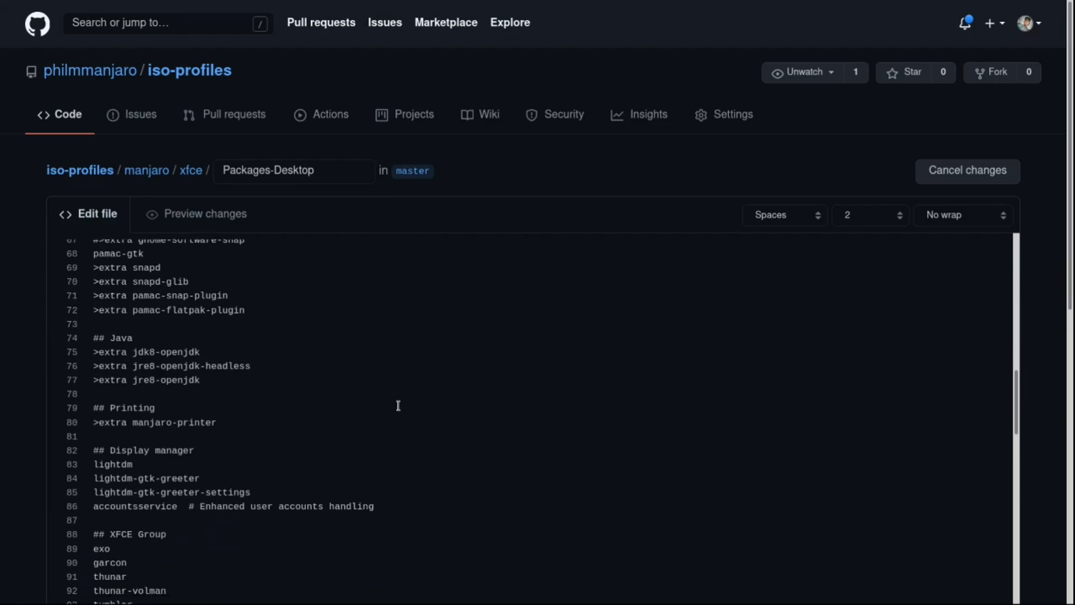
{"action": "scroll", "scroll_direction": "down", "scroll_amount": 3}
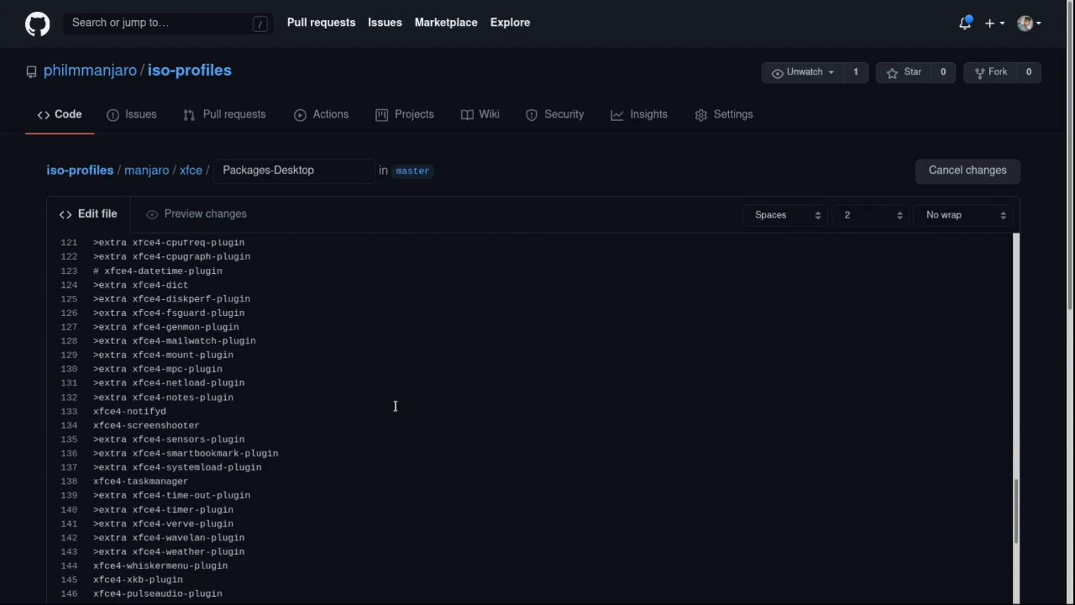
{"action": "scroll", "scroll_direction": "down", "scroll_amount": 3}
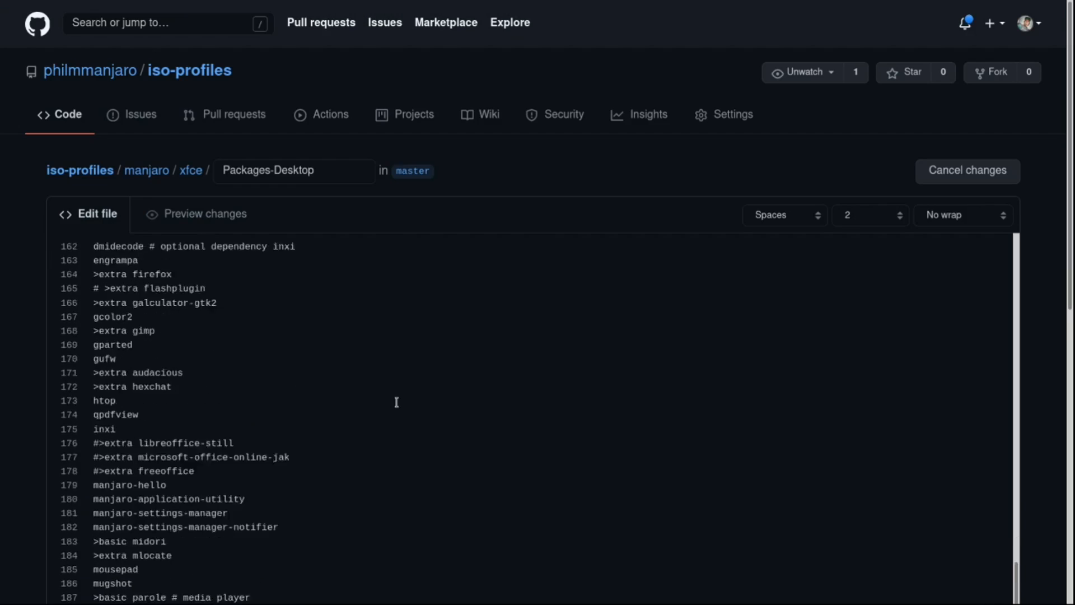
{"action": "scroll", "scroll_direction": "down", "scroll_amount": 3}
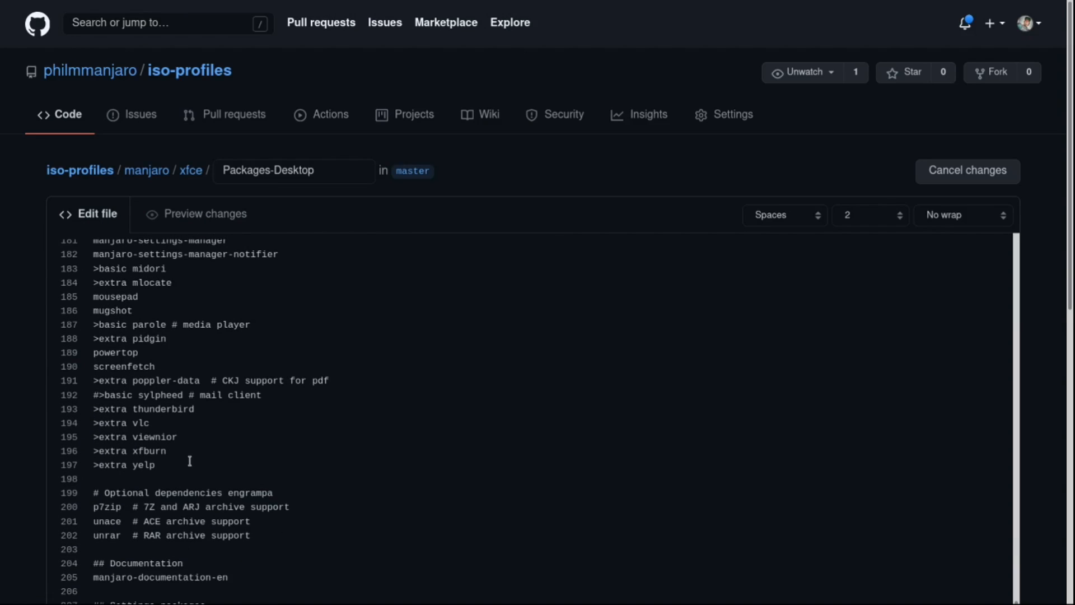
{"action": "type", "text": "libreoffice-fresh-br"}
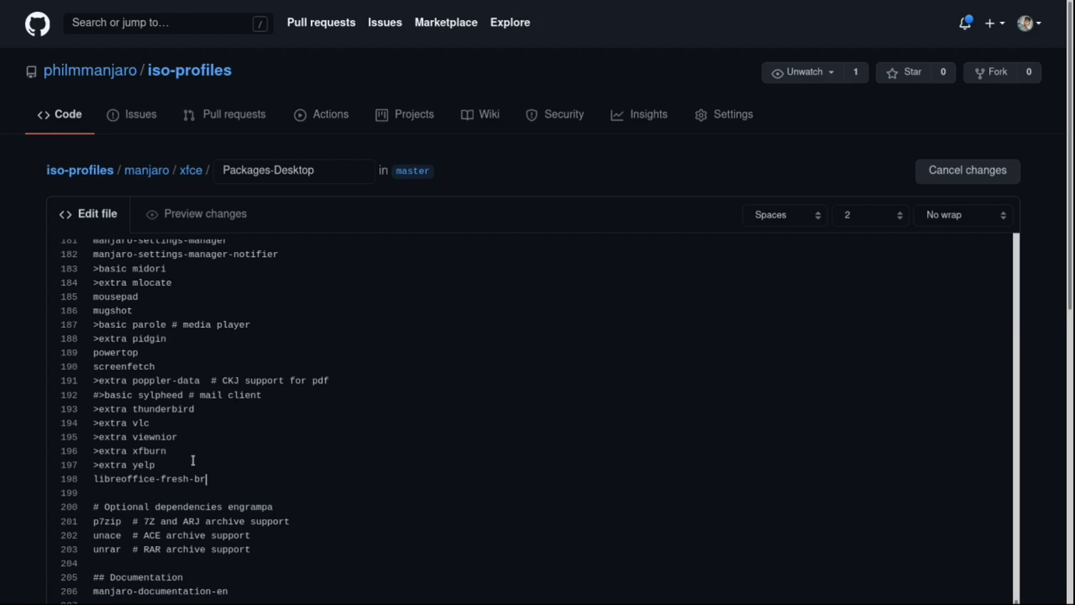
{"action": "mouse_move", "coordinate": [163, 450]}
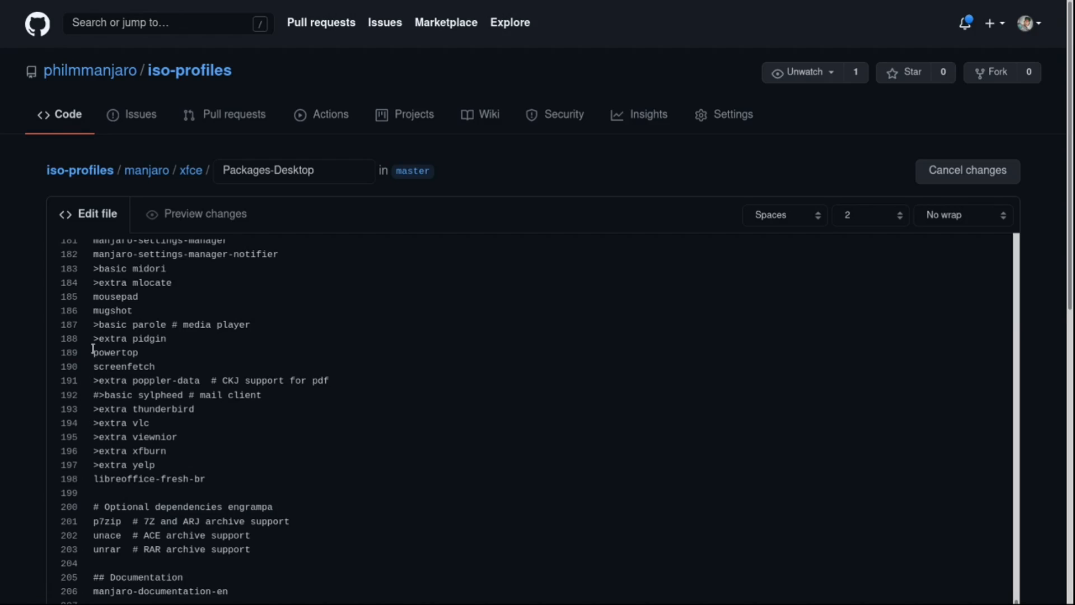
{"action": "double_click", "coordinate": [110, 325]}
{"action": "type", "text": ">extra "}
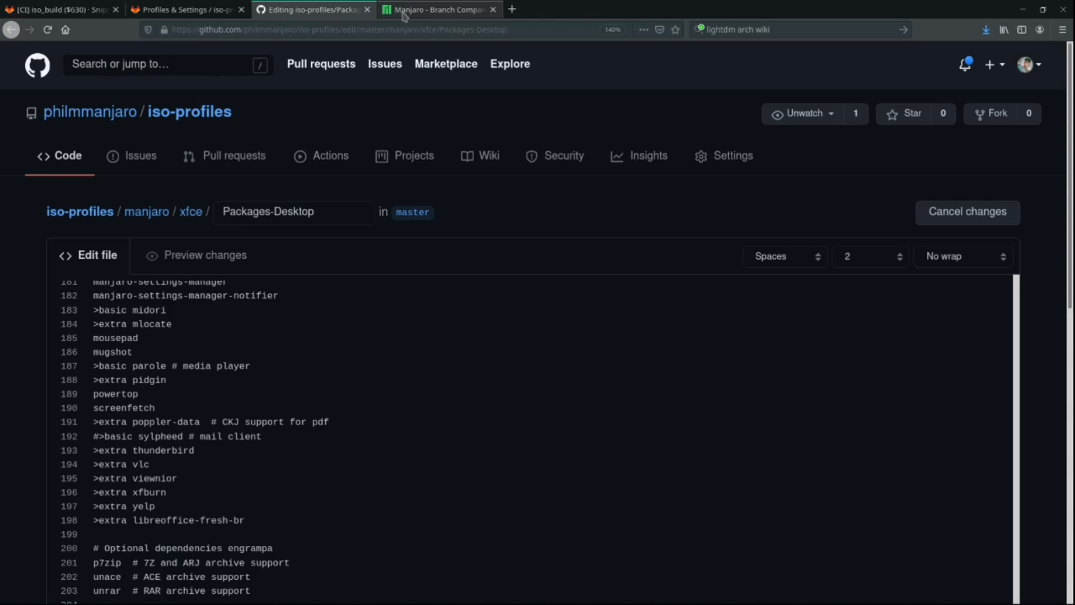
Select the onlyoffice-desktopeditors name in Branch Compare to copy it
{"action": "left_click", "coordinate": [439, 9]}
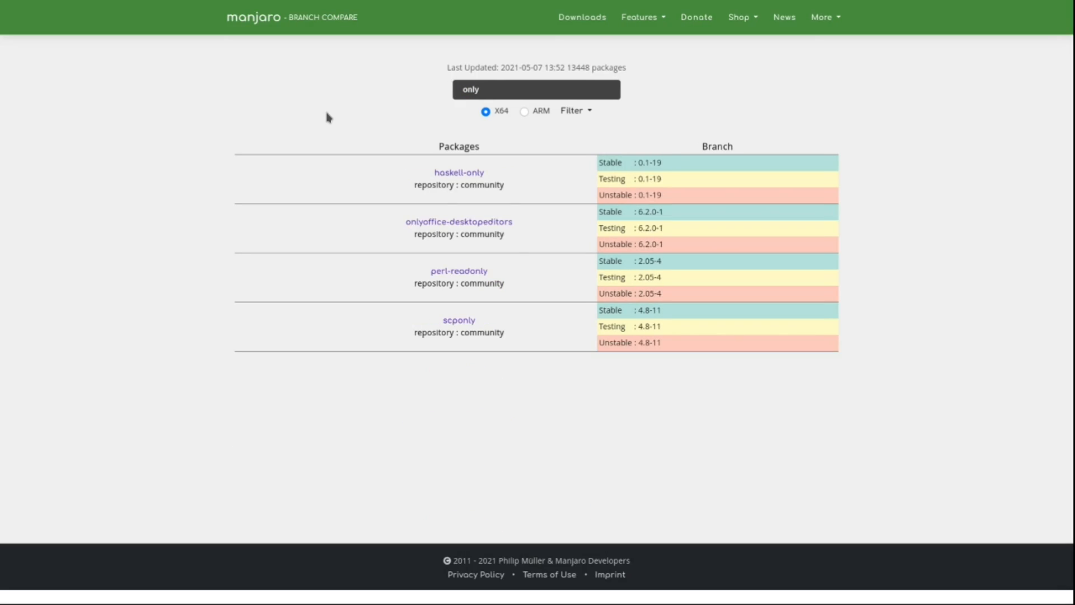
{"action": "double_click", "coordinate": [479, 221]}
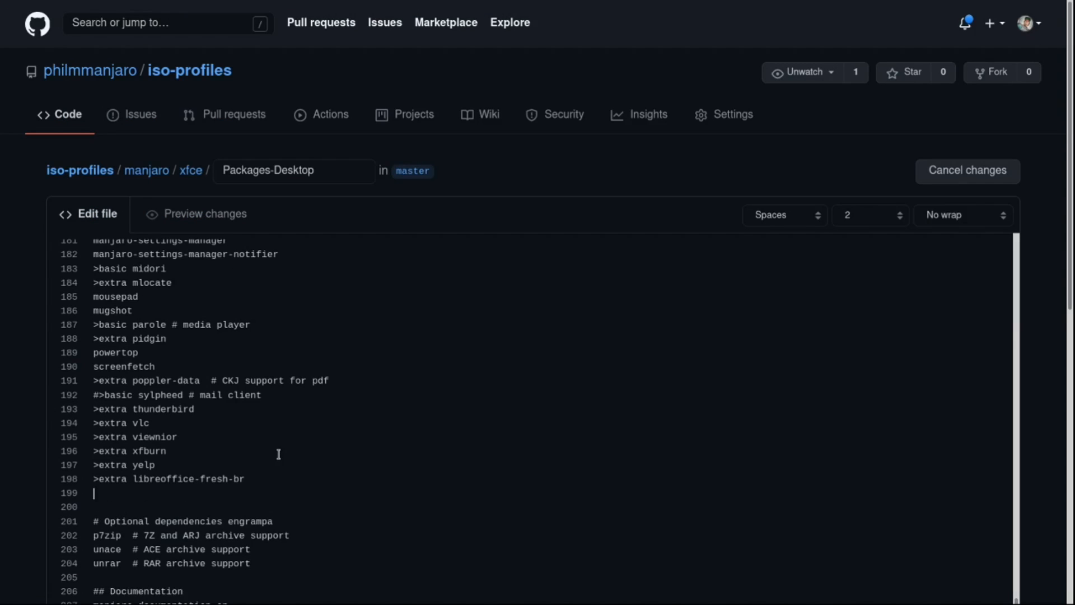
Add '>basic onlyoffice-desktopeditors' on line 199 and commit Packages-Desktop to master
{"action": "type", "text": ">basic"}
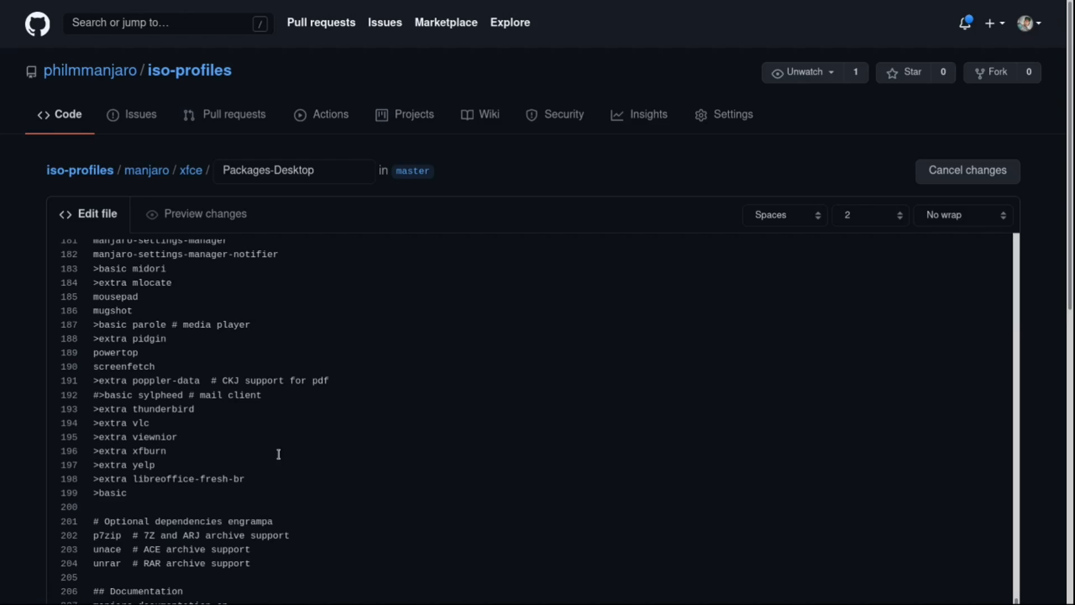
{"action": "type", "text": "onlyoffice-desktopeditors"}
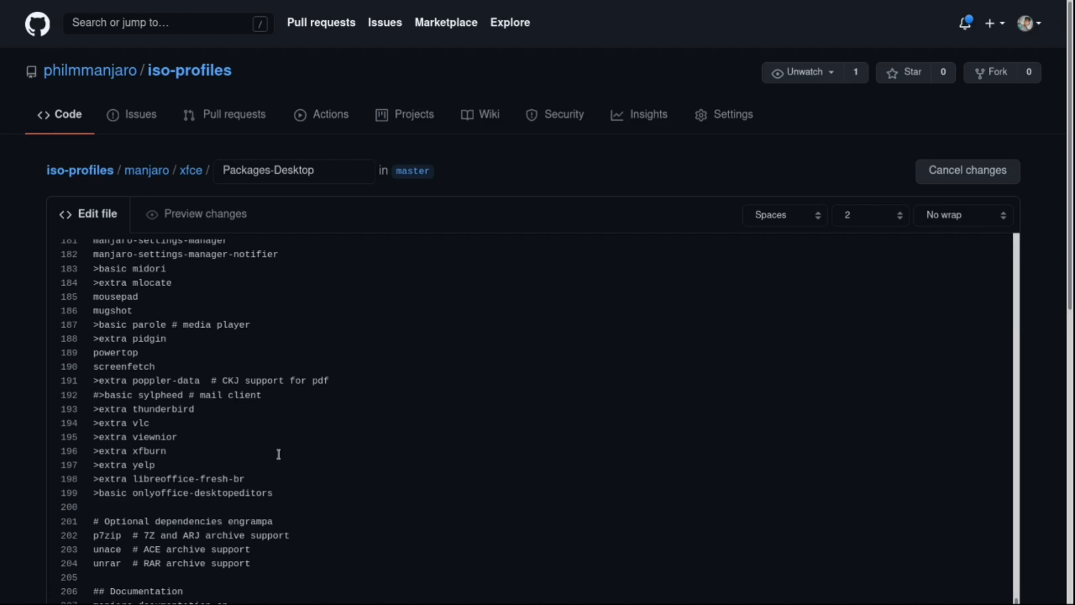
{"action": "mouse_move", "coordinate": [848, 234]}
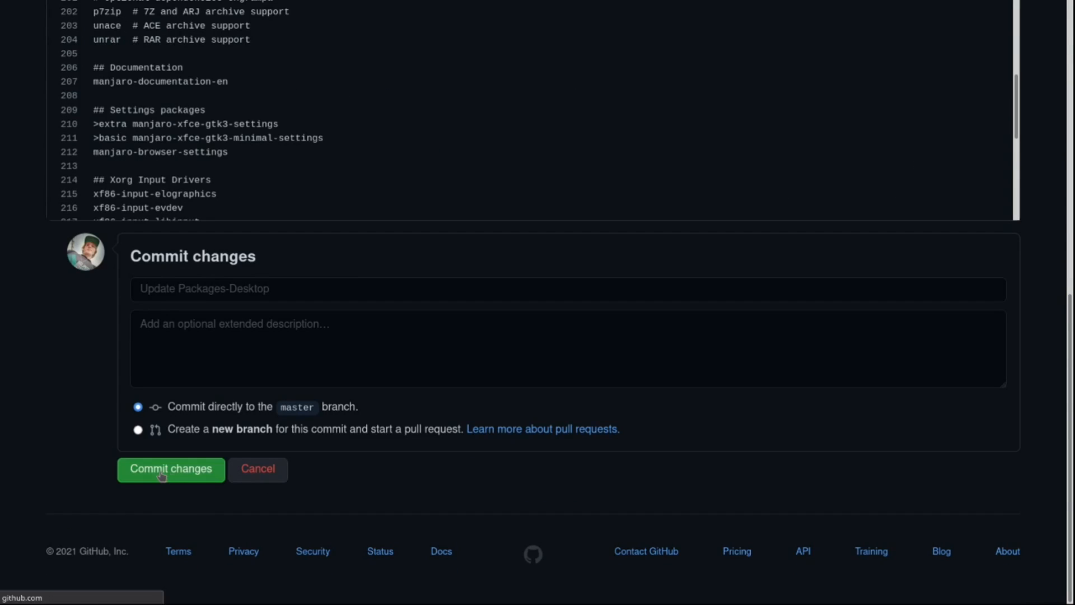
{"action": "left_click", "coordinate": [170, 468]}
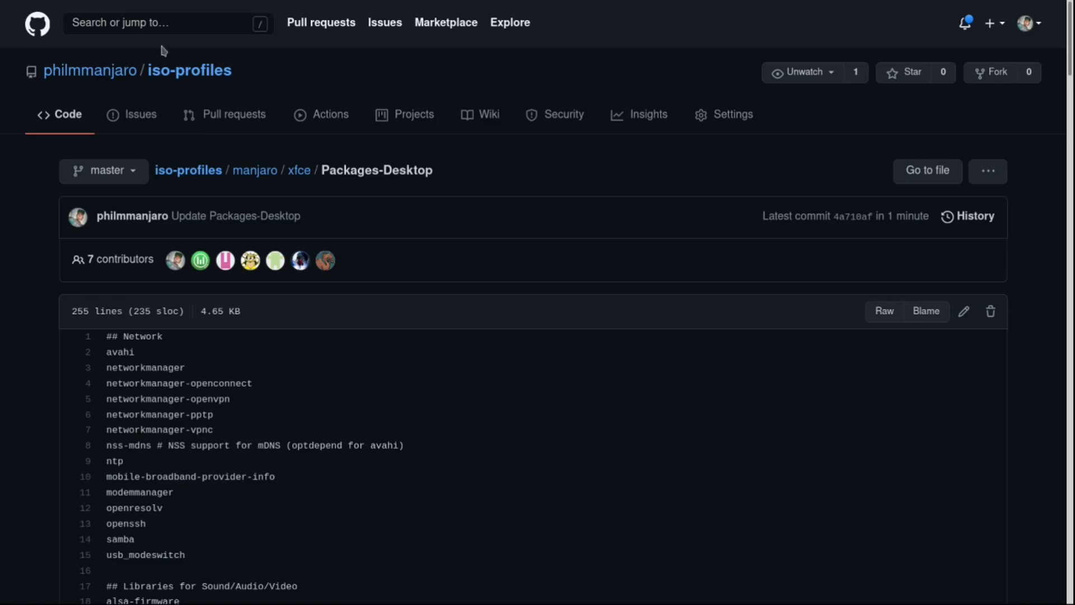
{"action": "mouse_move", "coordinate": [412, 359]}
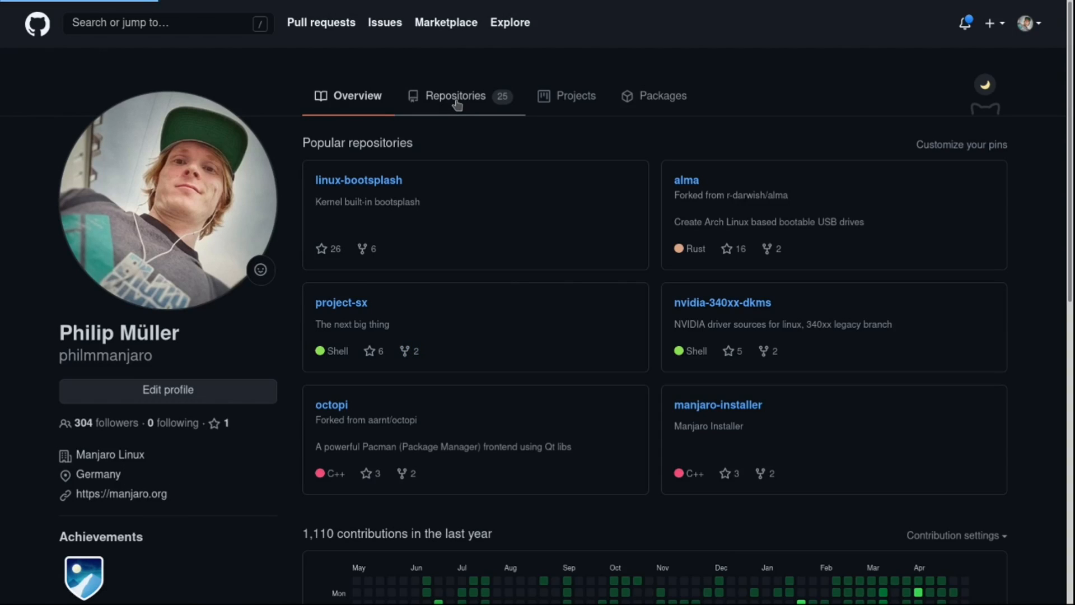
Navigate via the repositories list to the iso-build repository's Actions page
{"action": "left_click", "coordinate": [455, 96]}
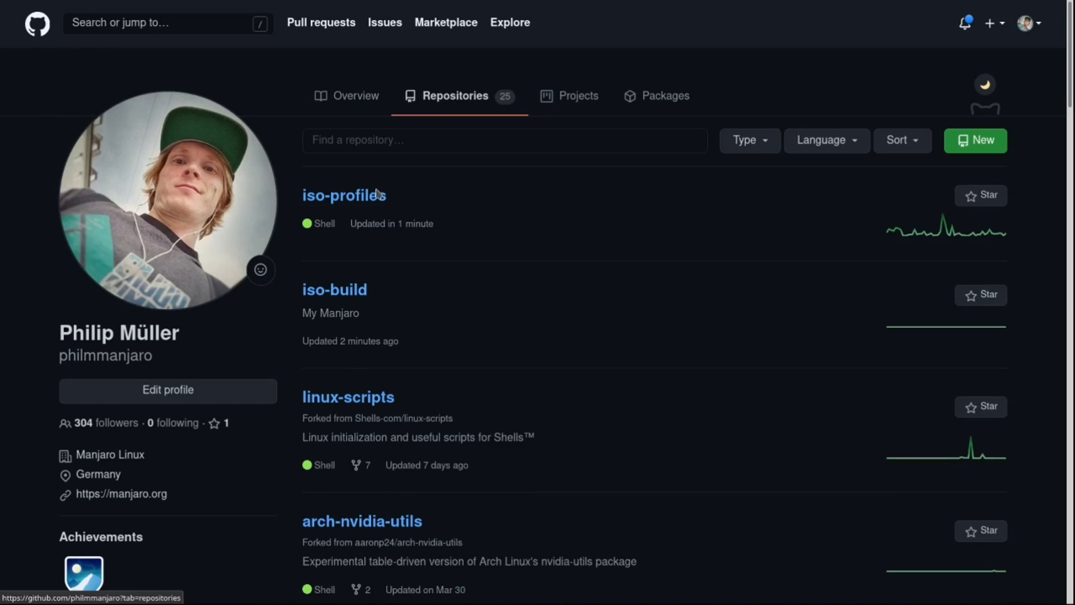
{"action": "left_click", "coordinate": [335, 289]}
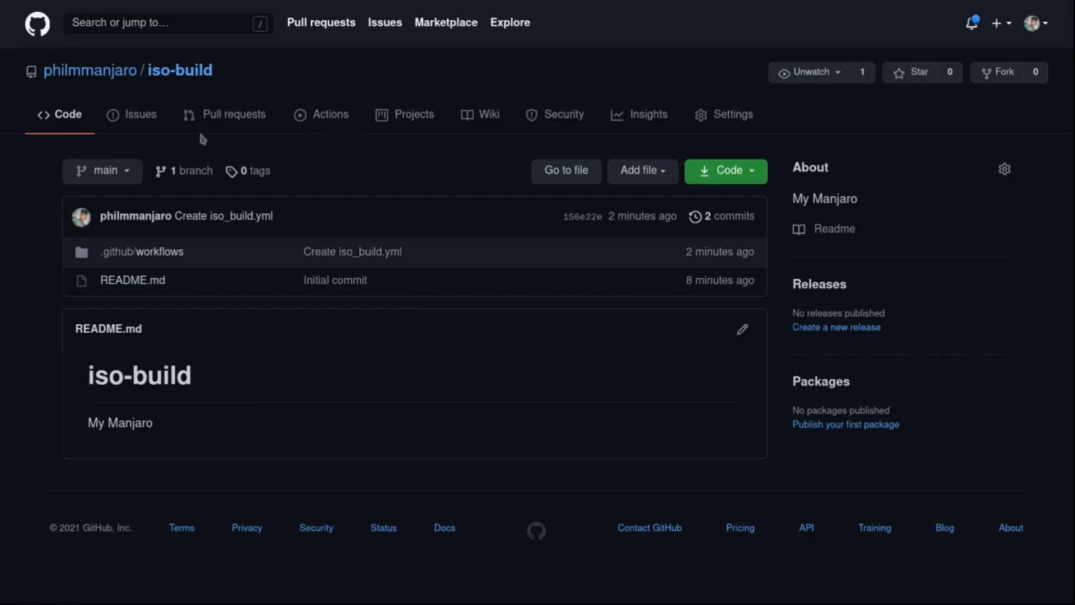
{"action": "left_click", "coordinate": [329, 114]}
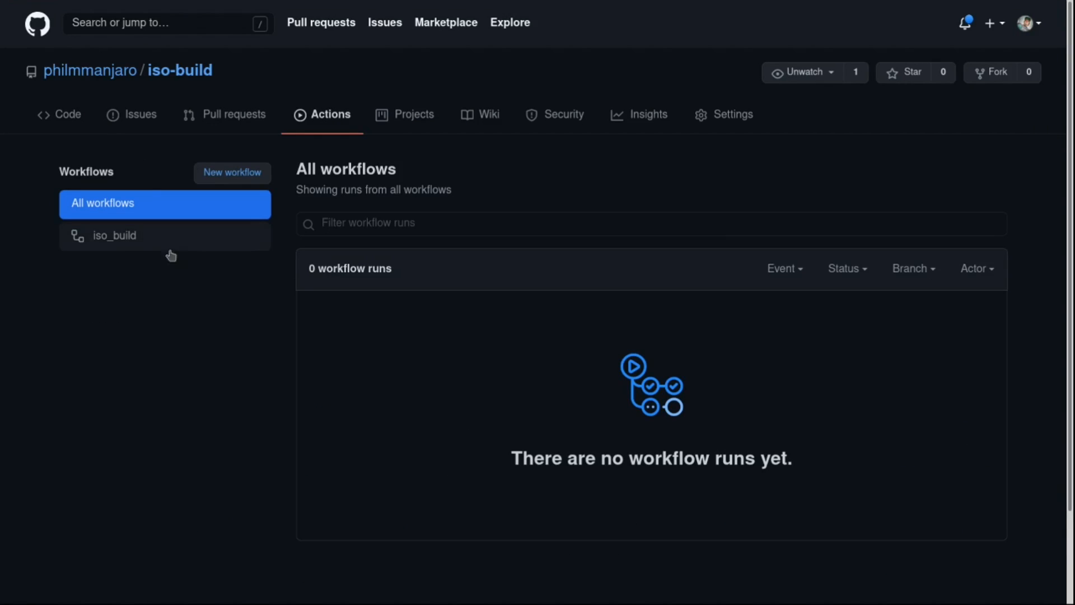
Trigger a manual iso_build workflow run on branch main
{"action": "left_click", "coordinate": [114, 235]}
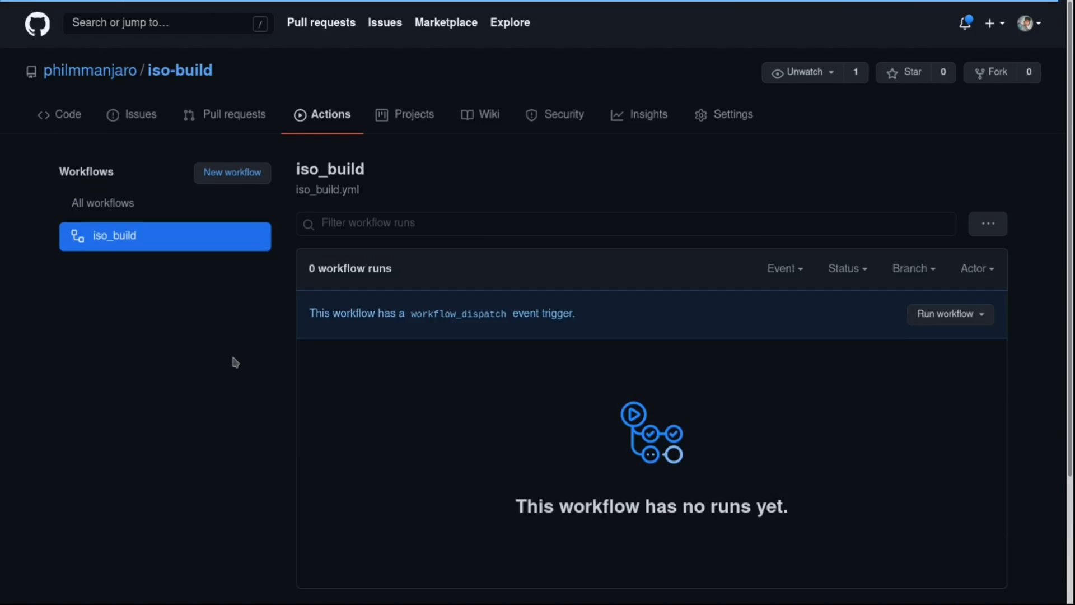
{"action": "left_click", "coordinate": [950, 314]}
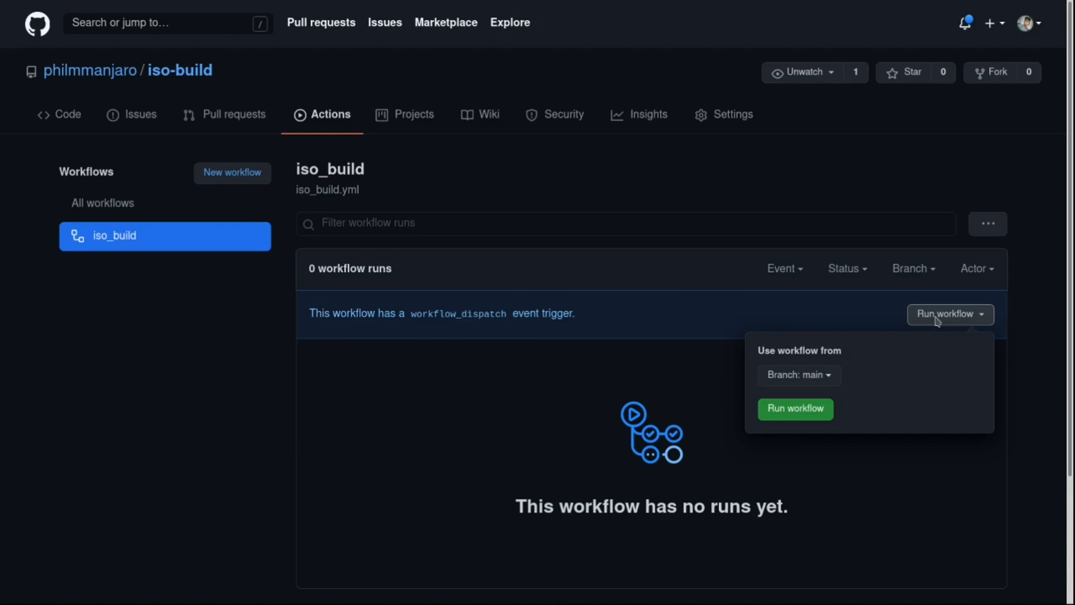
{"action": "left_click", "coordinate": [795, 408]}
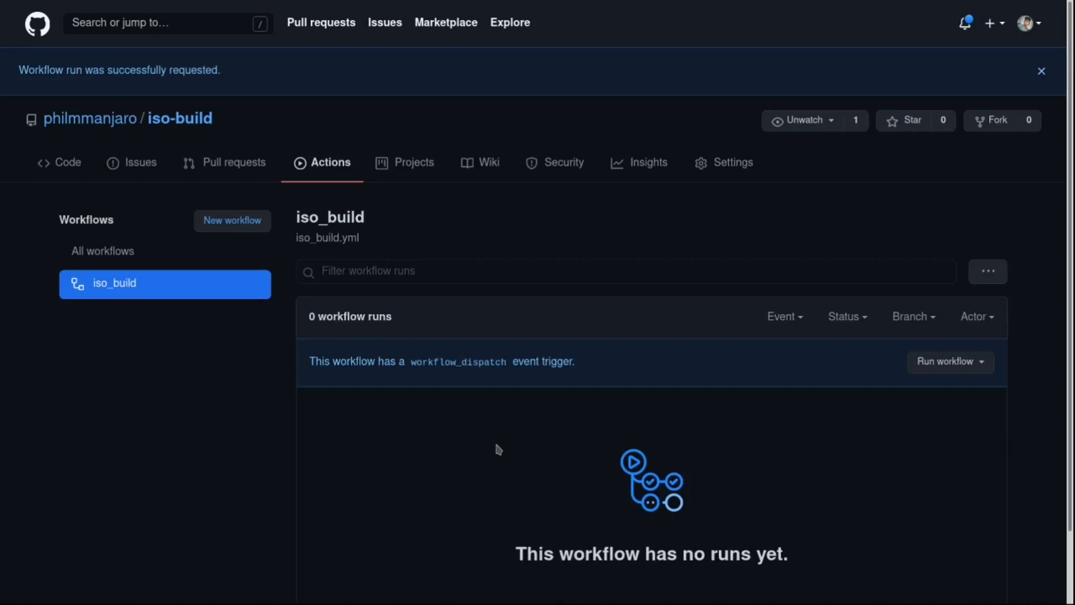
{"action": "mouse_move", "coordinate": [482, 424]}
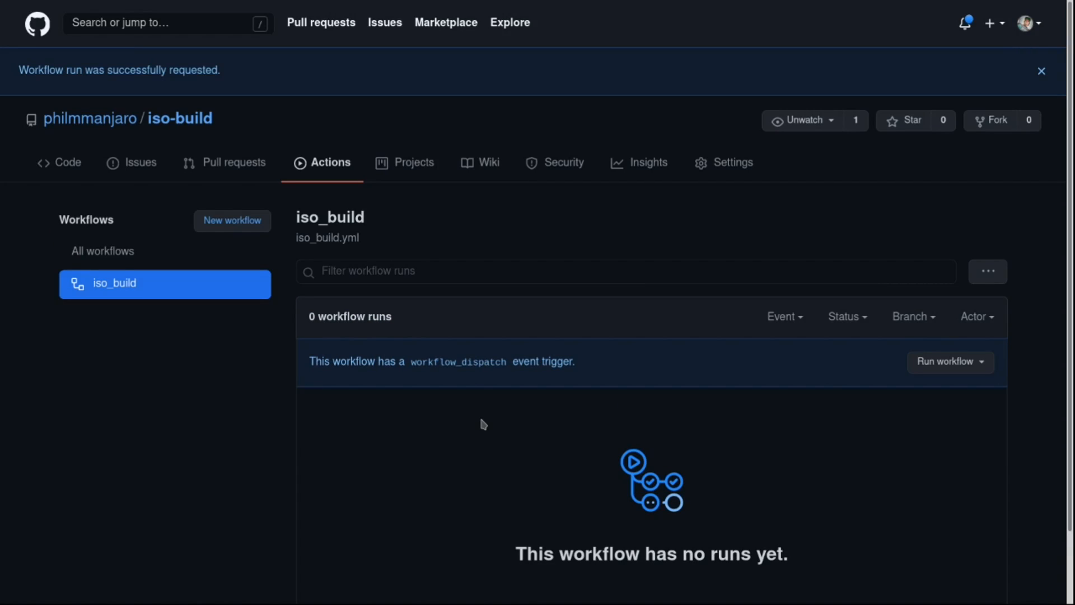
{"action": "mouse_move", "coordinate": [487, 415]}
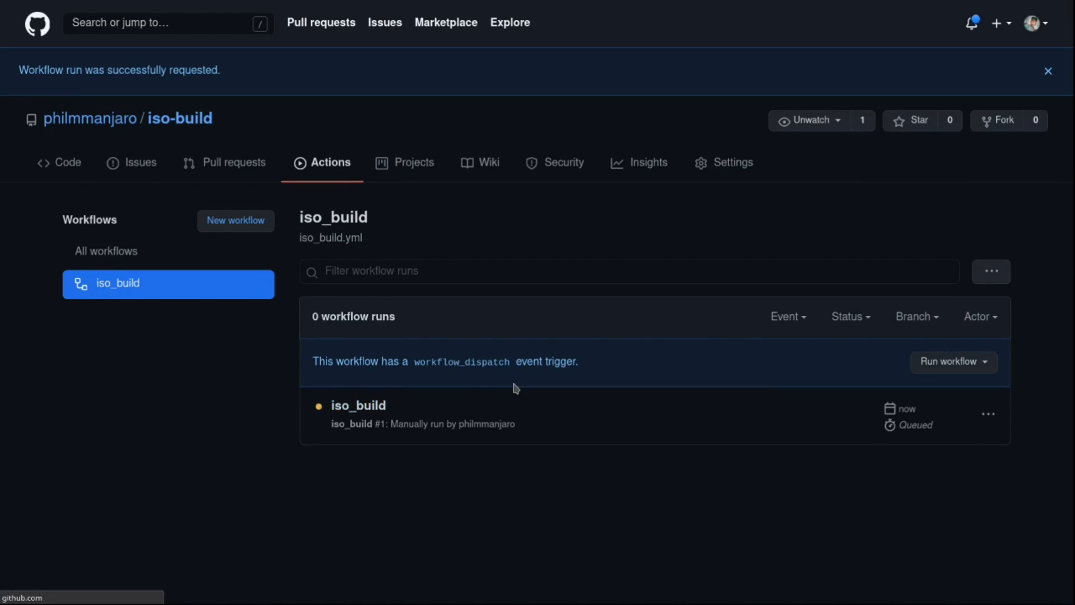
Enter run #1 and show the prepare_release job's completed steps
{"action": "left_click", "coordinate": [357, 405]}
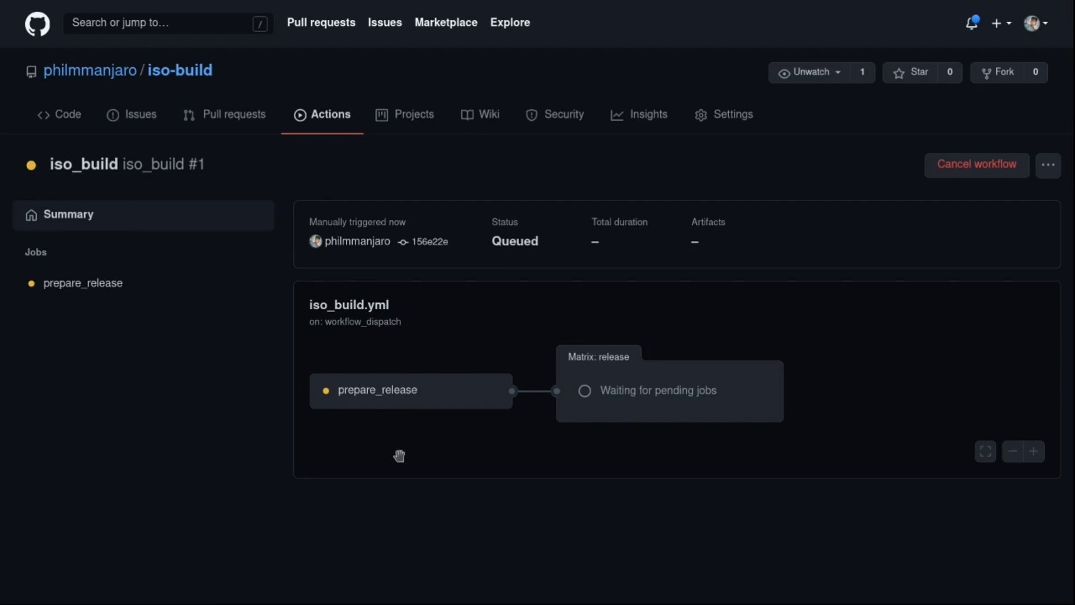
{"action": "left_click", "coordinate": [85, 283]}
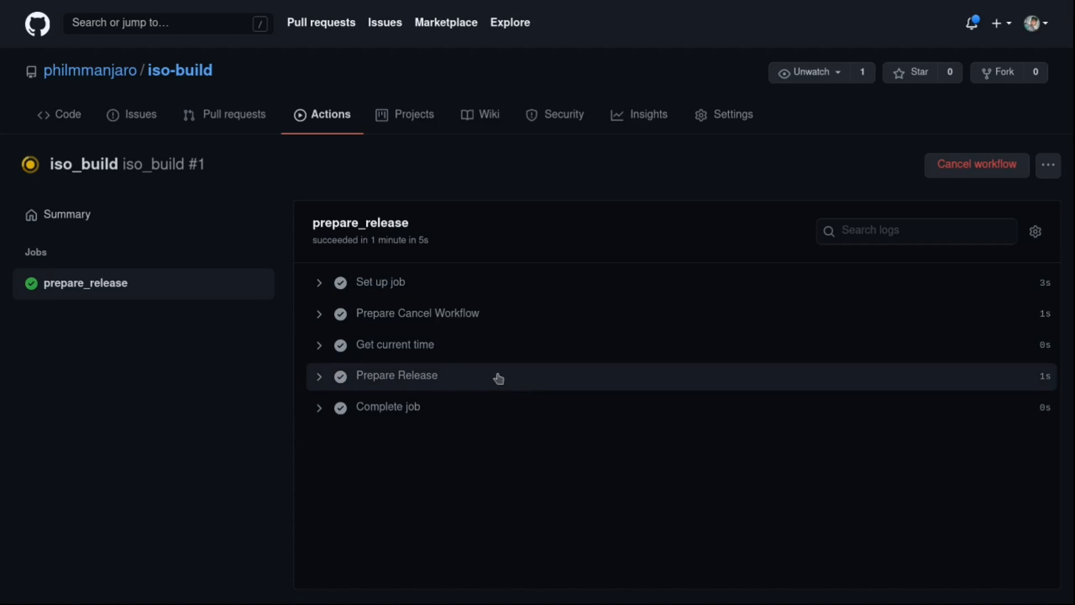
{"action": "mouse_move", "coordinate": [450, 432]}
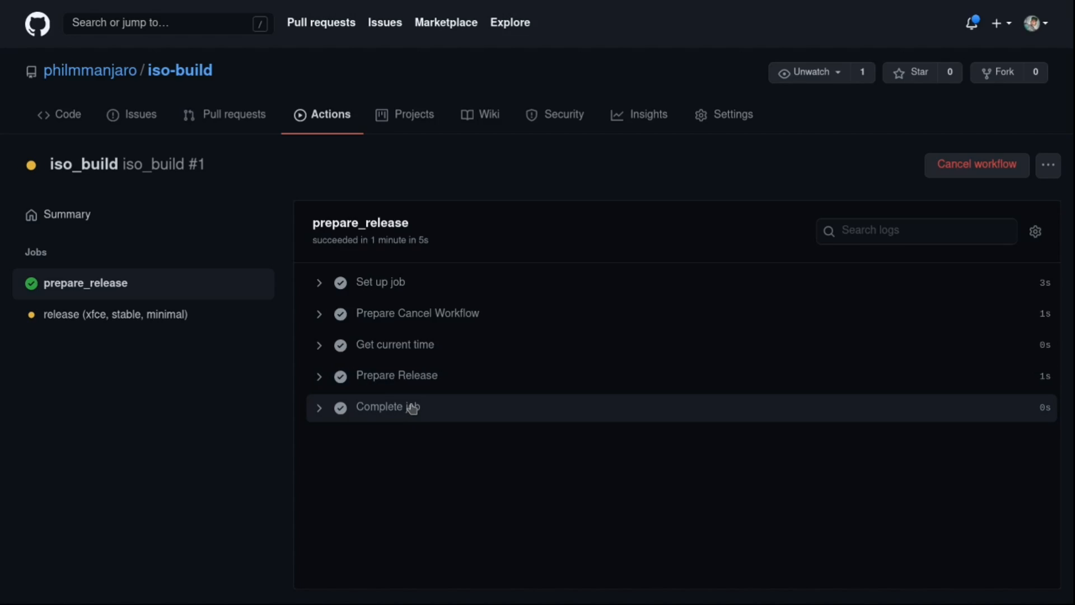
{"action": "mouse_move", "coordinate": [115, 313]}
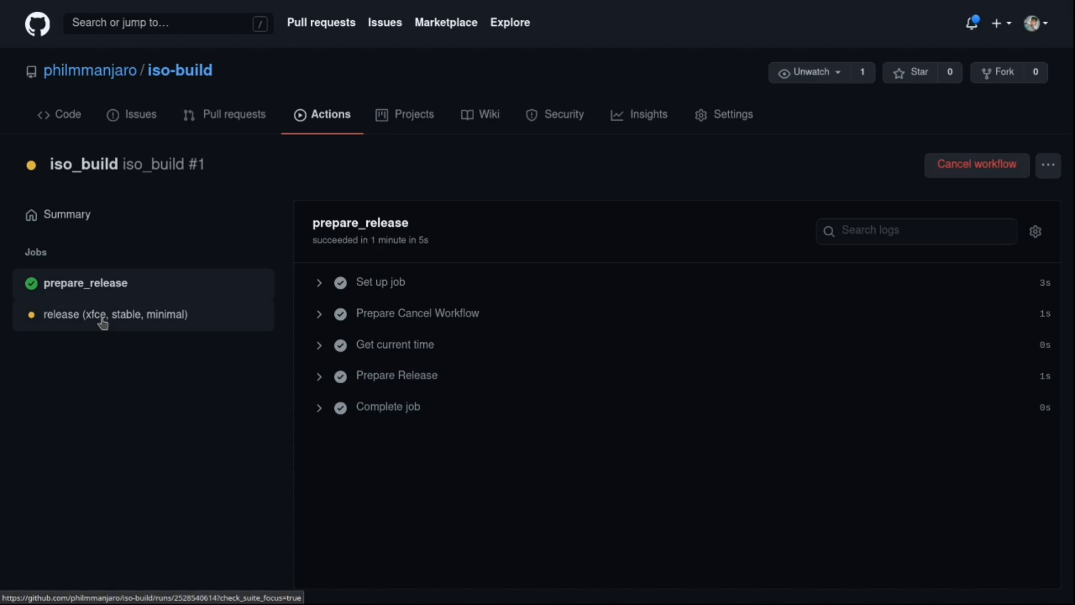
{"action": "left_click", "coordinate": [115, 313]}
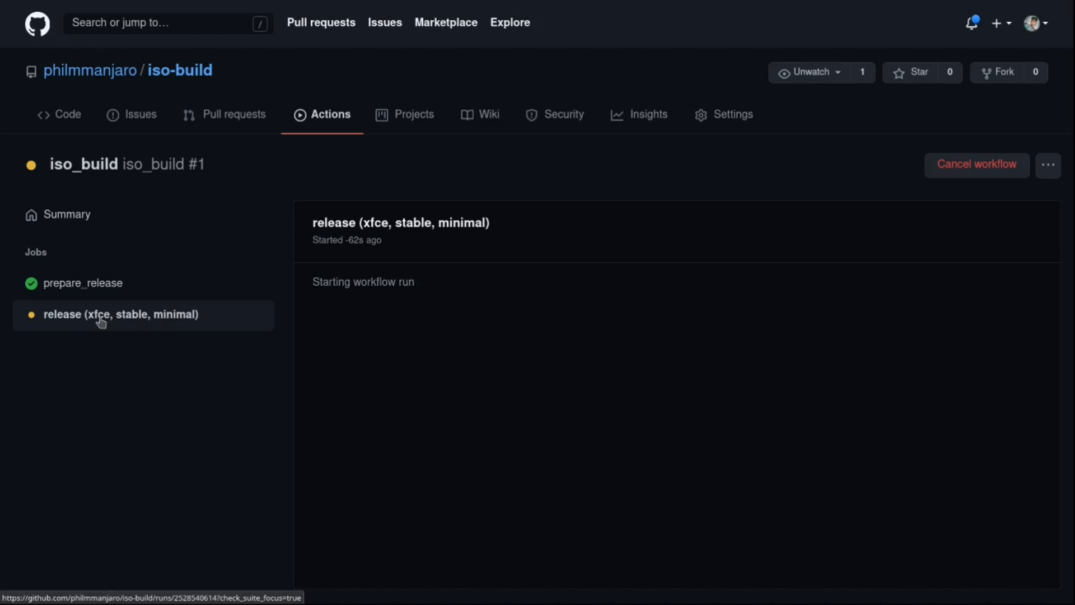
{"action": "mouse_move", "coordinate": [549, 392]}
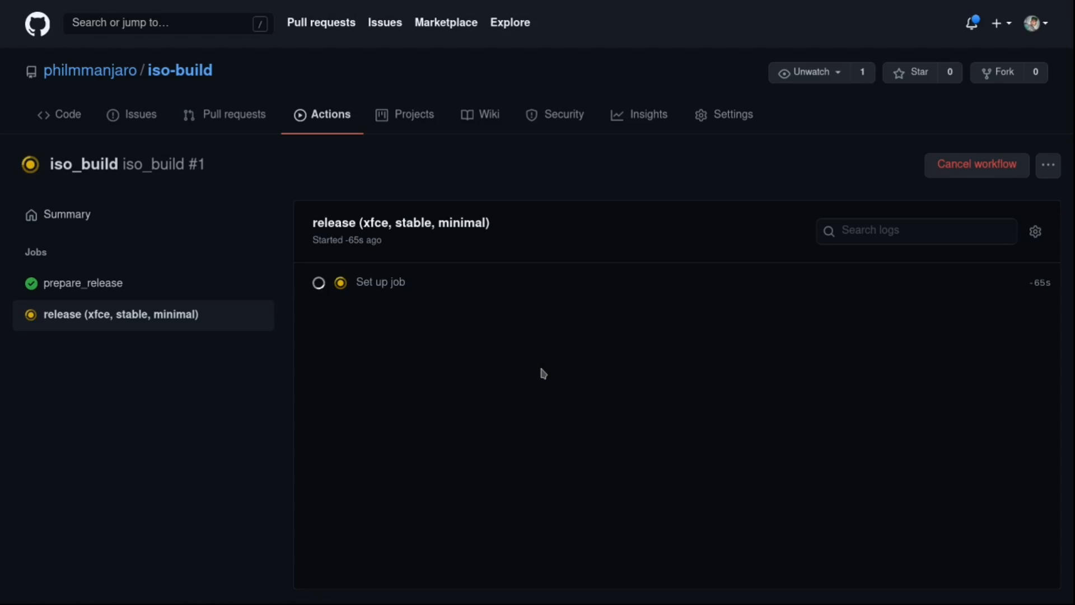
{"action": "scroll", "scroll_direction": "down", "scroll_amount": 3}
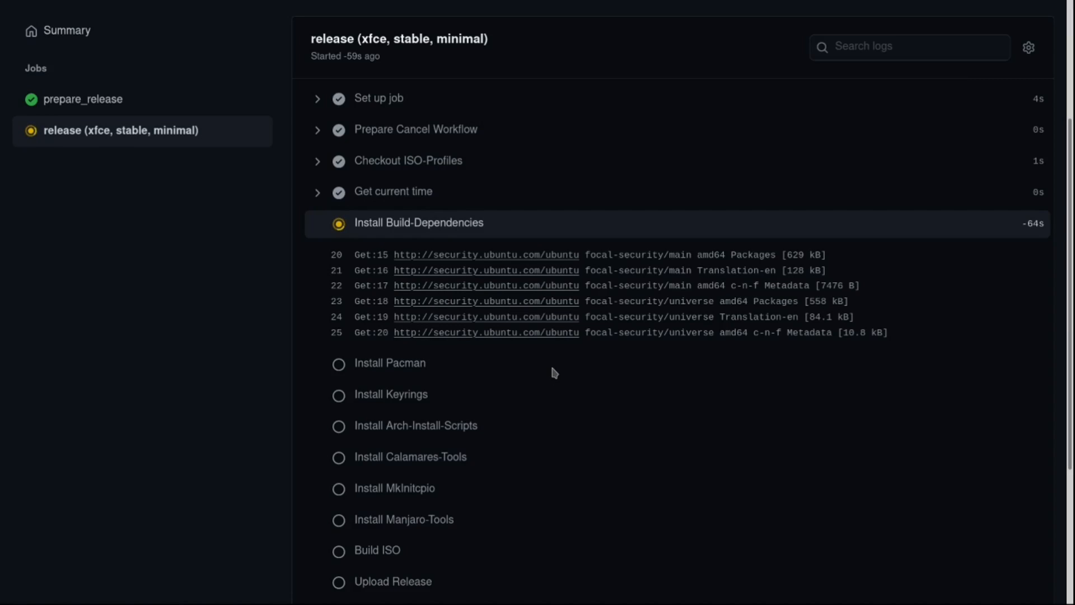
{"action": "mouse_move", "coordinate": [384, 386]}
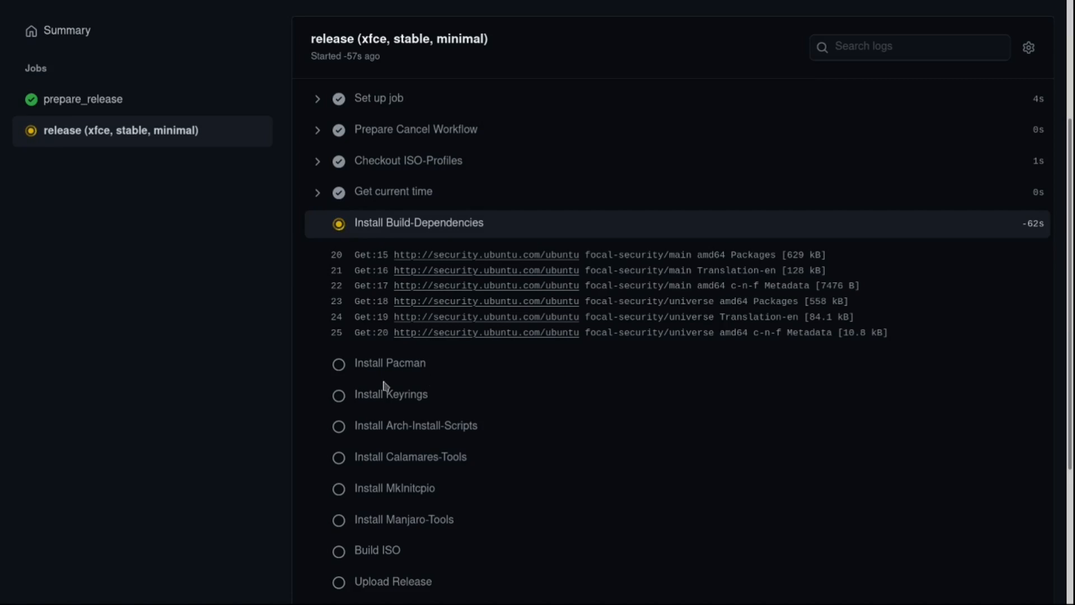
{"action": "scroll", "scroll_direction": "down", "scroll_amount": 3}
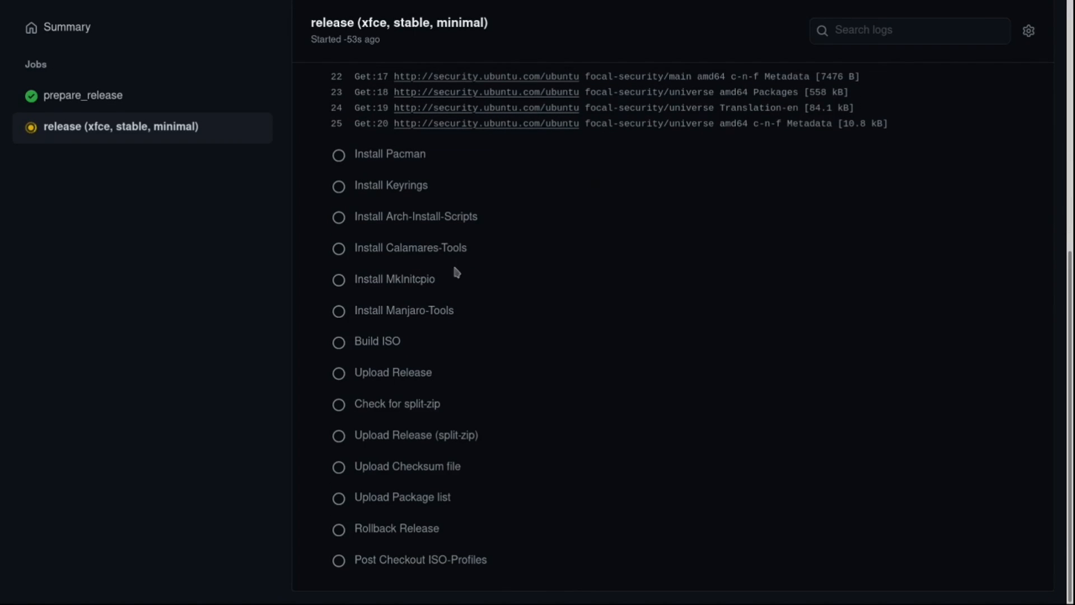
{"action": "mouse_move", "coordinate": [408, 323]}
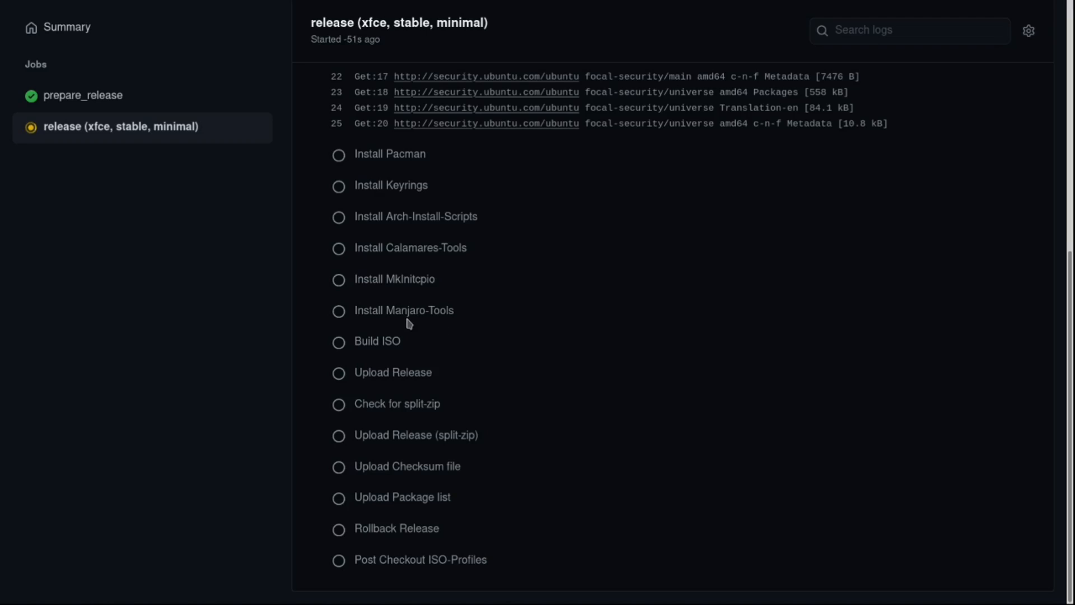
{"action": "mouse_move", "coordinate": [374, 353]}
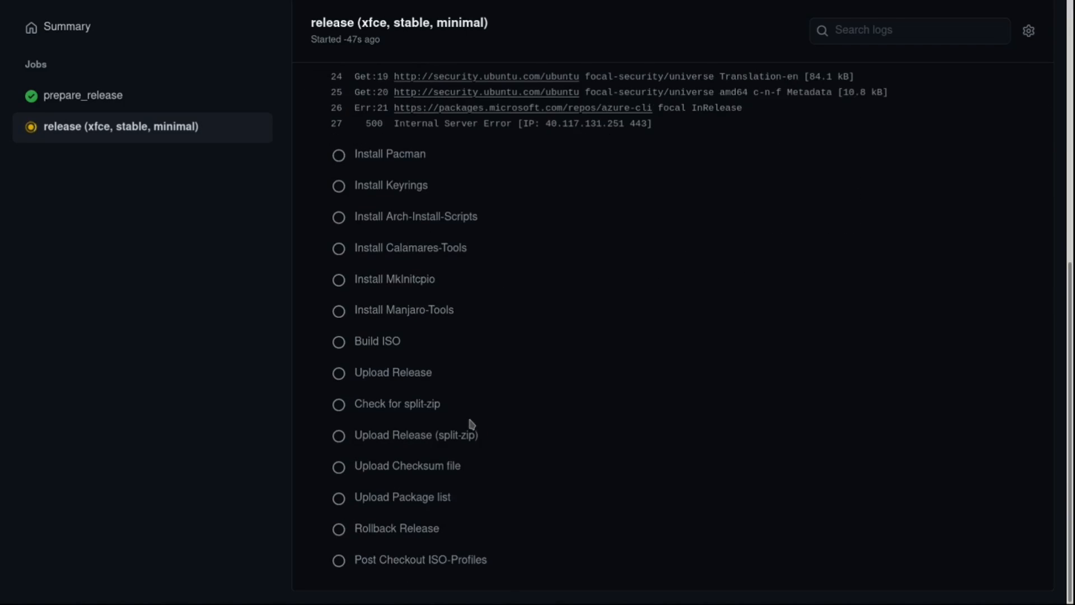
{"action": "mouse_move", "coordinate": [463, 418]}
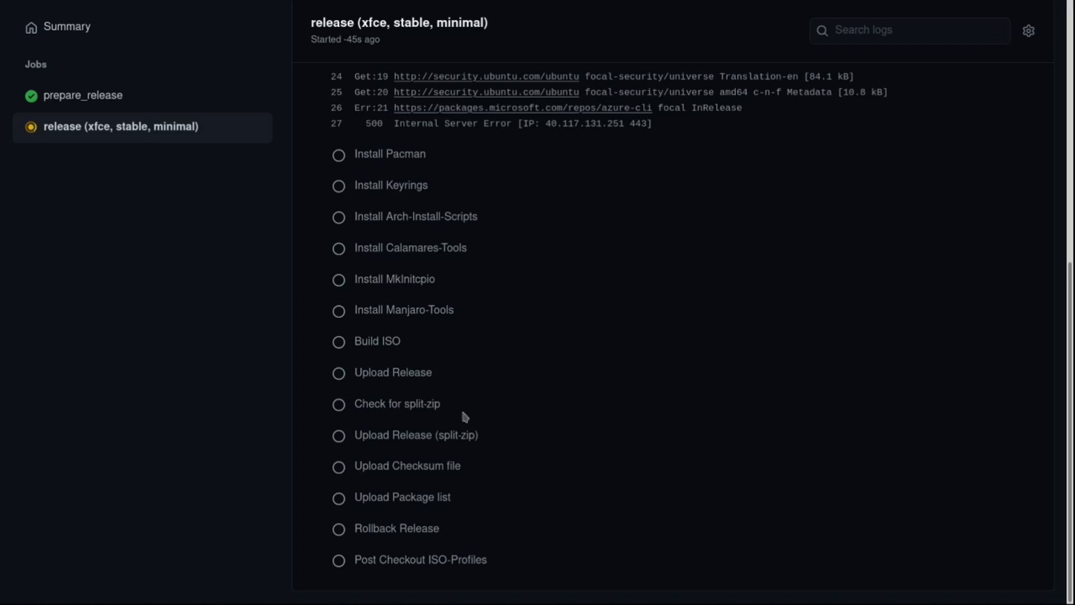
{"action": "mouse_move", "coordinate": [420, 451]}
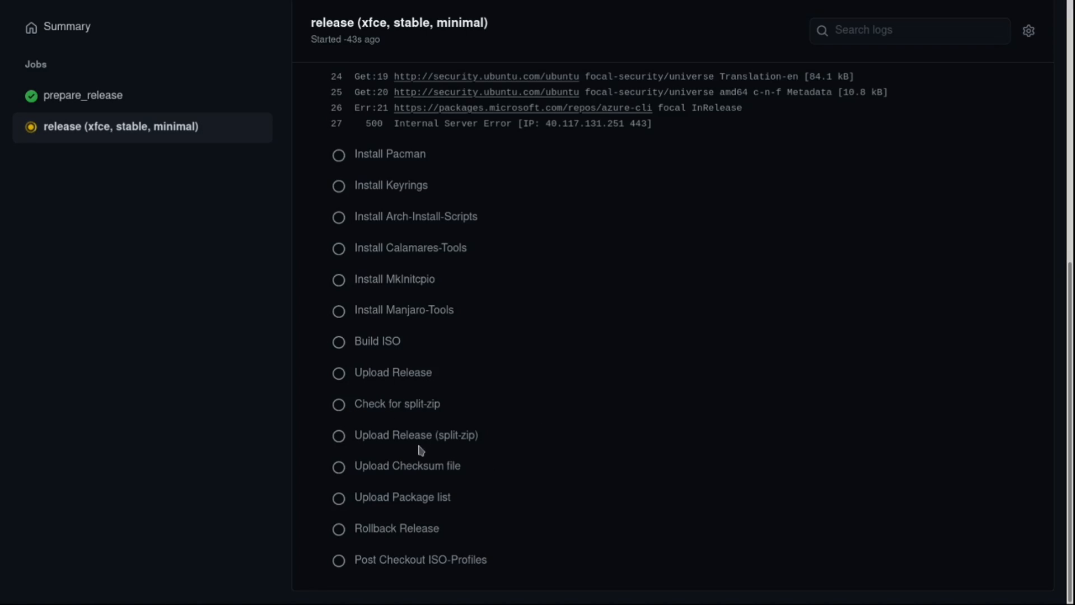
{"action": "mouse_move", "coordinate": [380, 484]}
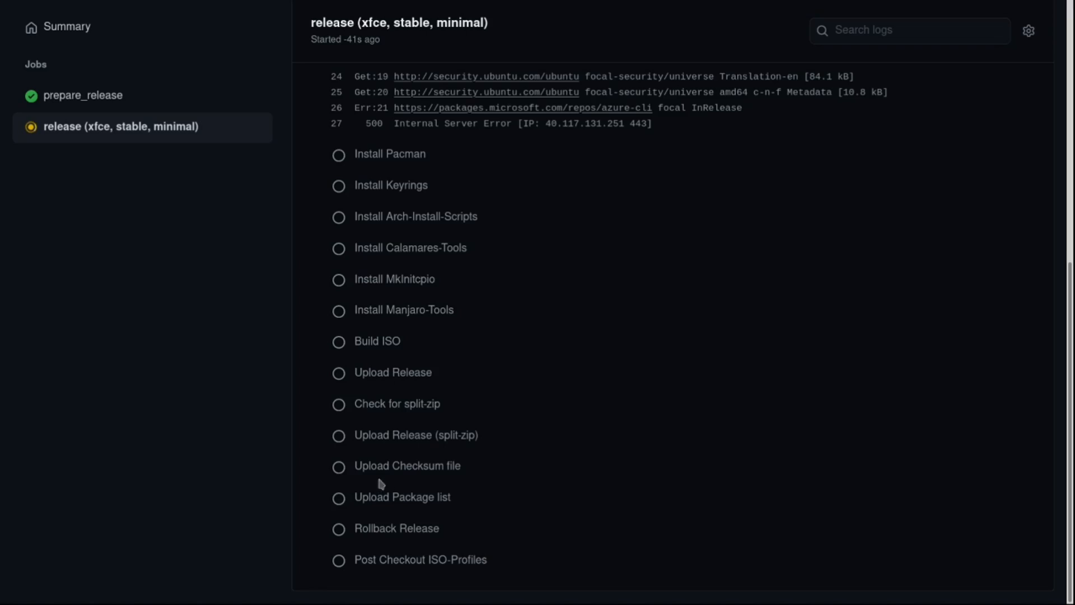
{"action": "mouse_move", "coordinate": [535, 466]}
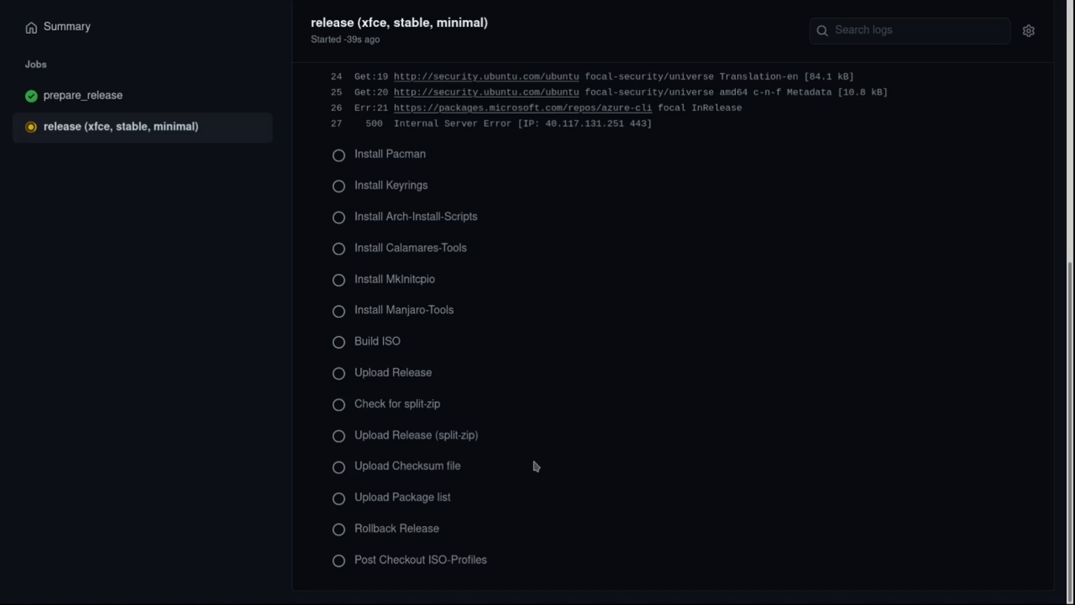
{"action": "mouse_move", "coordinate": [417, 505]}
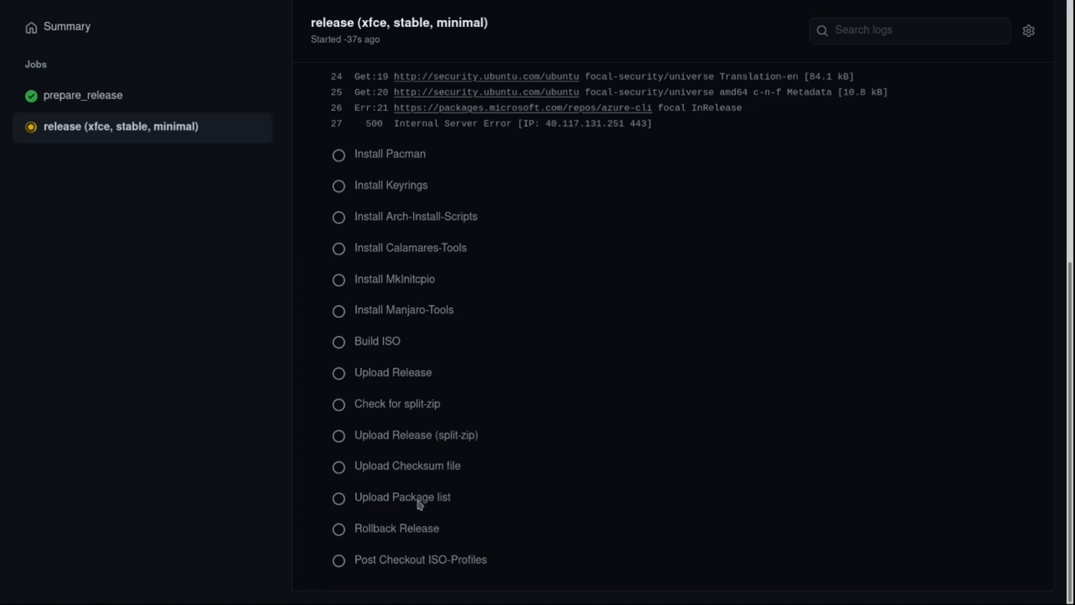
{"action": "mouse_move", "coordinate": [448, 534]}
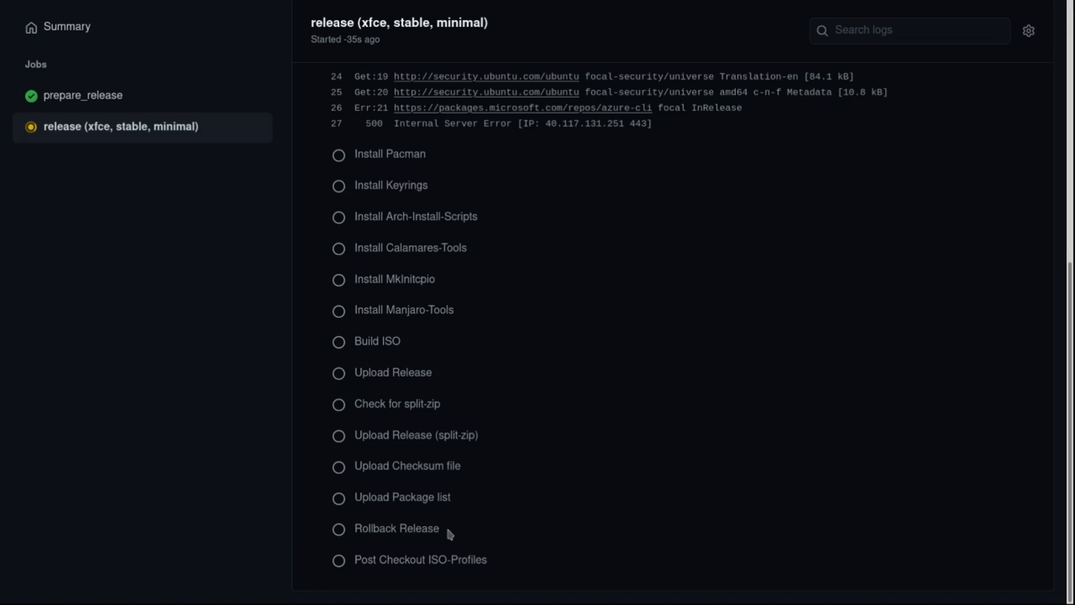
{"action": "mouse_move", "coordinate": [420, 570]}
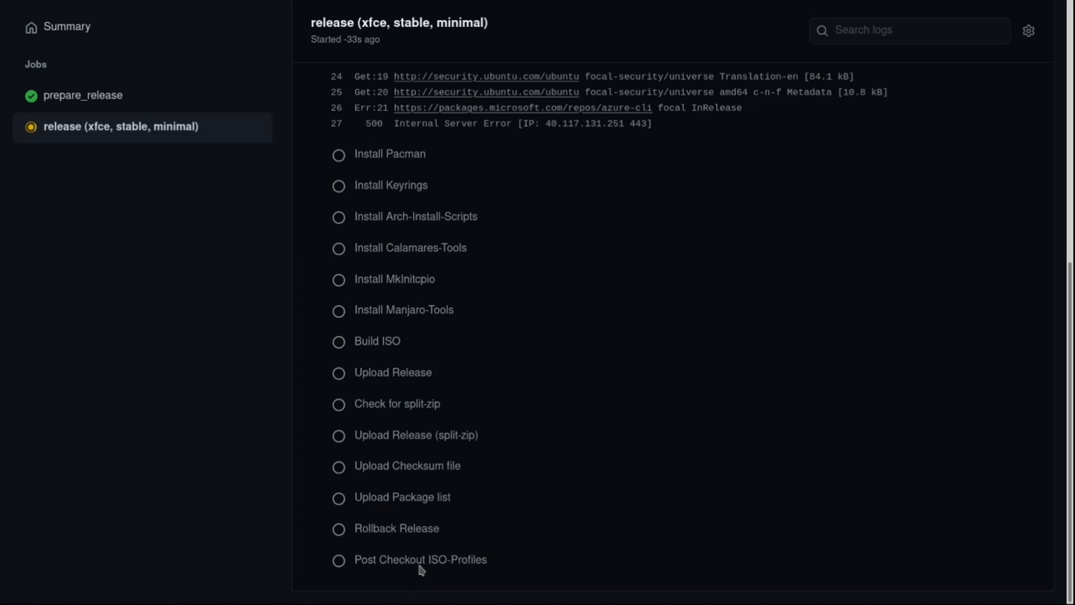
{"action": "scroll", "scroll_direction": "up", "scroll_amount": 3}
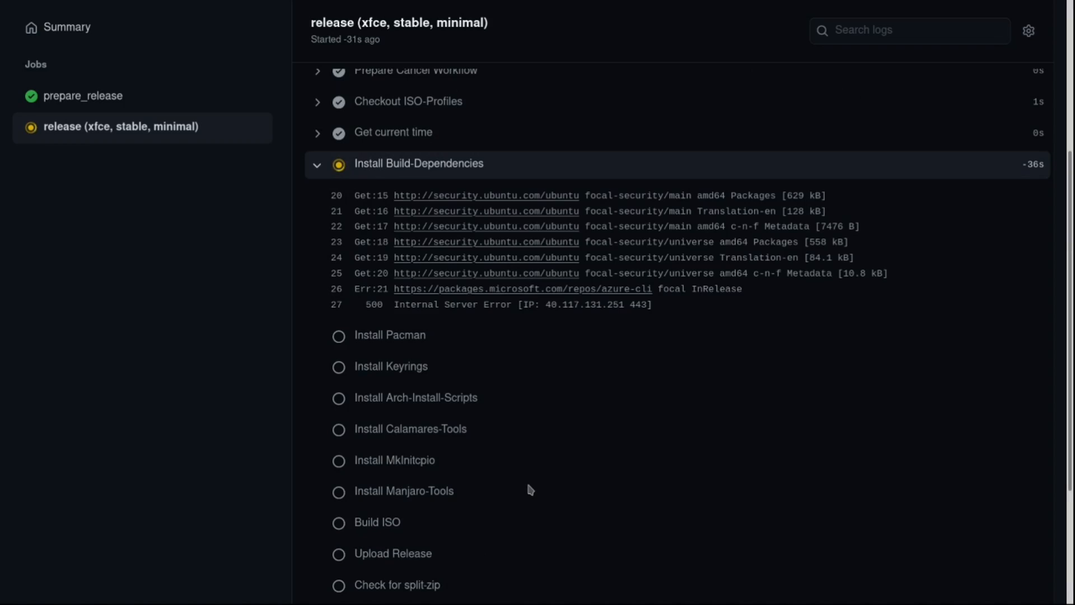
{"action": "mouse_move", "coordinate": [524, 466]}
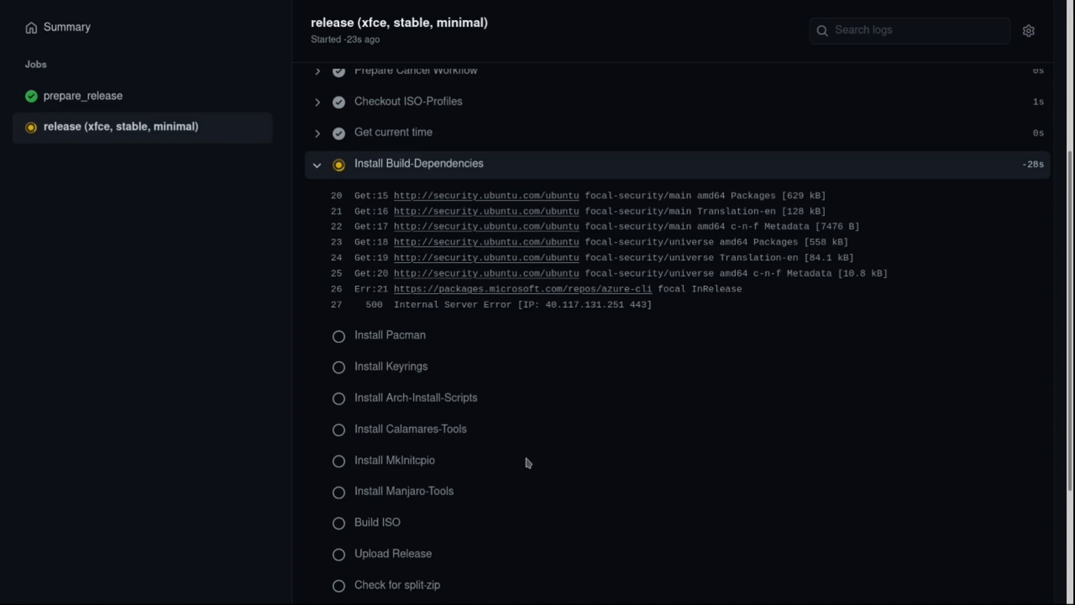
{"action": "scroll", "scroll_direction": "up", "scroll_amount": 3}
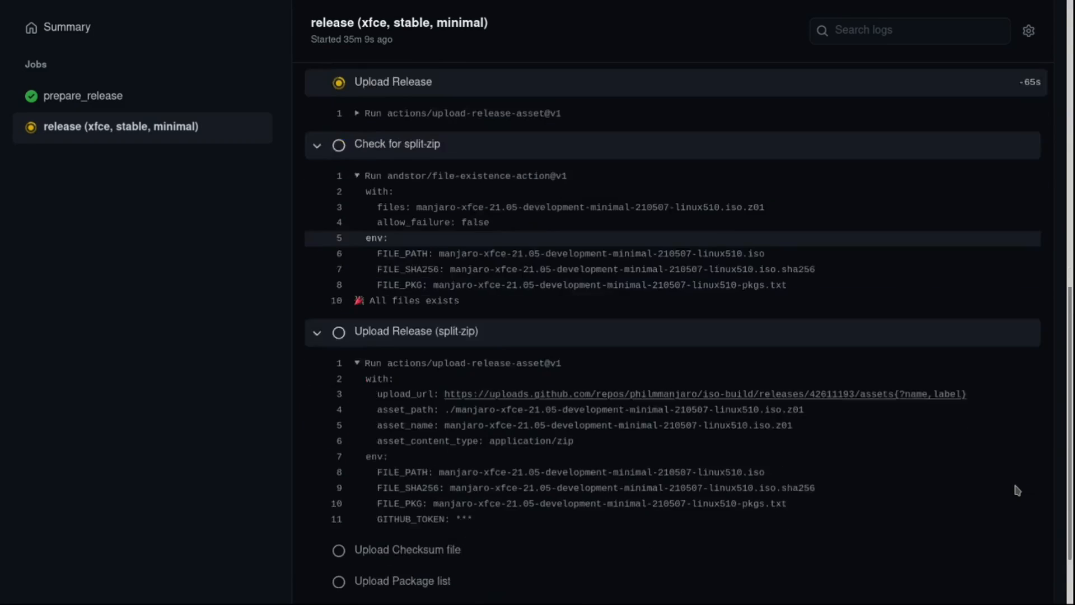
Follow the release log to the split-zip upload, then show prepare_release's steps
{"action": "scroll", "scroll_direction": "down", "scroll_amount": 3}
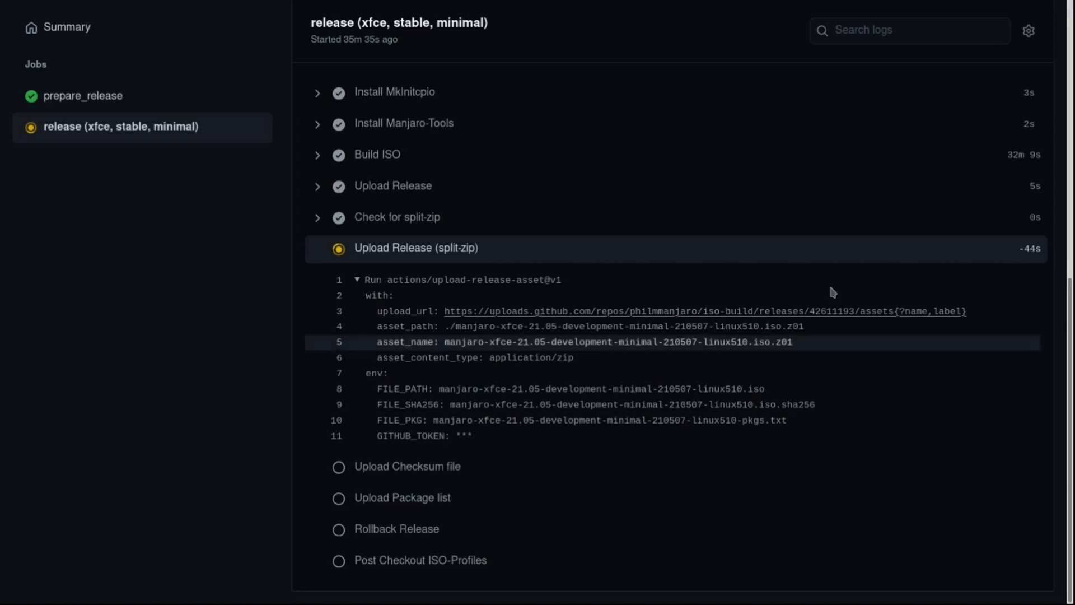
{"action": "mouse_move", "coordinate": [343, 203]}
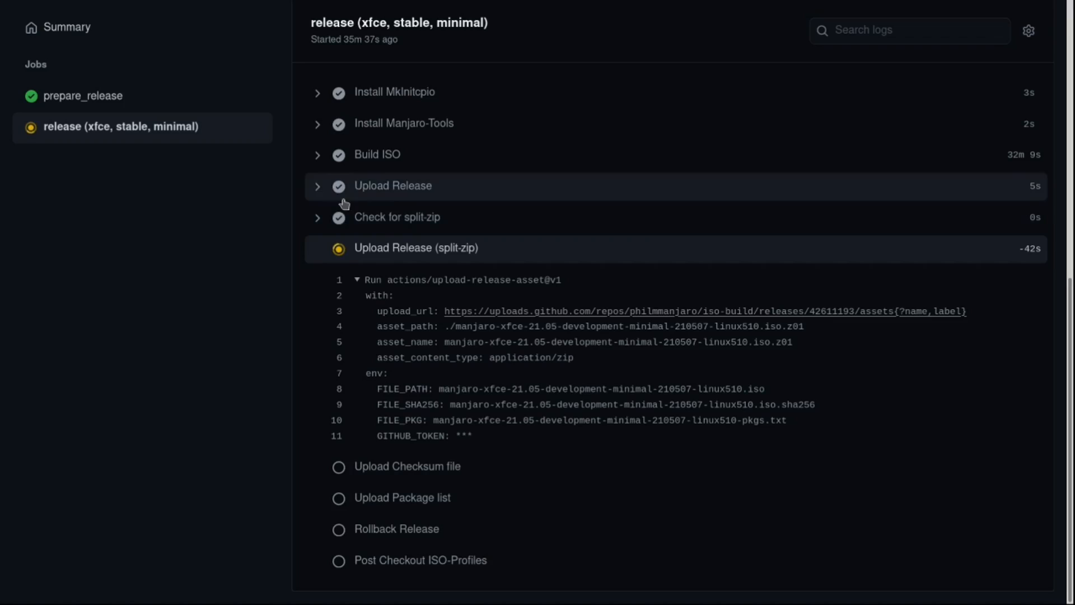
{"action": "left_click", "coordinate": [87, 95]}
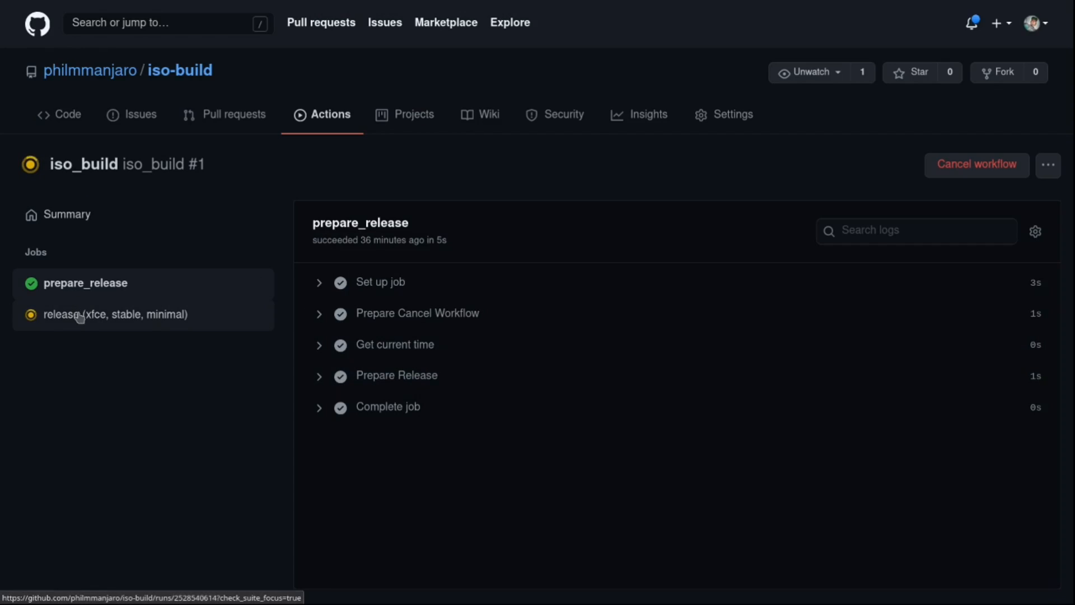
{"action": "mouse_move", "coordinate": [75, 317]}
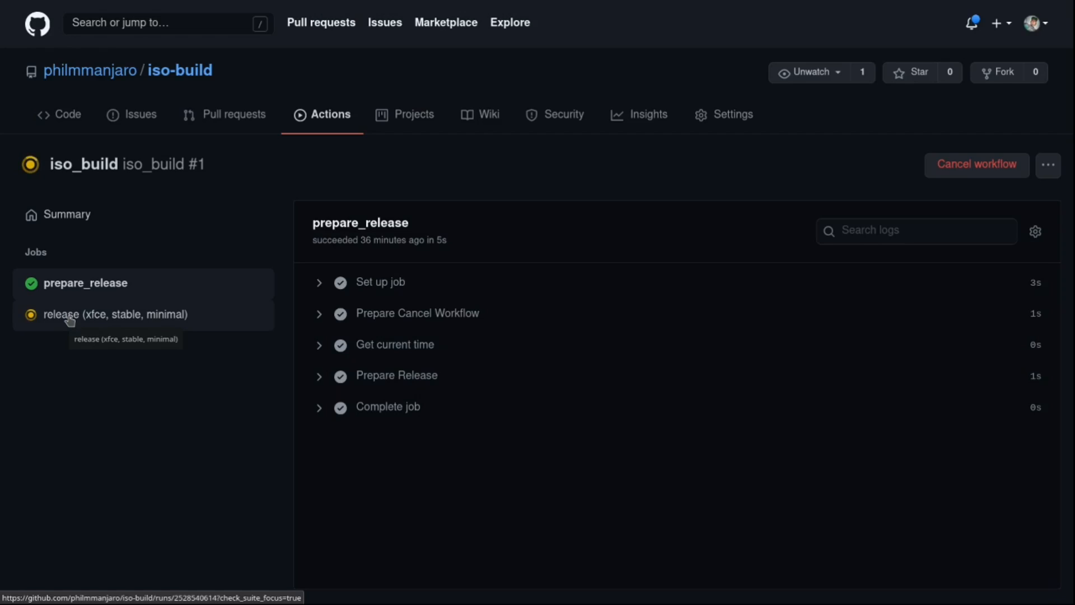
Review the release job's step log as the run finishes with Success in 37m 42s
{"action": "left_click", "coordinate": [115, 313]}
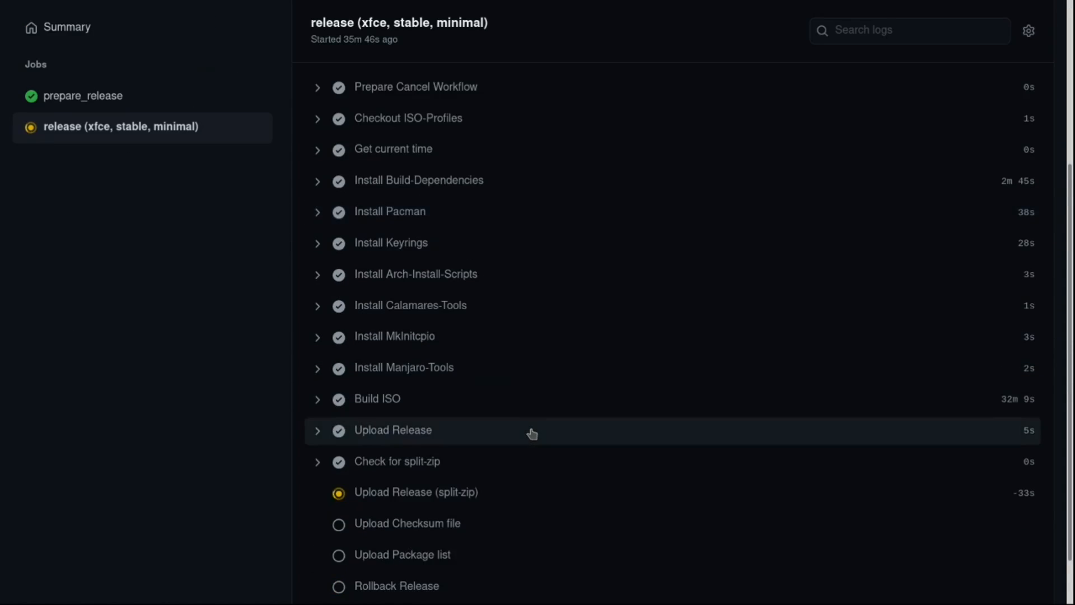
{"action": "scroll", "scroll_direction": "down", "scroll_amount": 3}
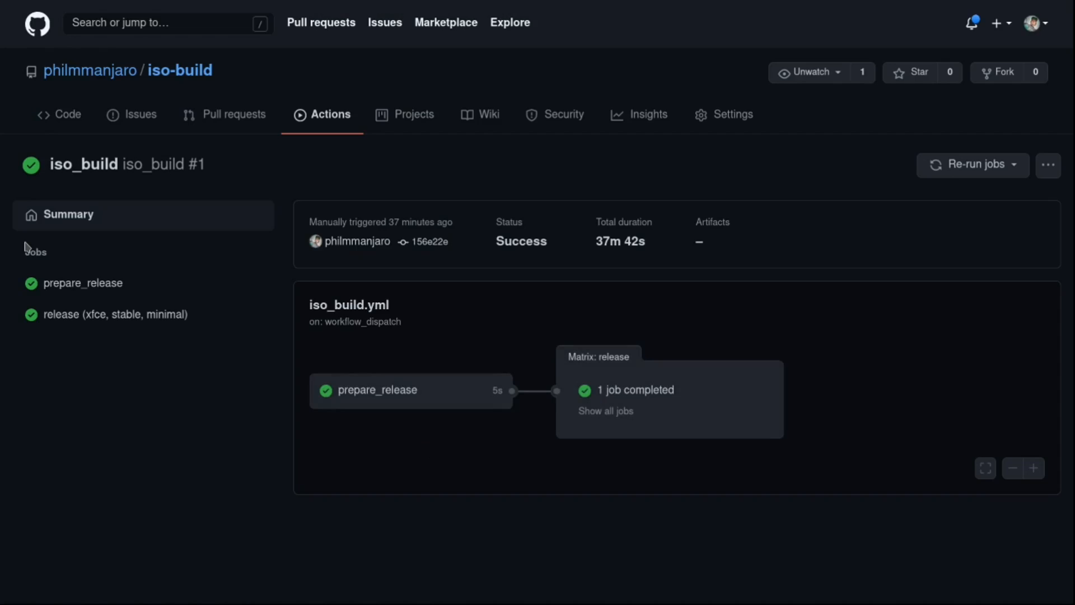
{"action": "left_click", "coordinate": [60, 114]}
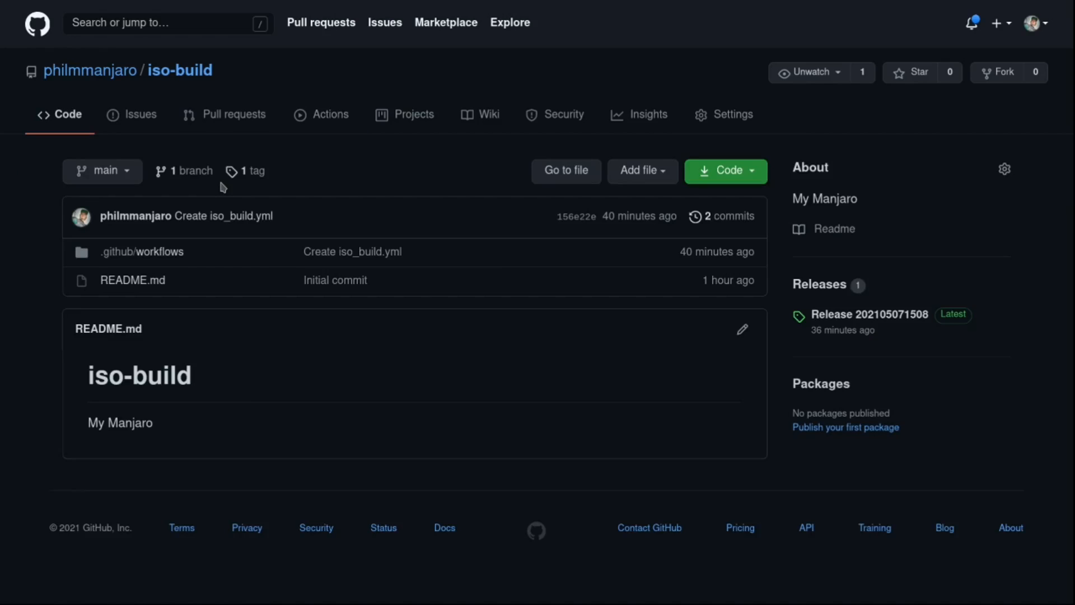
{"action": "mouse_move", "coordinate": [820, 283]}
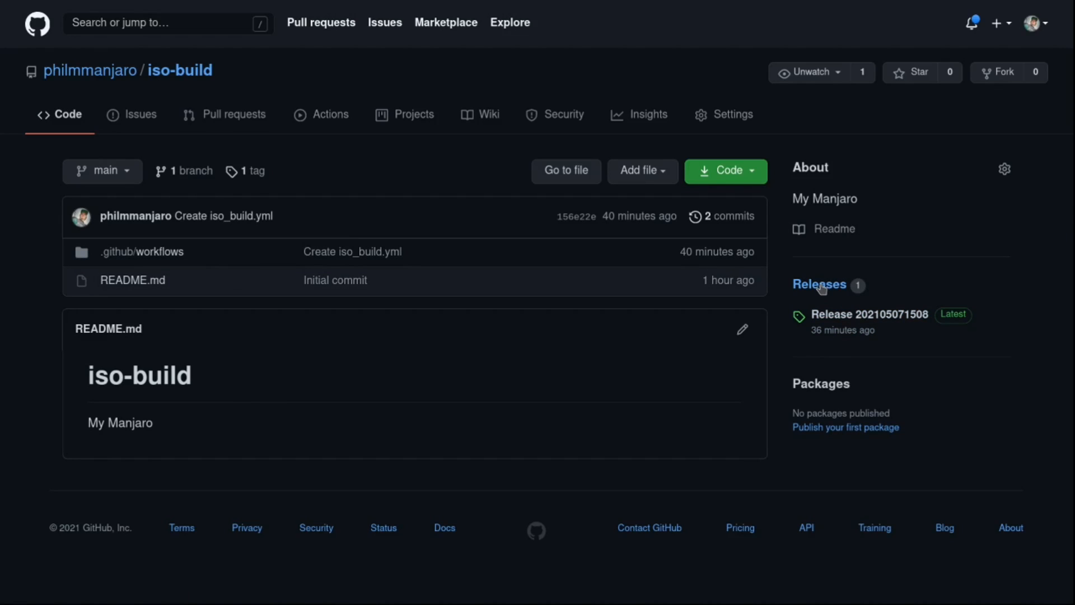
{"action": "left_click", "coordinate": [820, 283]}
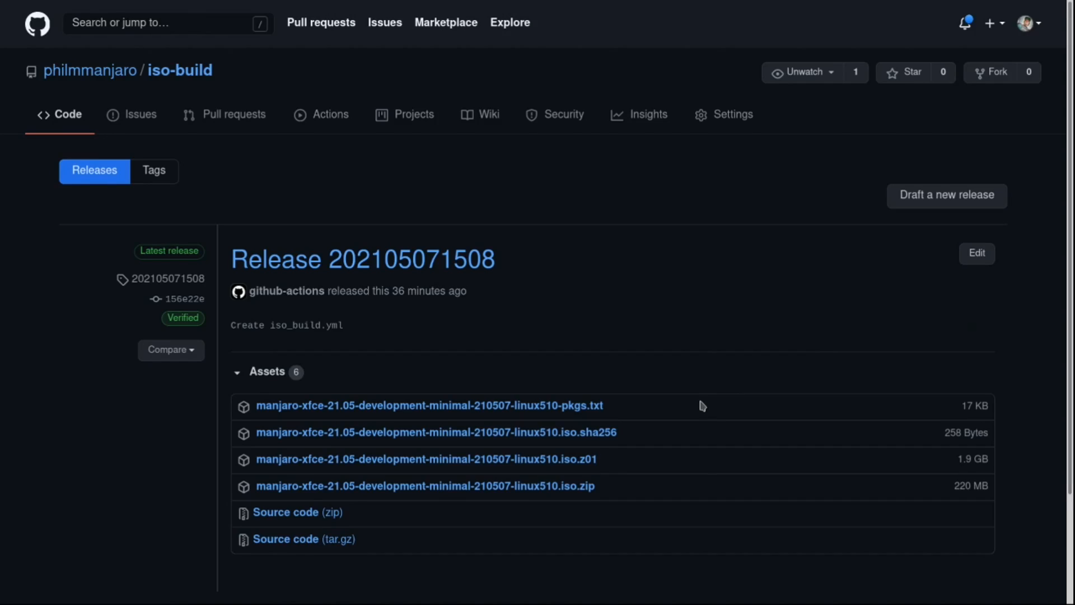
{"action": "scroll", "scroll_direction": "down", "scroll_amount": 3}
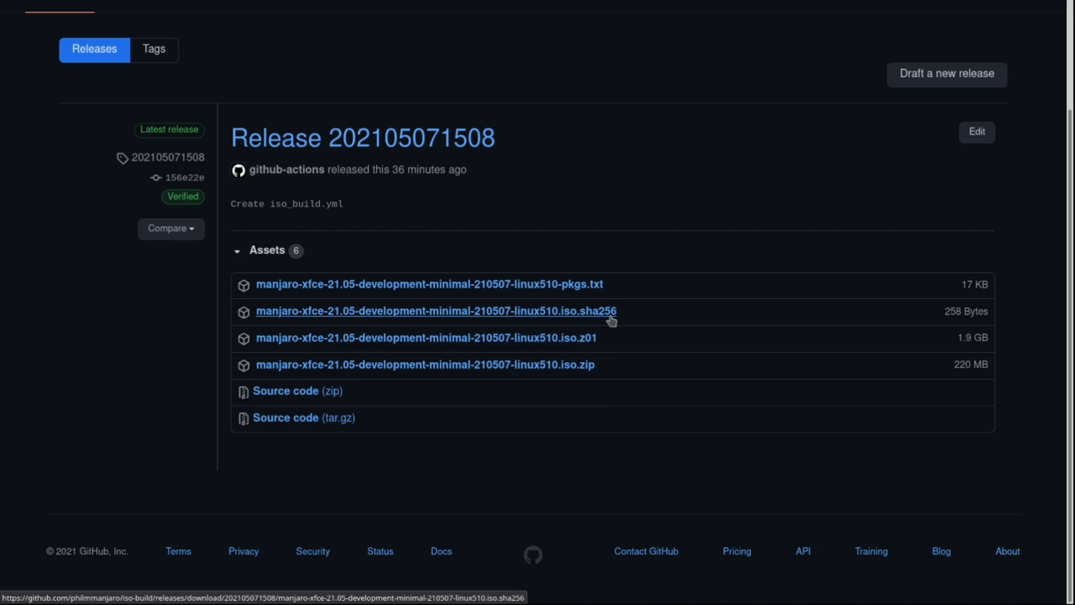
{"action": "left_click", "coordinate": [430, 284]}
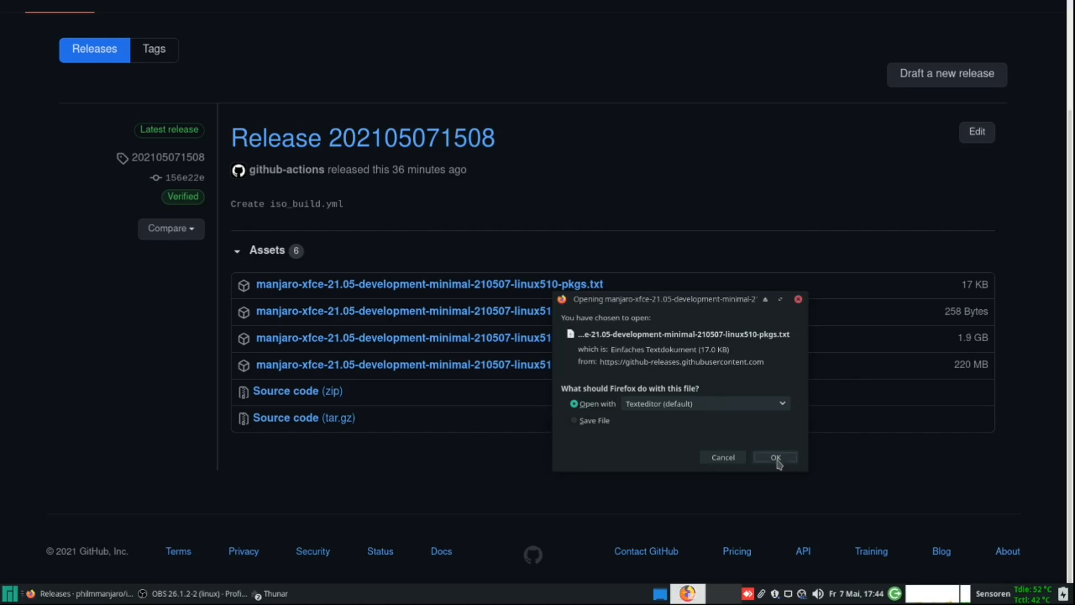
{"action": "left_click", "coordinate": [774, 457]}
{"action": "type", "text": "onl"}
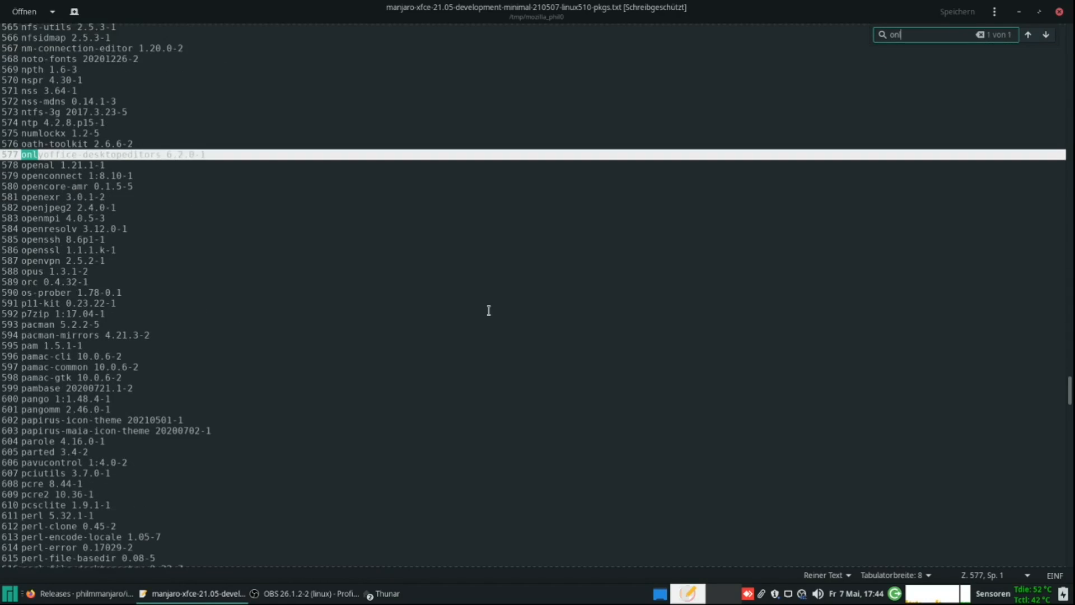
{"action": "mouse_move", "coordinate": [331, 246]}
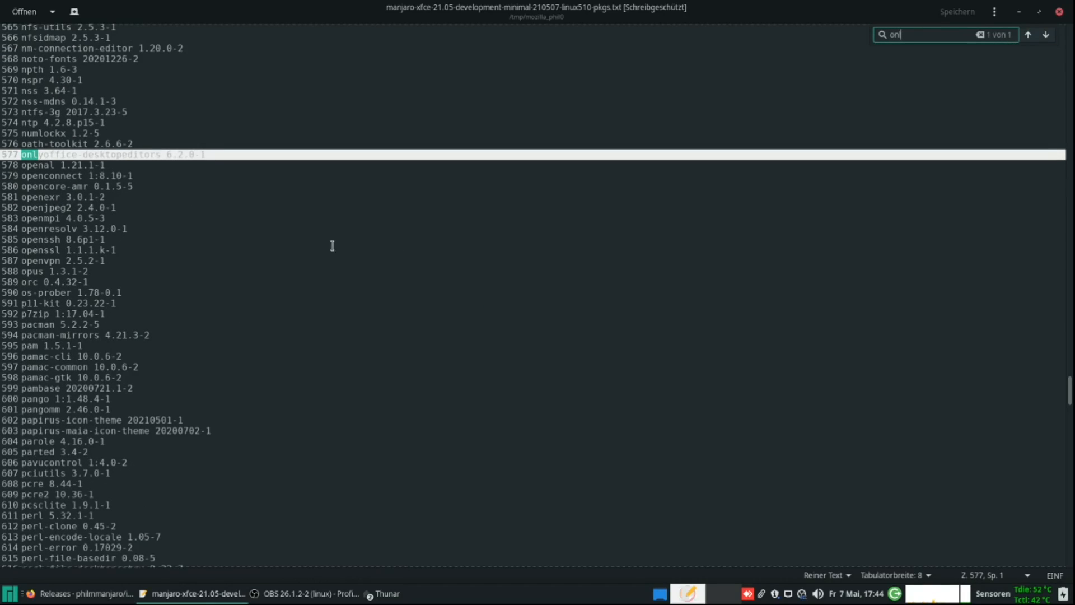